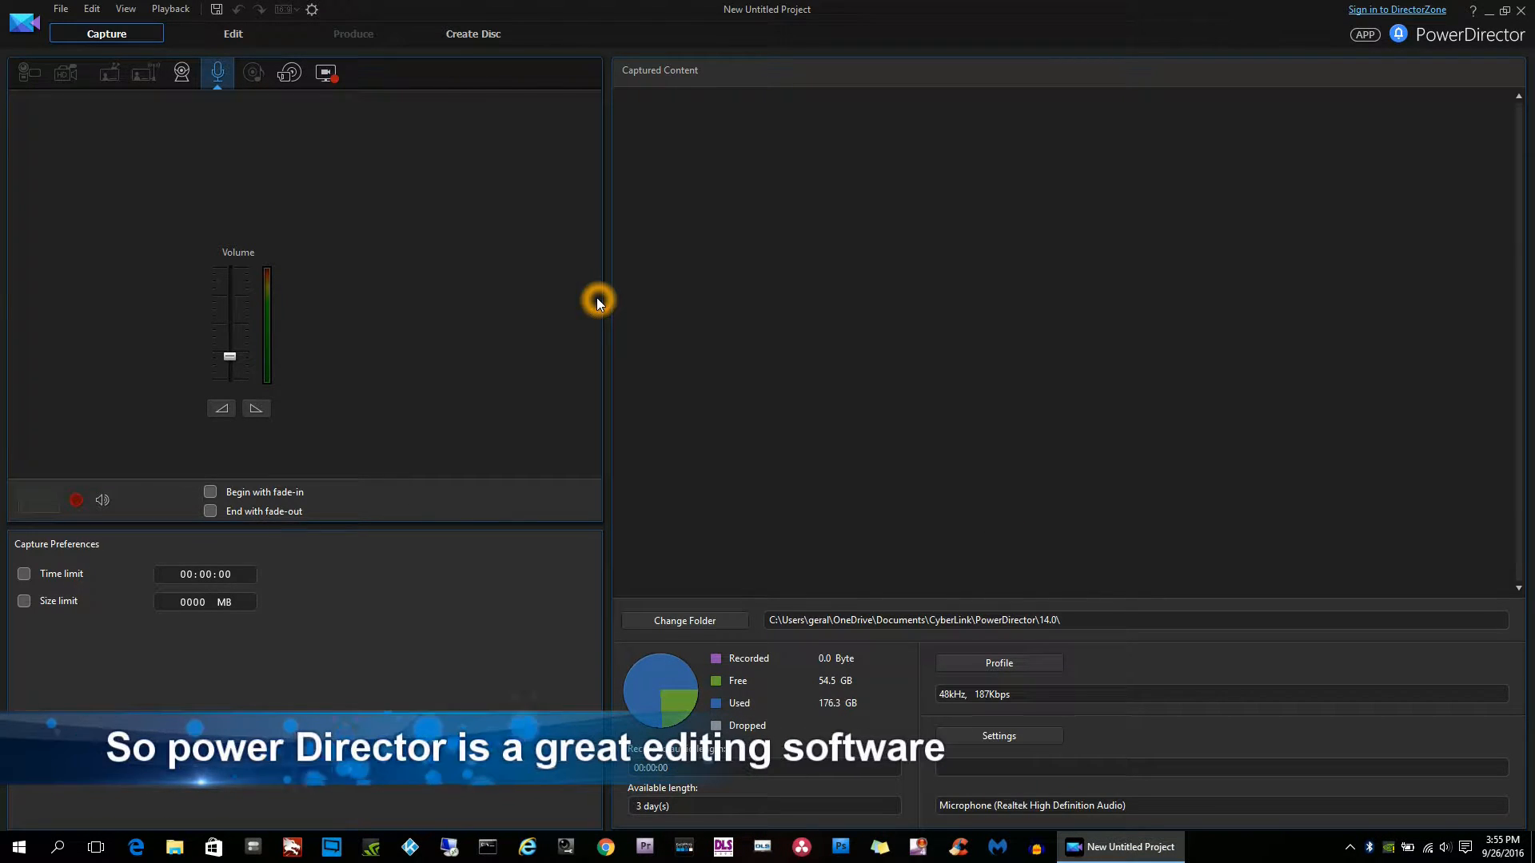
{"action": "mouse_move", "coordinate": [326, 72]}
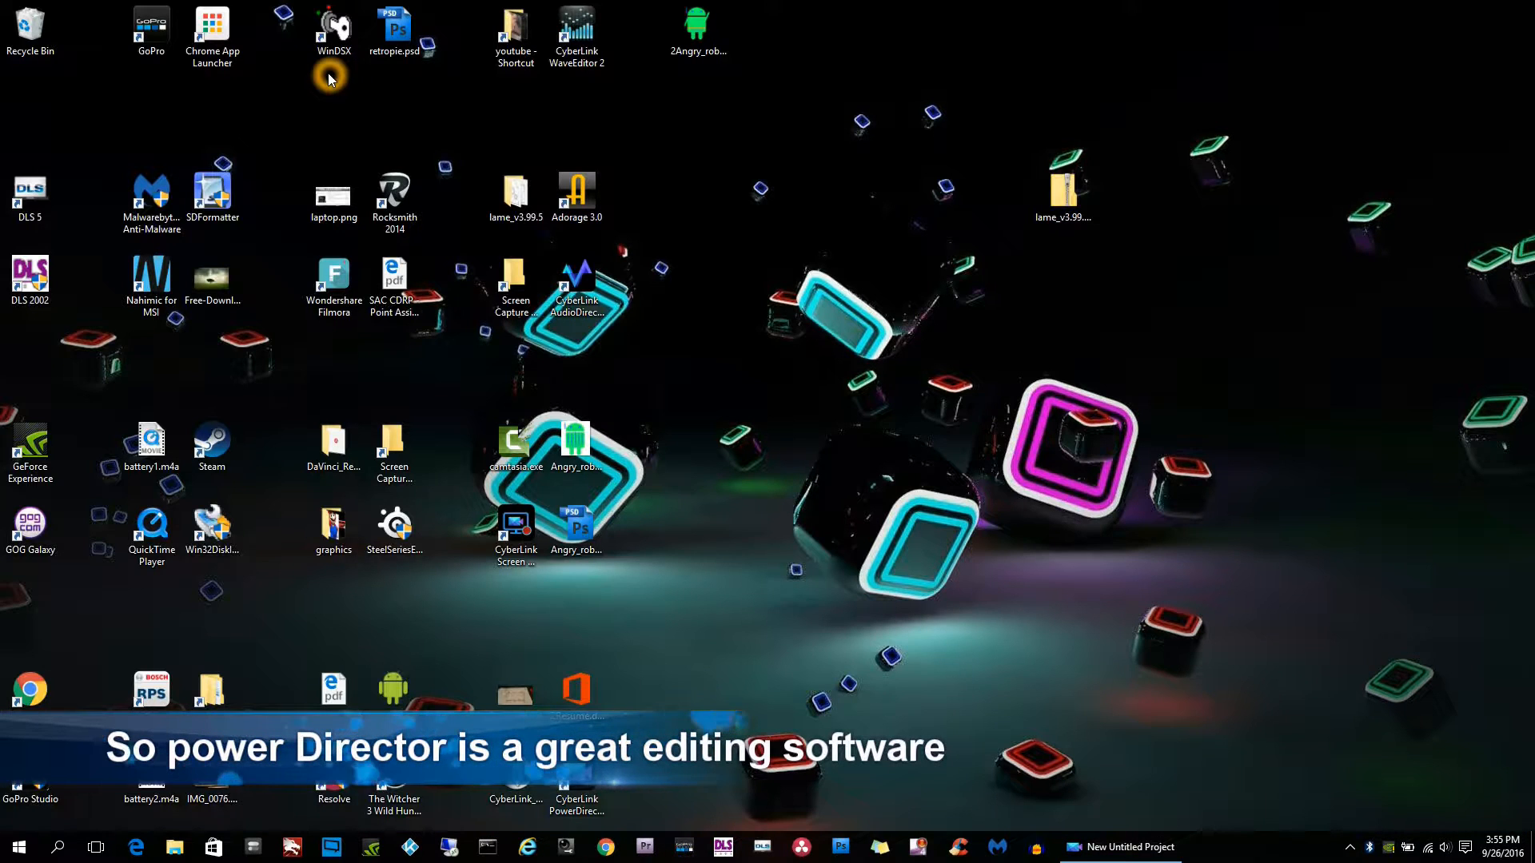
{"action": "mouse_move", "coordinate": [692, 285]}
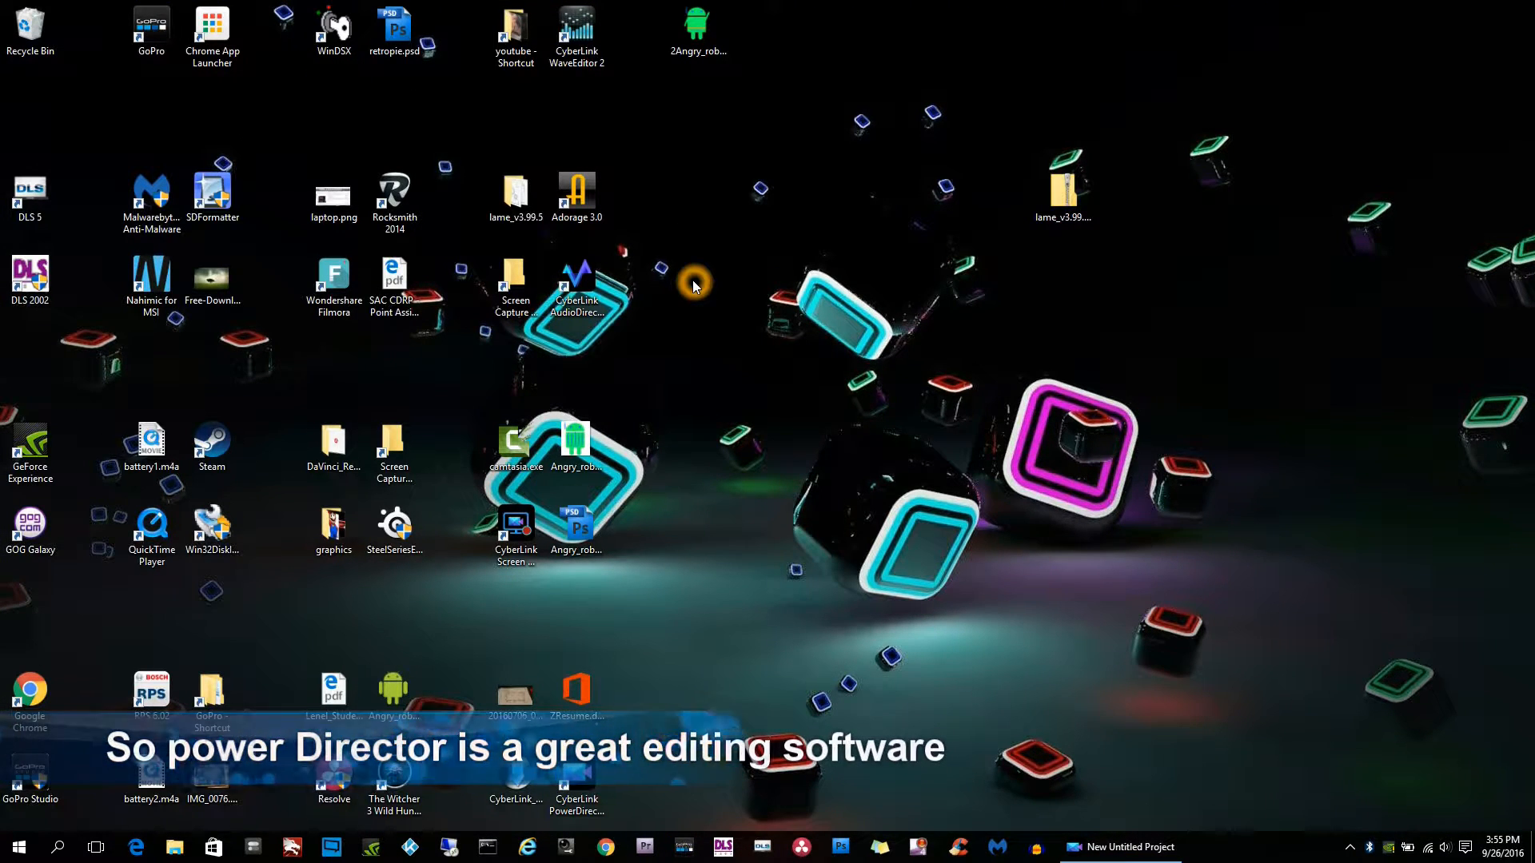
{"action": "mouse_move", "coordinate": [921, 413]}
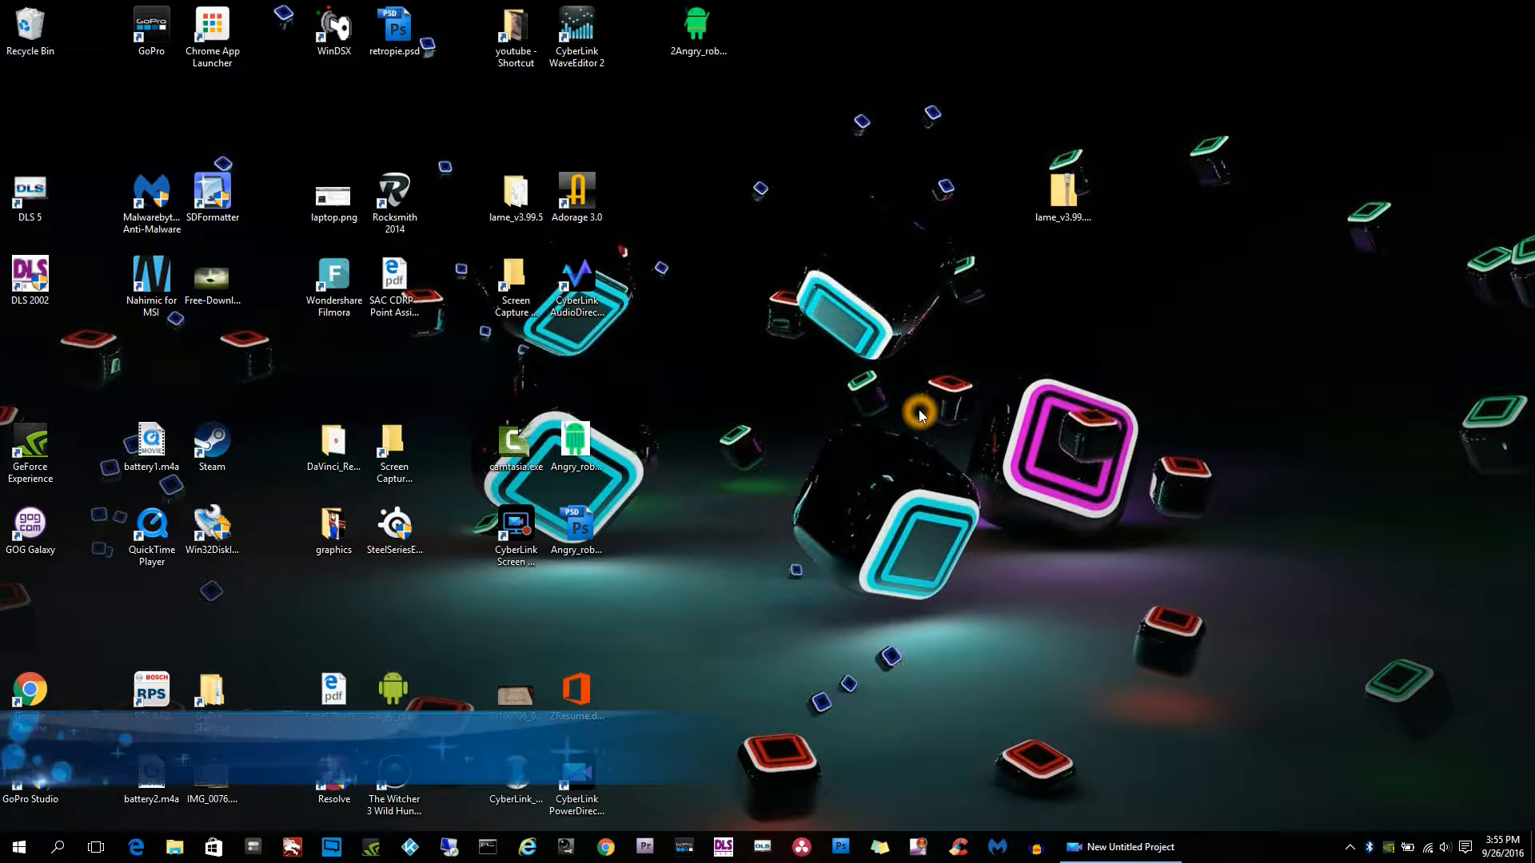
Reach the Display resolution list in the Intel HD Graphics Control Panel from the desktop menu.
{"action": "right_click", "coordinate": [918, 415]}
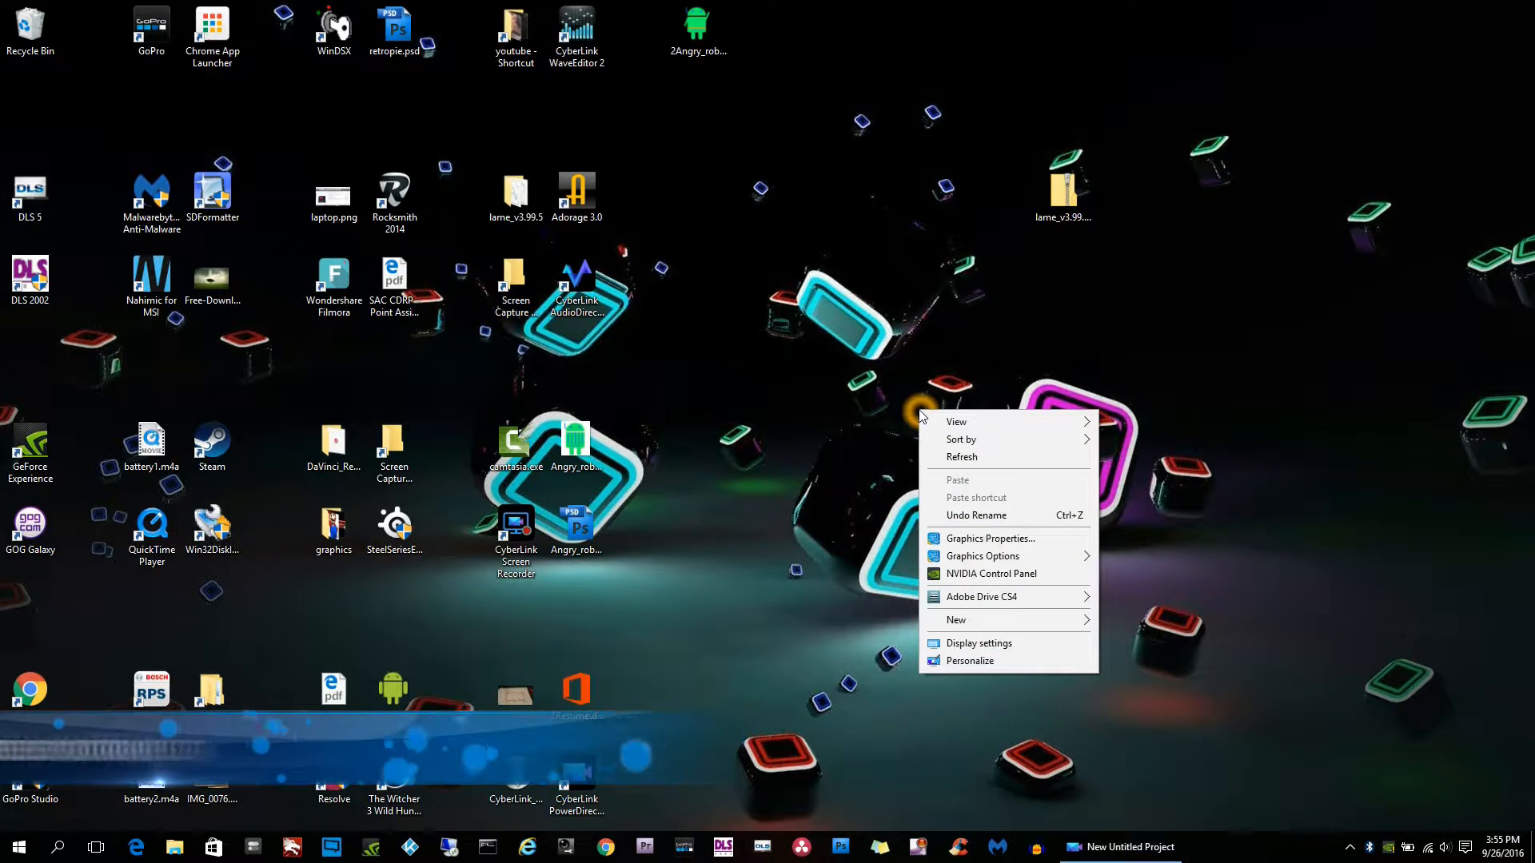
{"action": "mouse_move", "coordinate": [988, 539]}
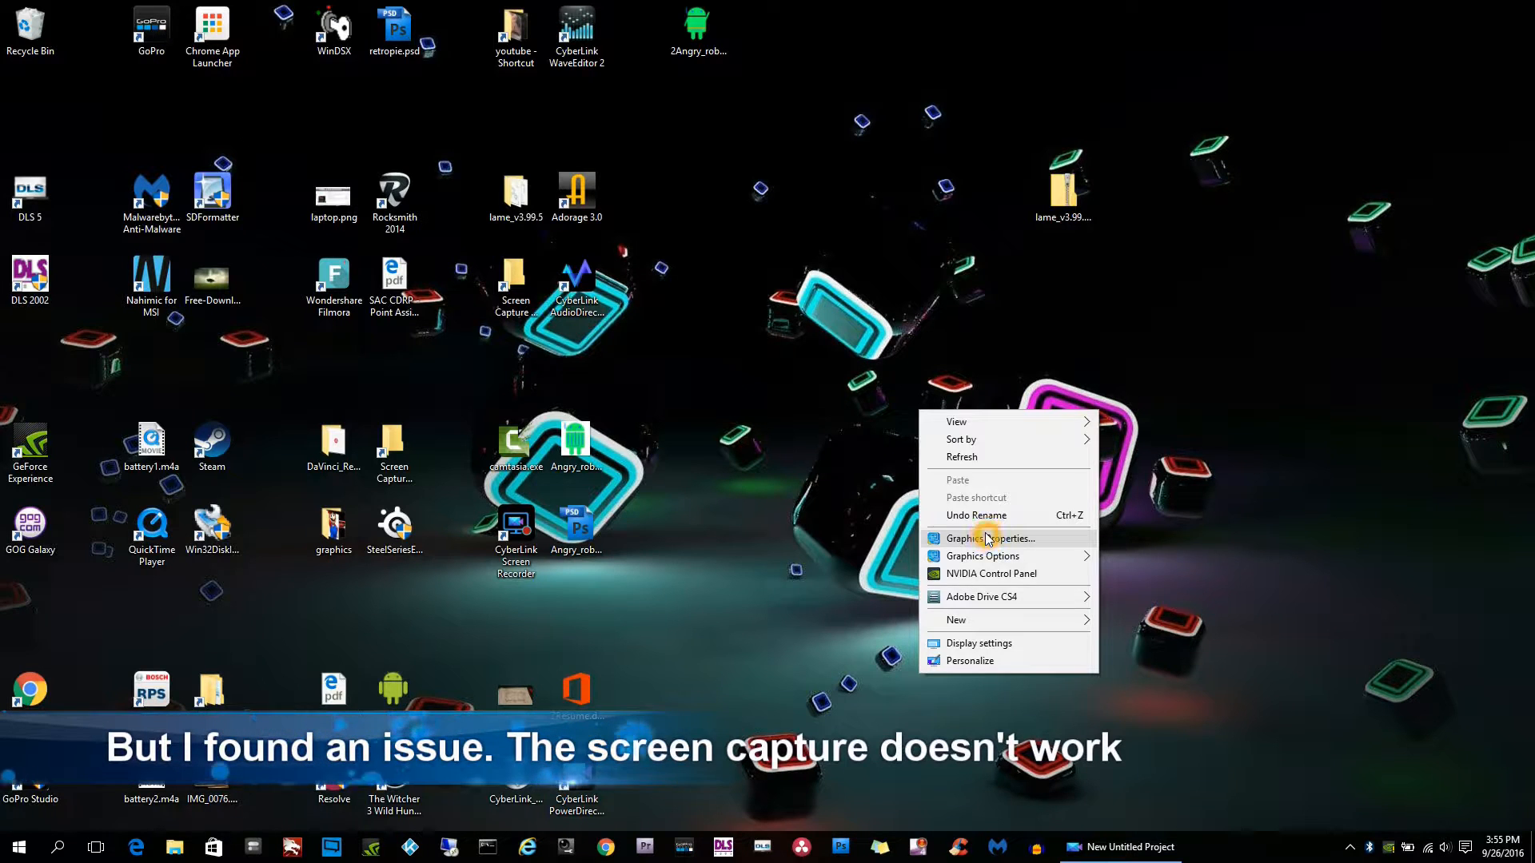
{"action": "left_click", "coordinate": [986, 538]}
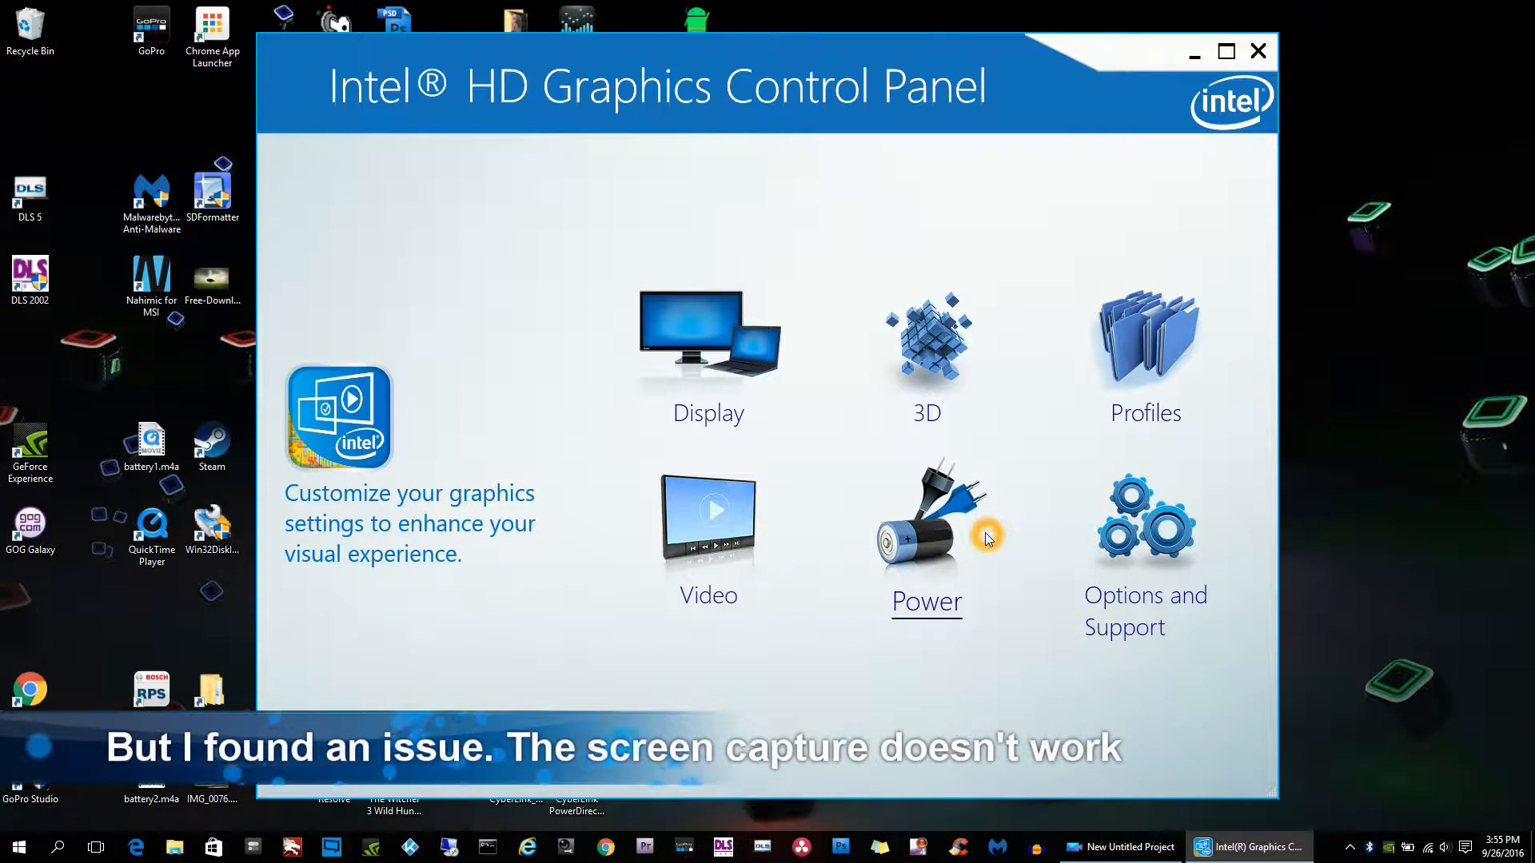
{"action": "mouse_move", "coordinate": [708, 343]}
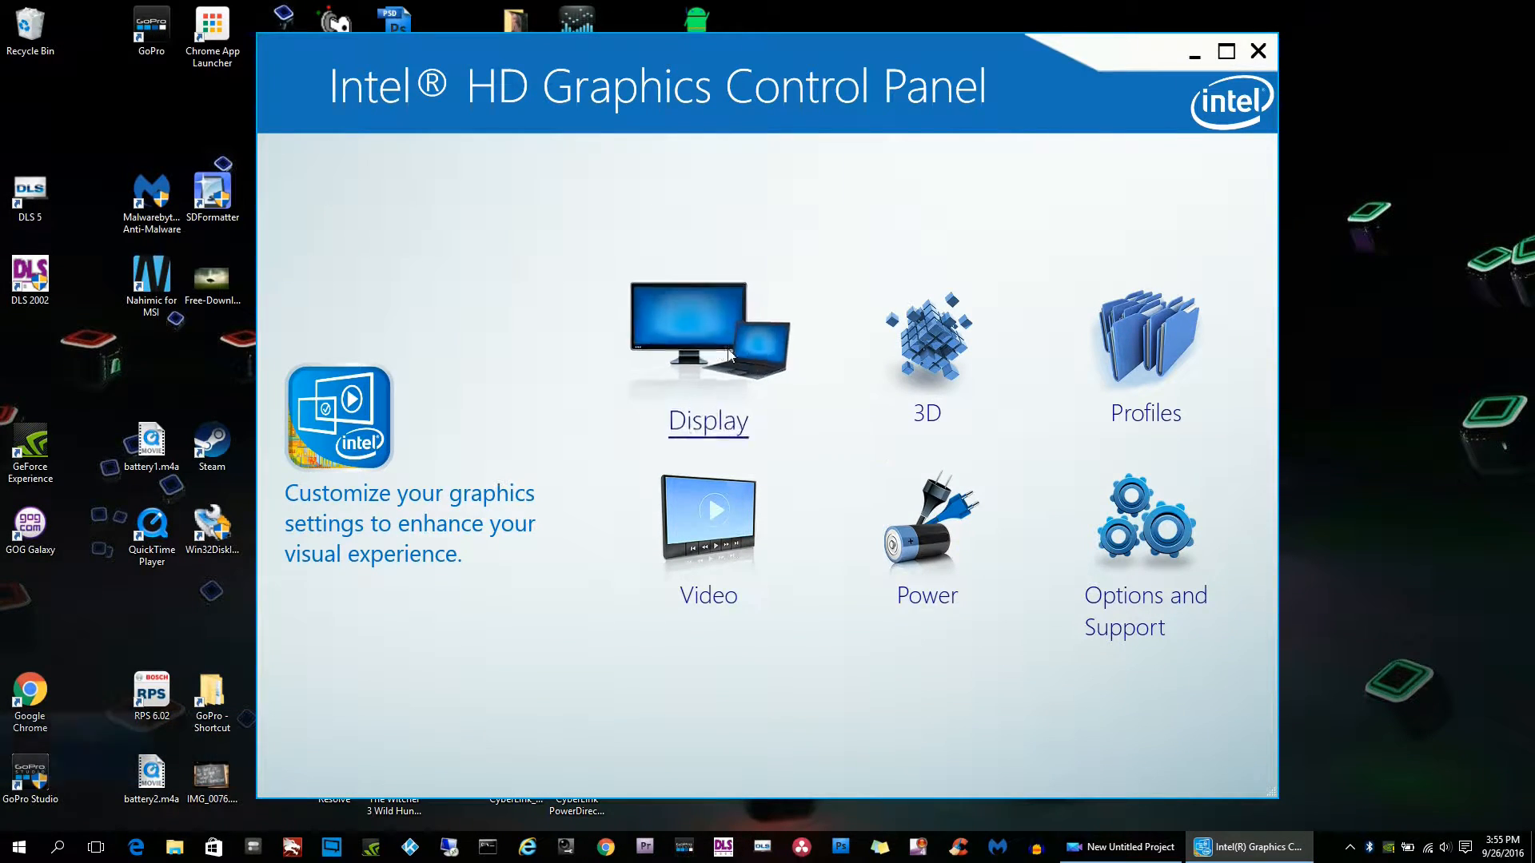
{"action": "left_click", "coordinate": [709, 339]}
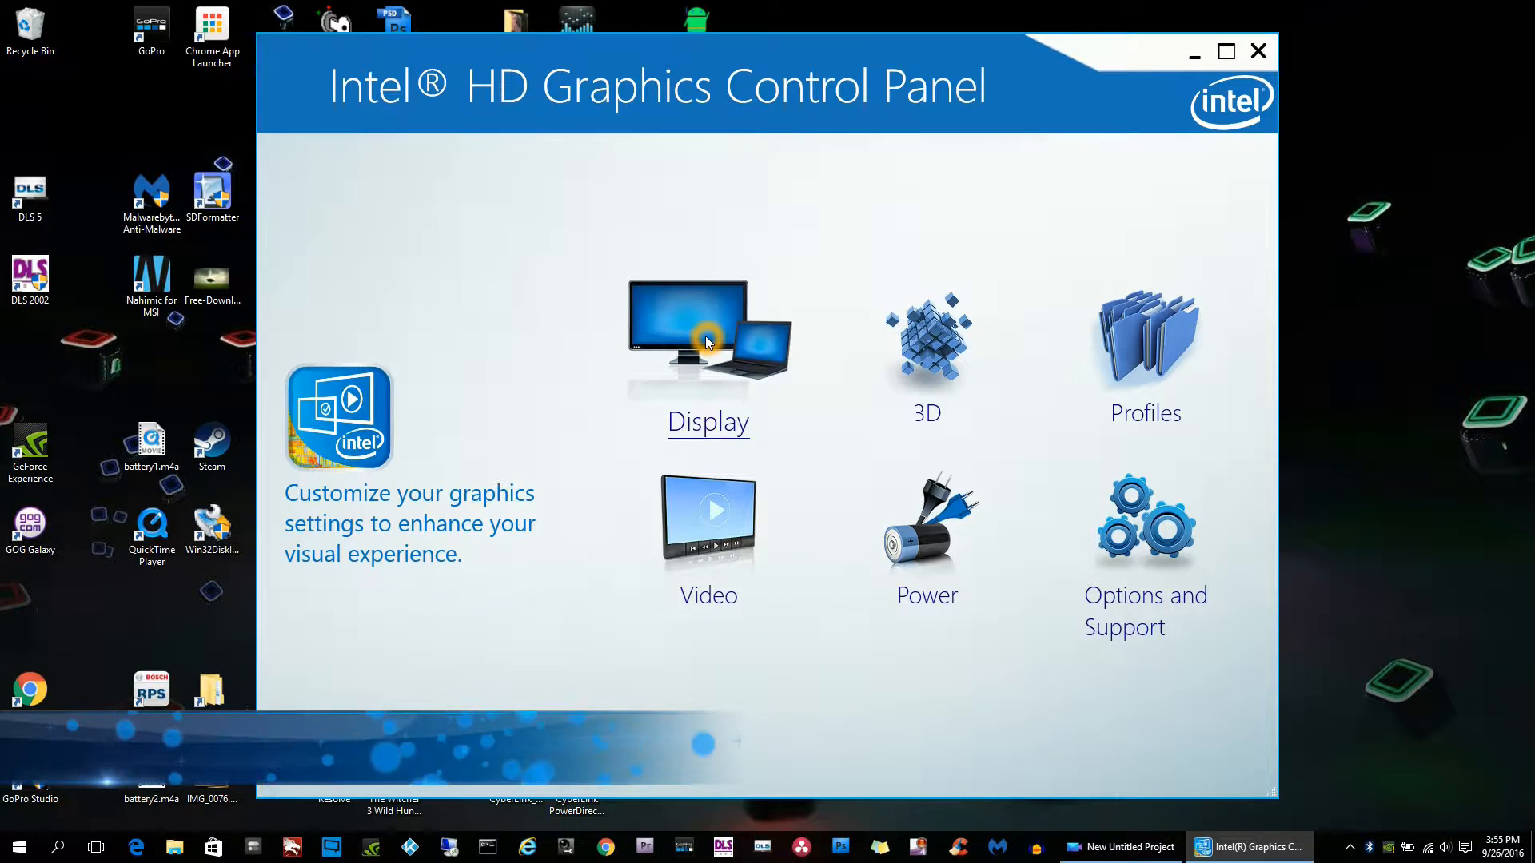
{"action": "left_click", "coordinate": [708, 338]}
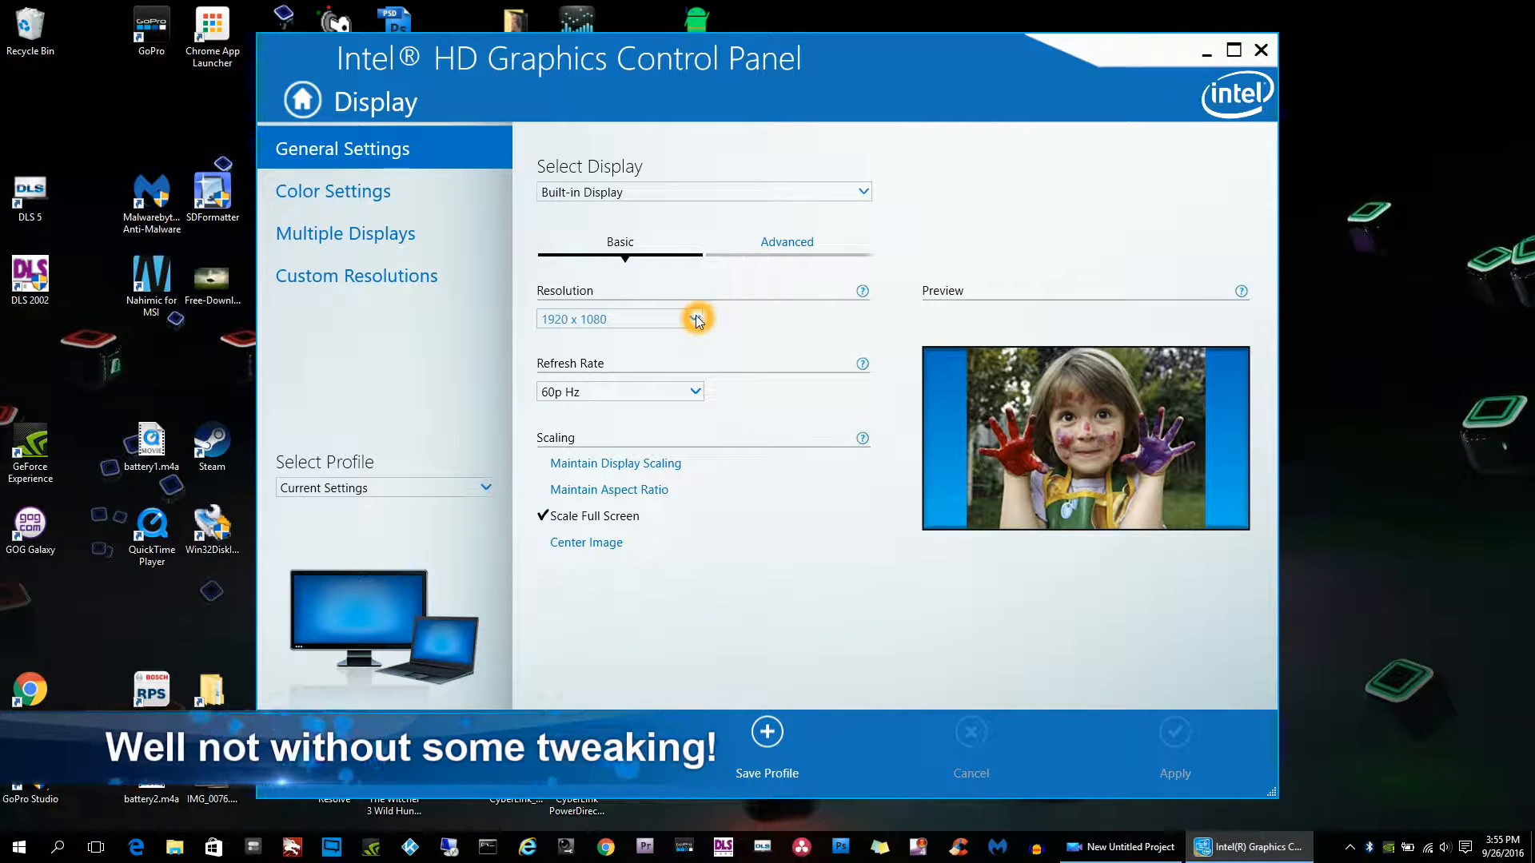
{"action": "left_click", "coordinate": [695, 318]}
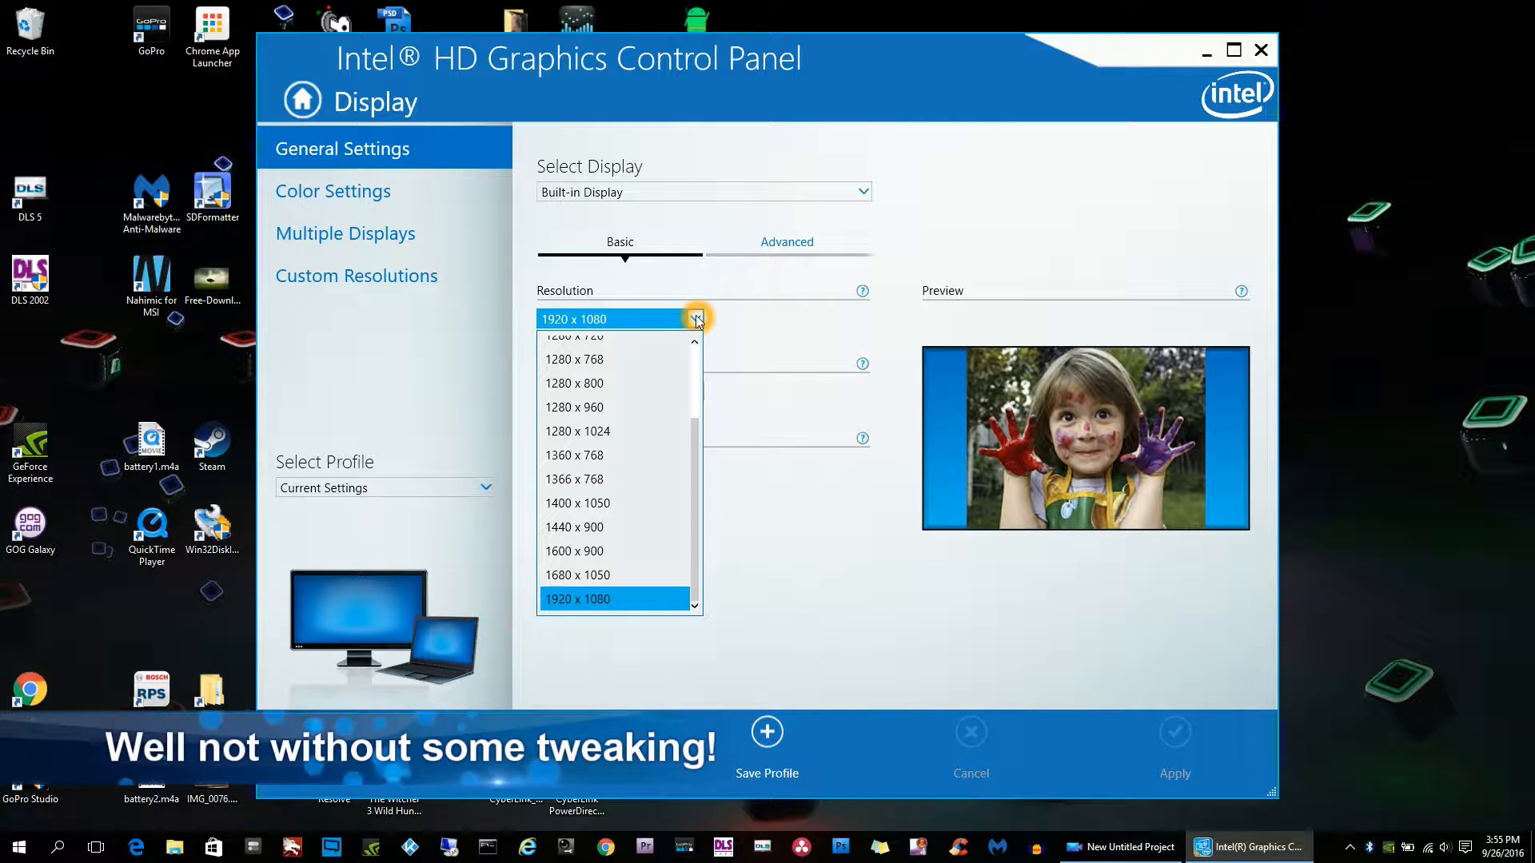
{"action": "mouse_move", "coordinate": [607, 552]}
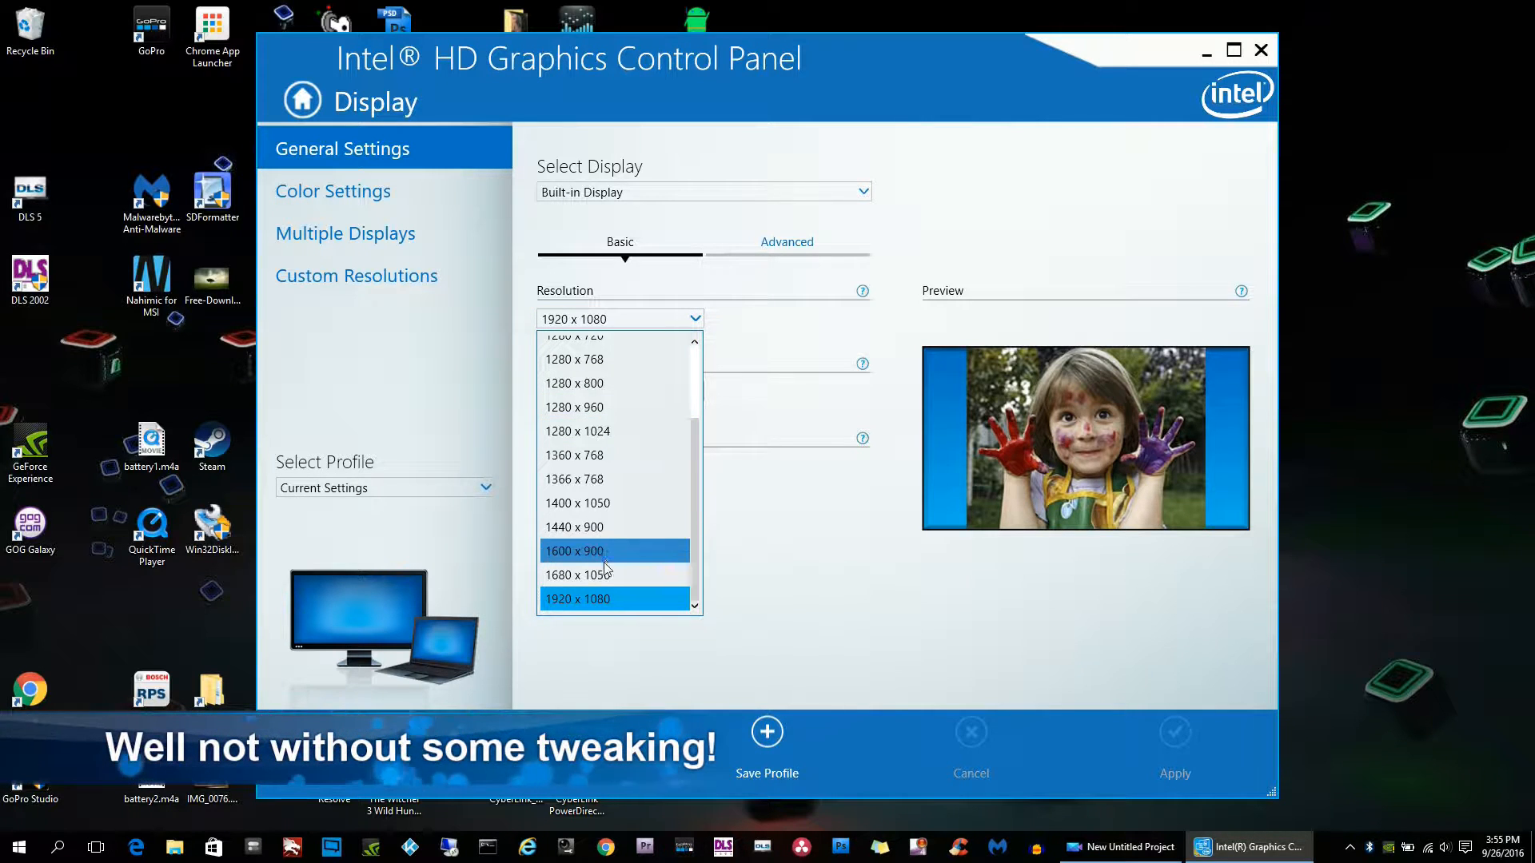
Set the built-in display to 1680 x 1050, keep the change, and minimize the panel.
{"action": "left_click", "coordinate": [577, 574]}
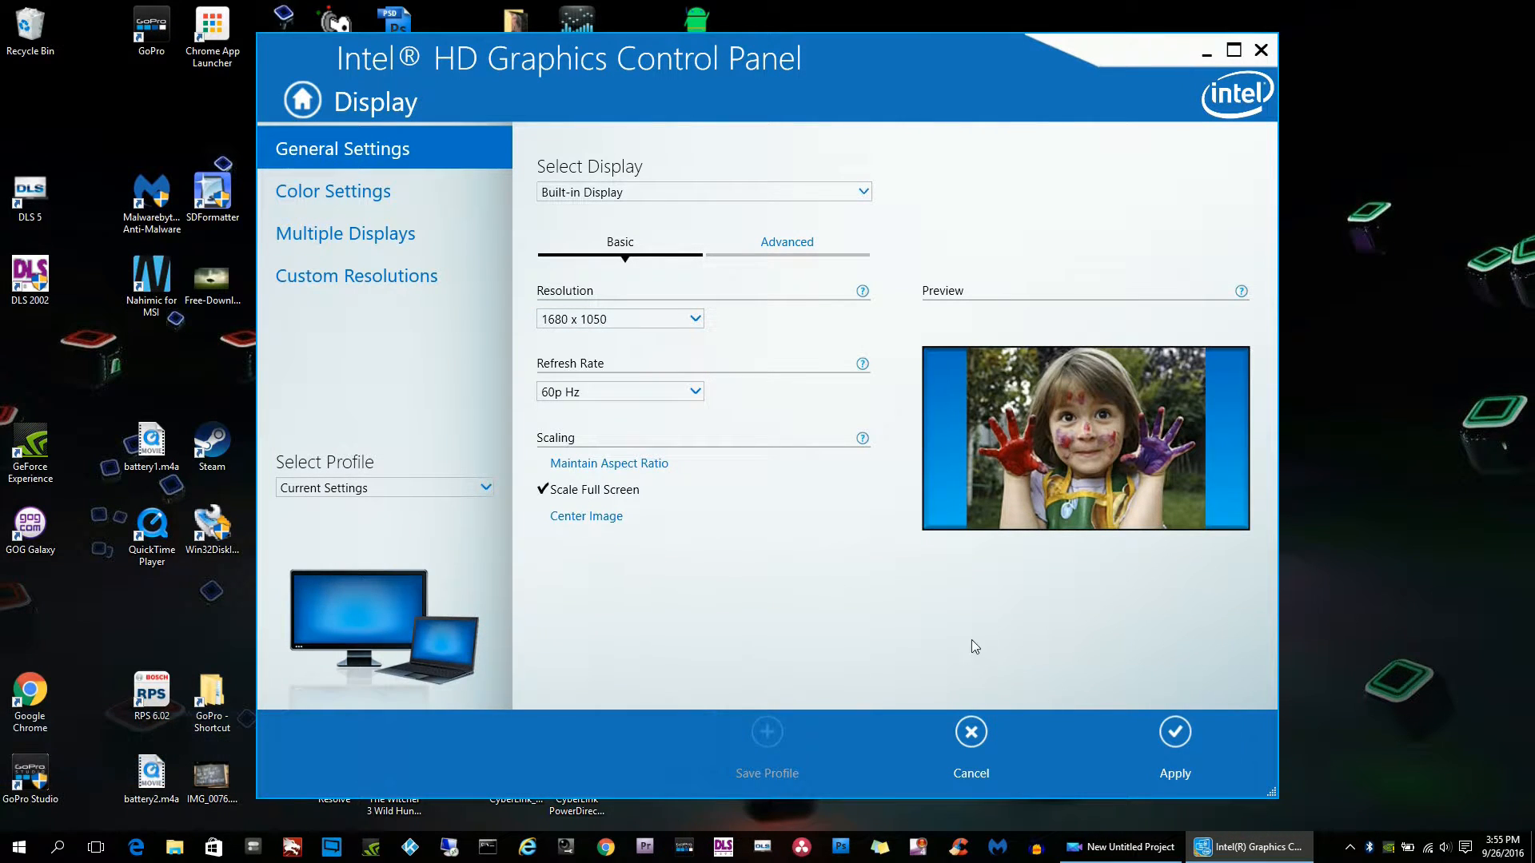
{"action": "left_click", "coordinate": [1176, 732]}
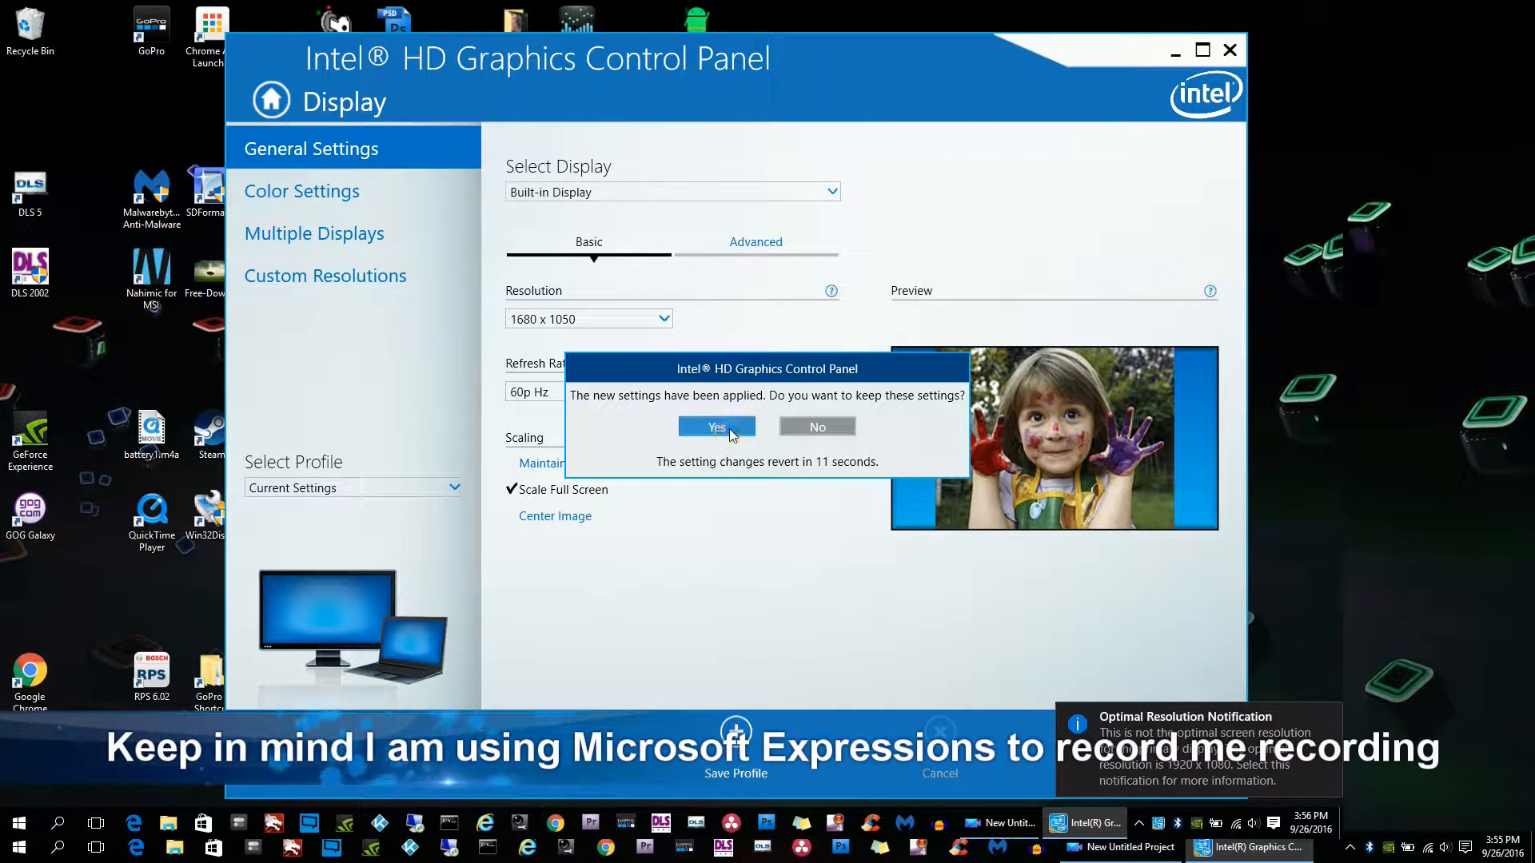
{"action": "left_click", "coordinate": [714, 427]}
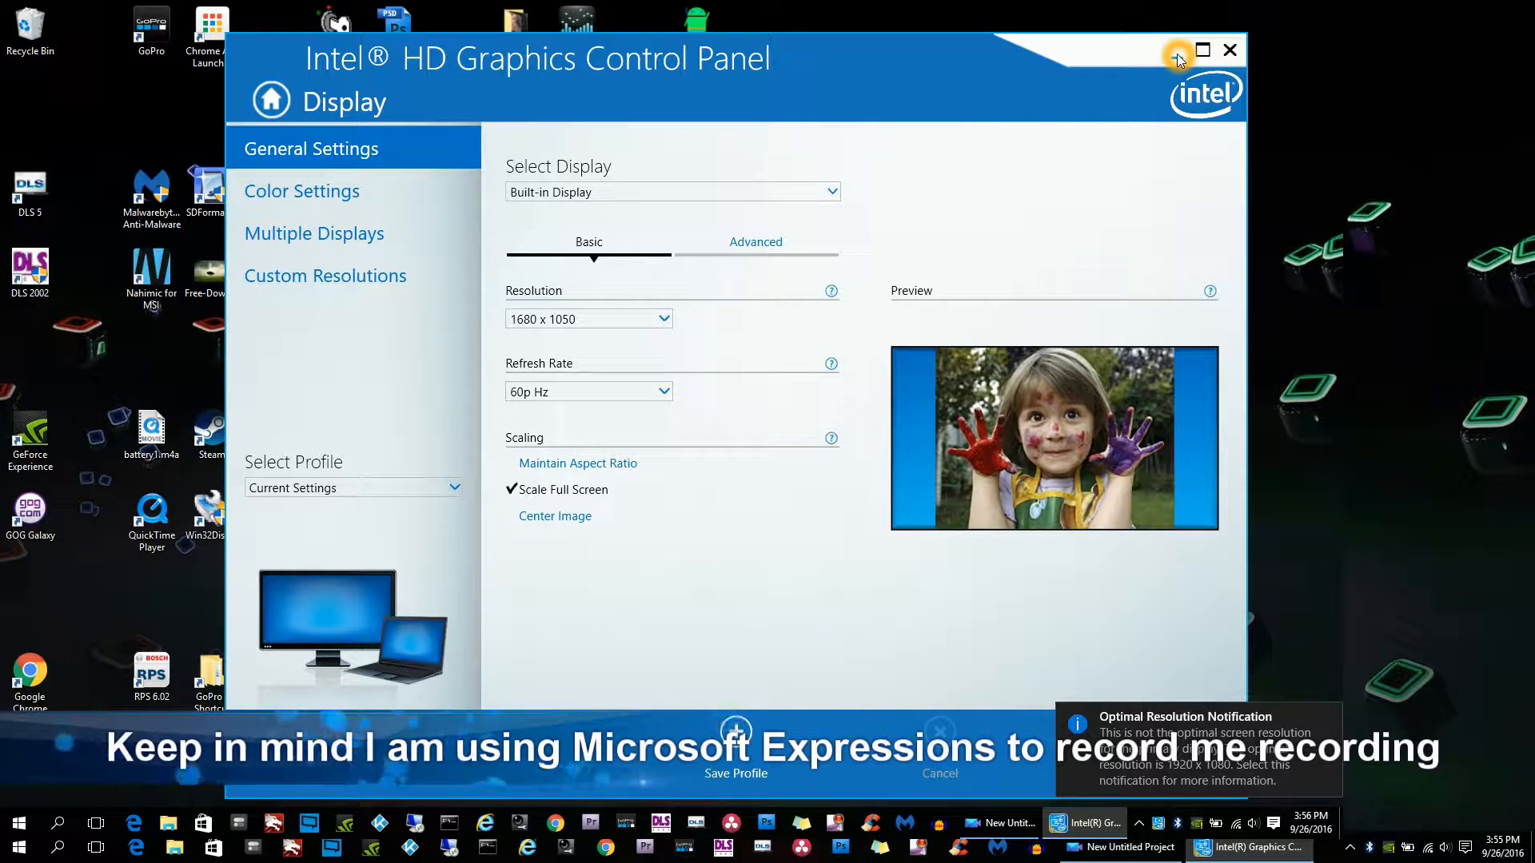
{"action": "left_click", "coordinate": [1229, 50]}
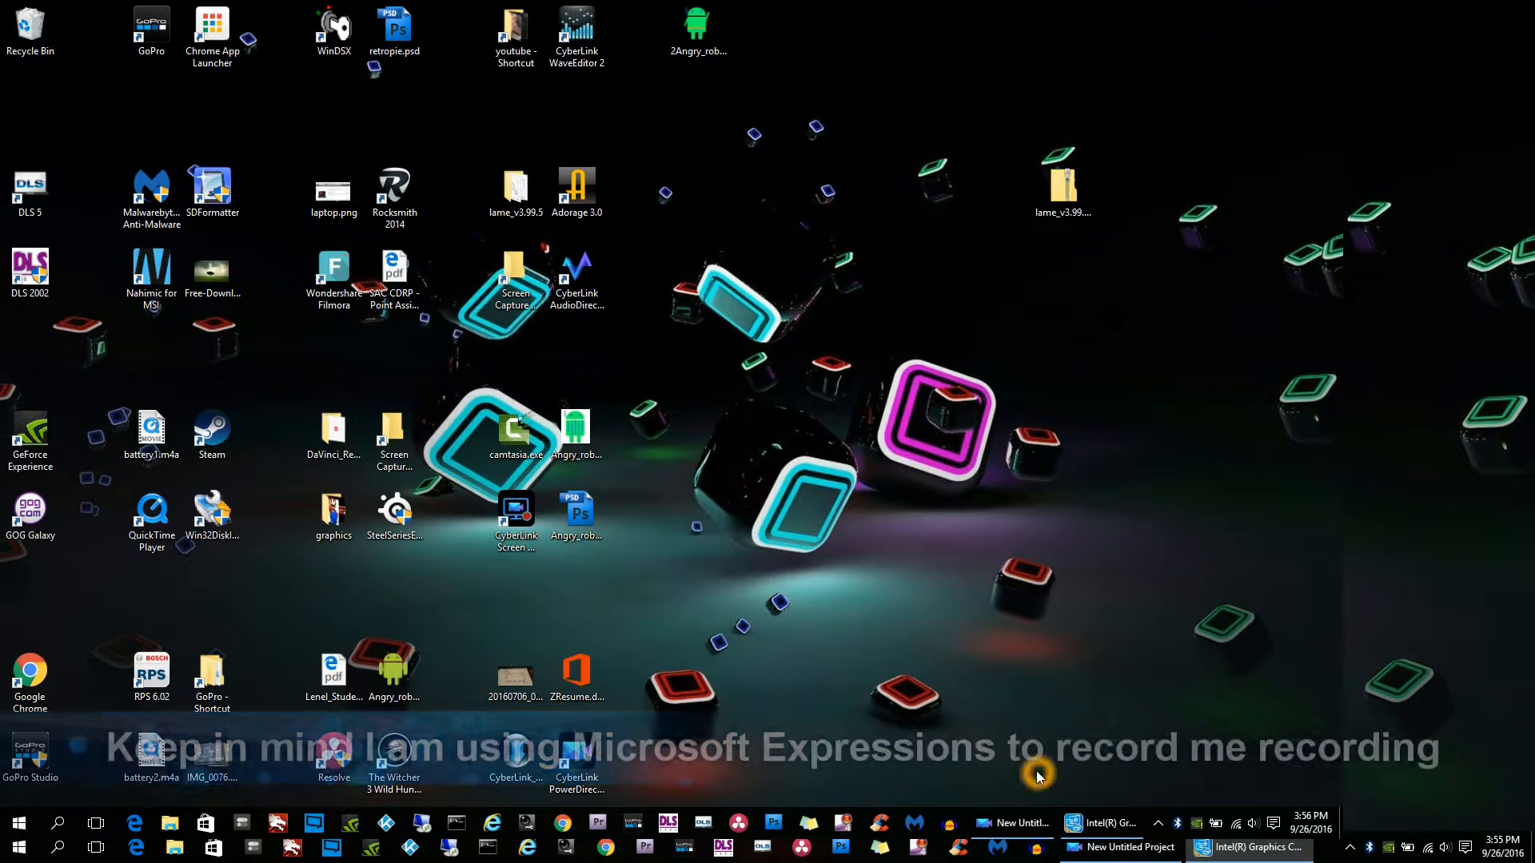
Restore the panel, return the resolution to 1920 x 1080, and close it.
{"action": "left_click", "coordinate": [1014, 822]}
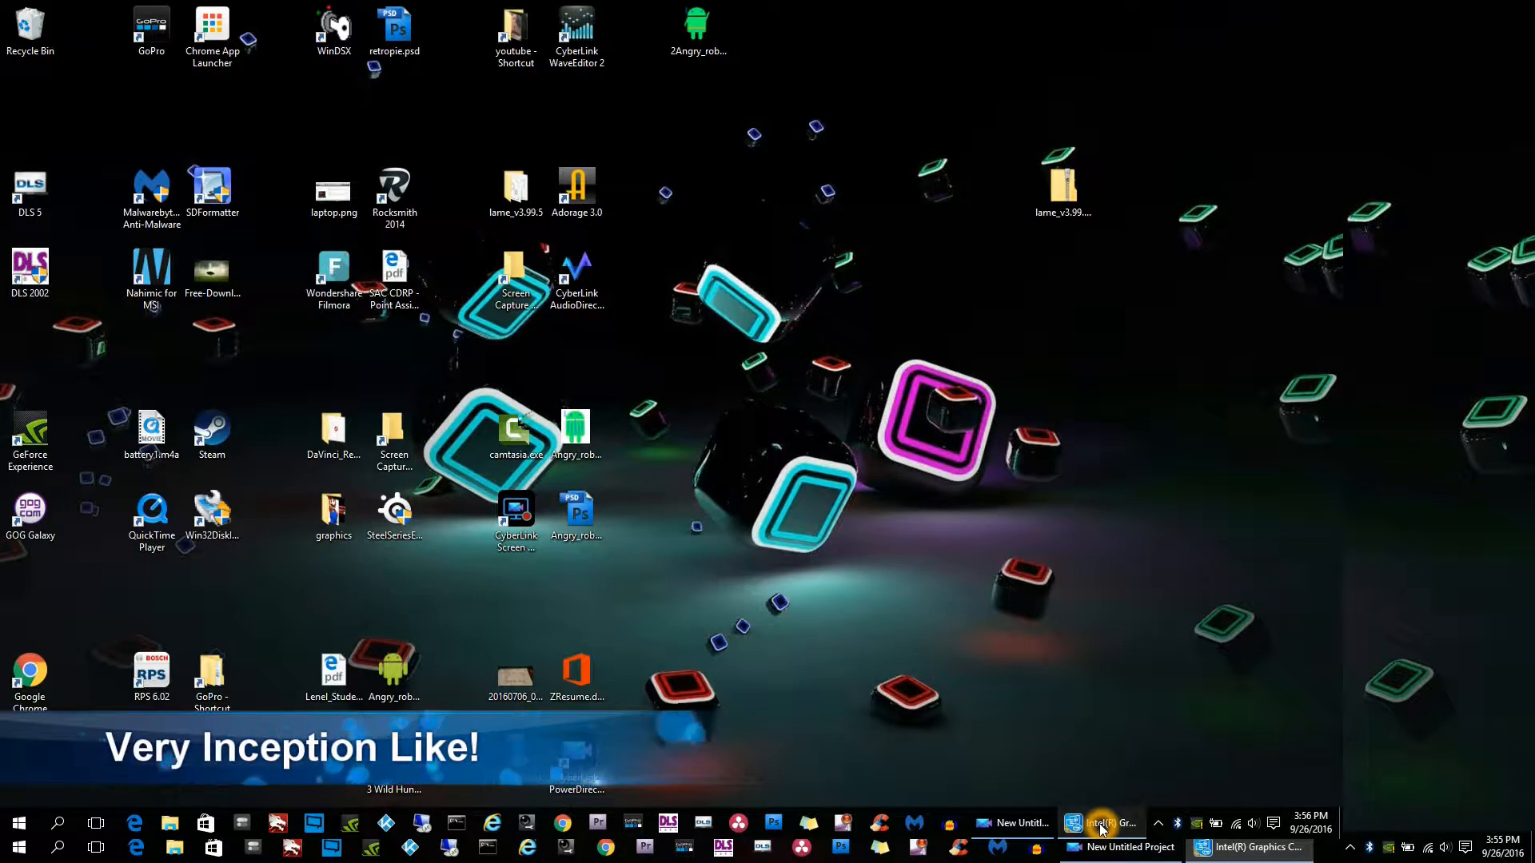
{"action": "left_click", "coordinate": [1102, 824]}
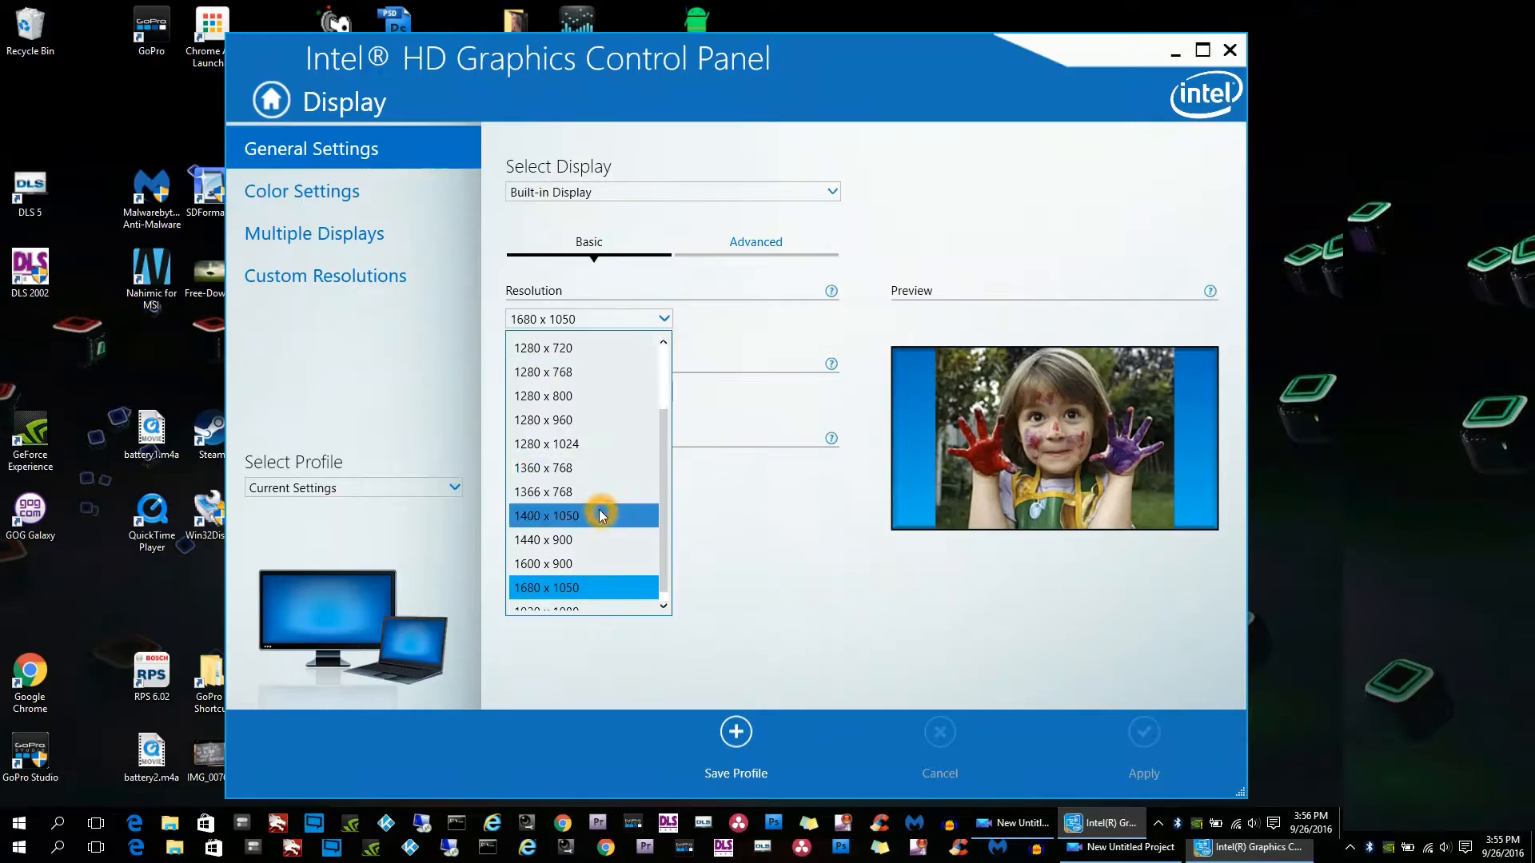
{"action": "left_click", "coordinate": [545, 608]}
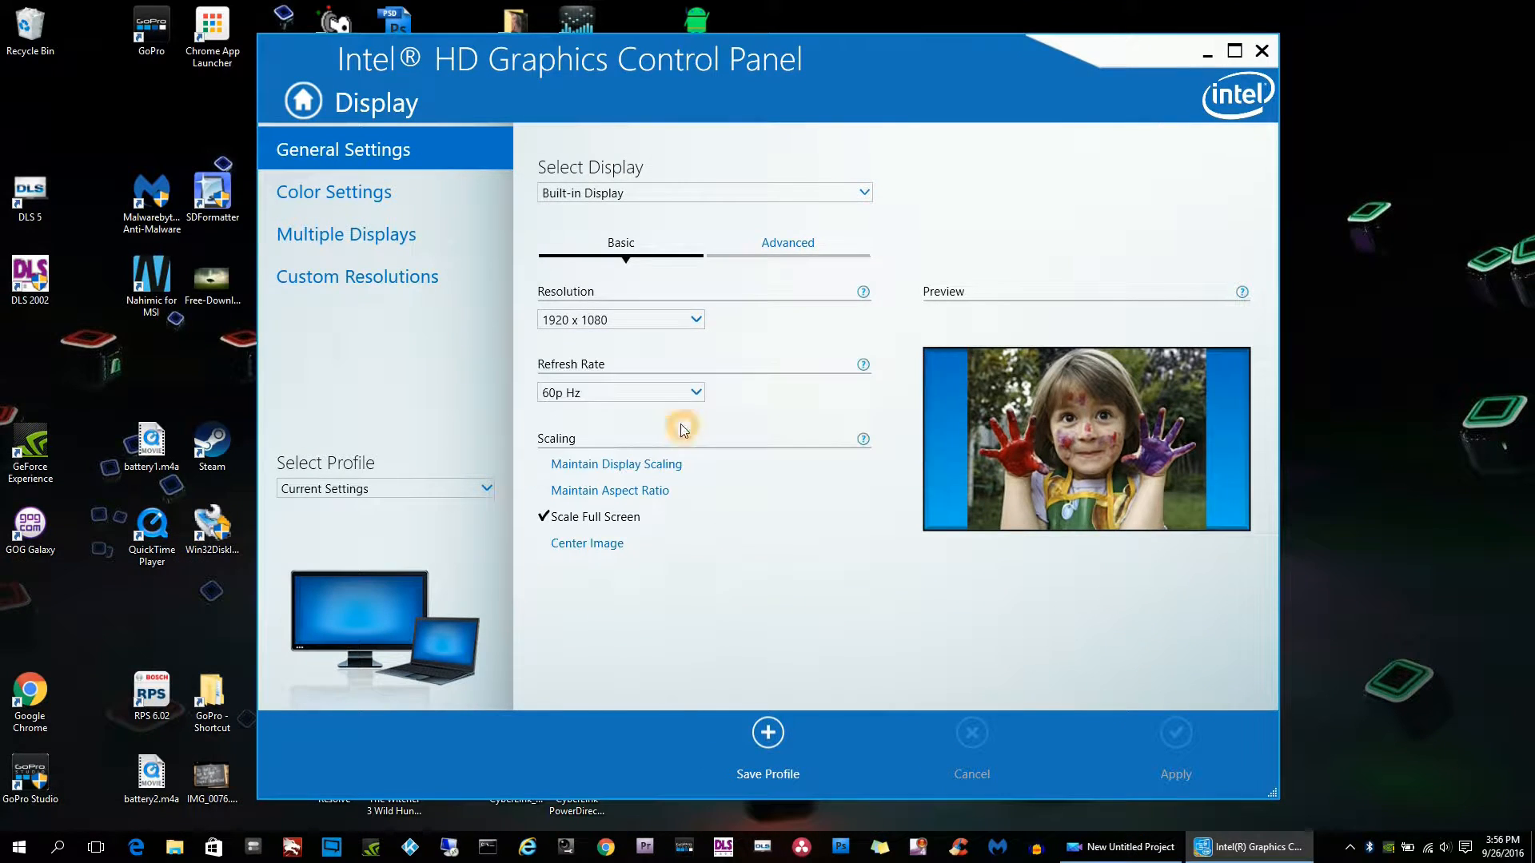
{"action": "left_click", "coordinate": [1261, 49]}
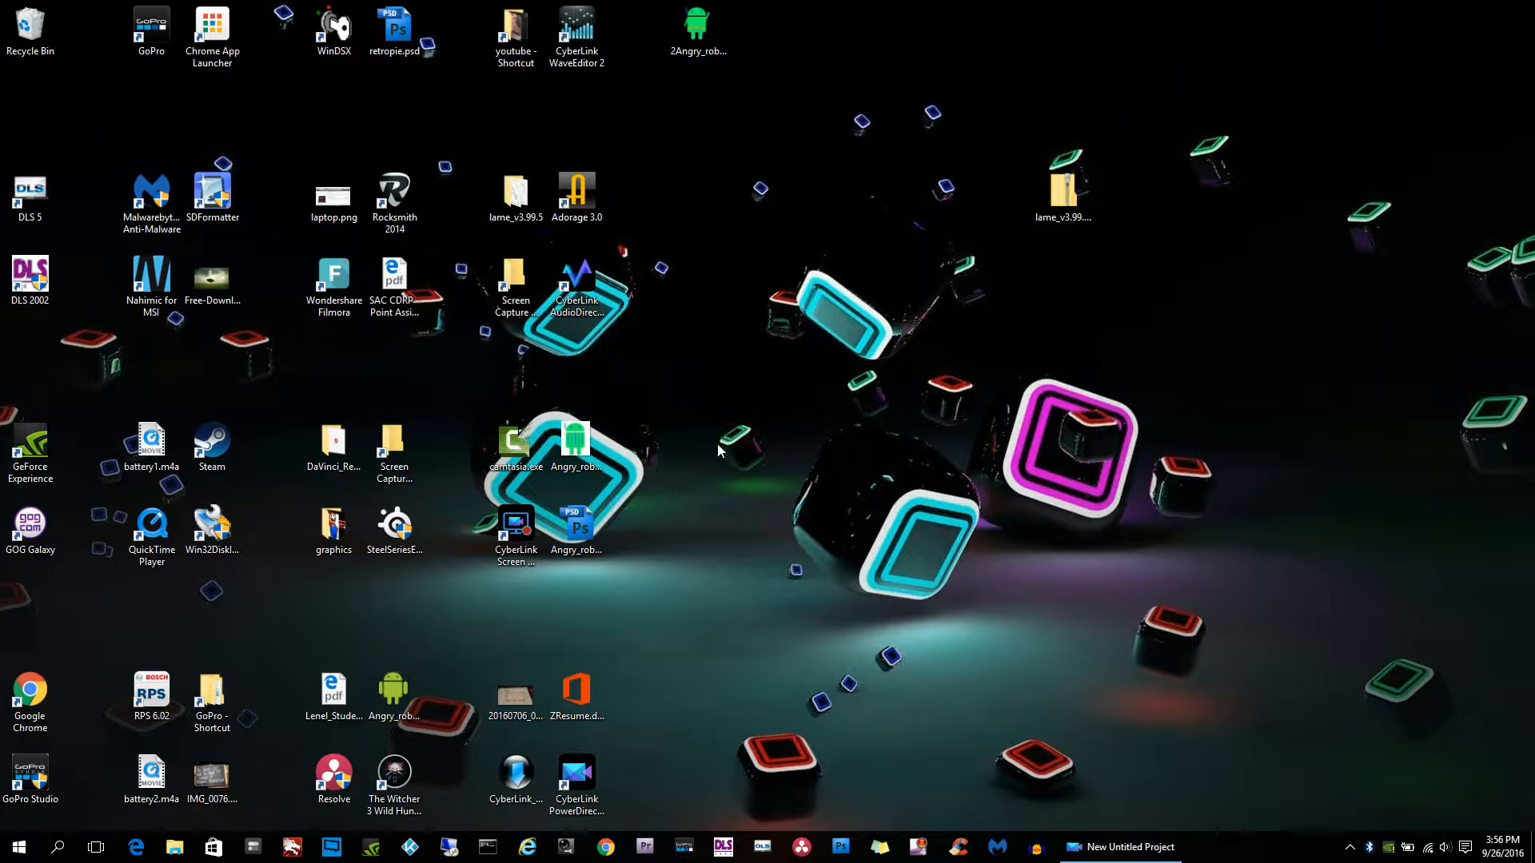
{"action": "mouse_move", "coordinate": [1067, 464]}
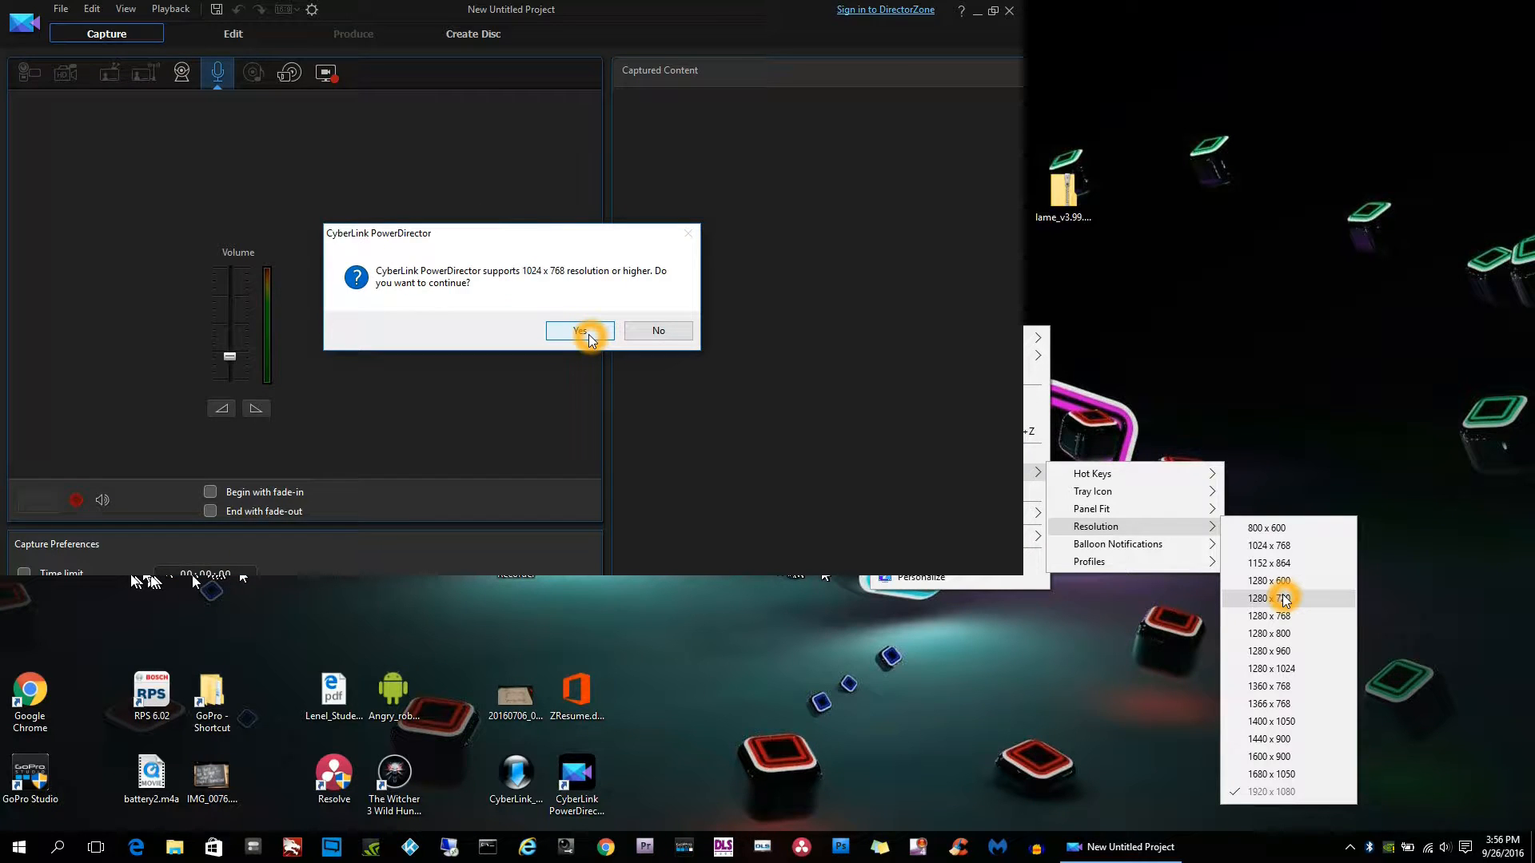
Accept the resolution warning, restore PowerDirector and acknowledge the hardware decoding warning.
{"action": "left_click", "coordinate": [579, 331]}
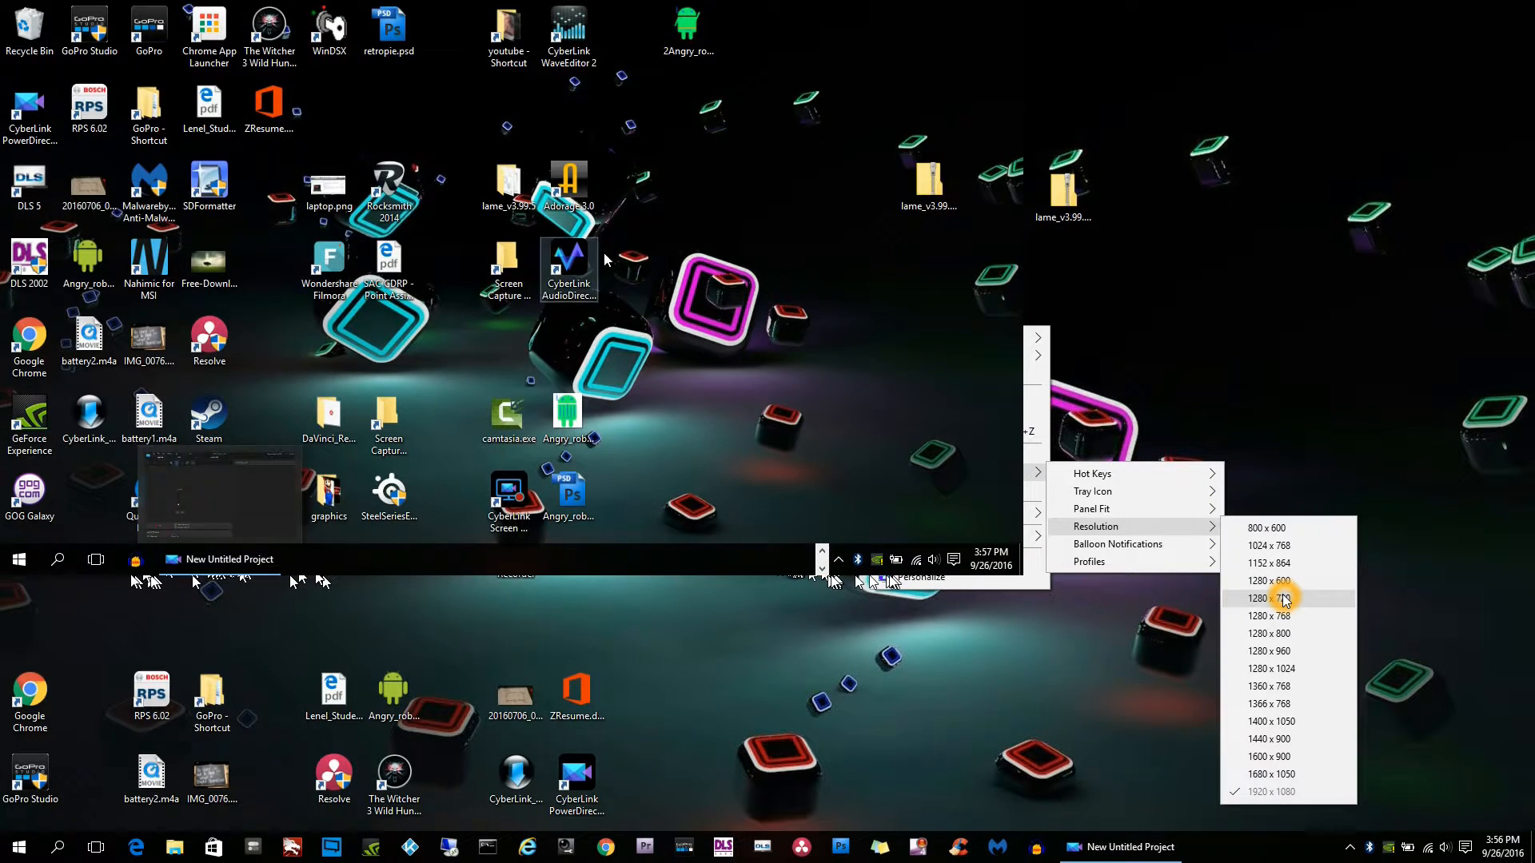
{"action": "left_click", "coordinate": [1268, 598]}
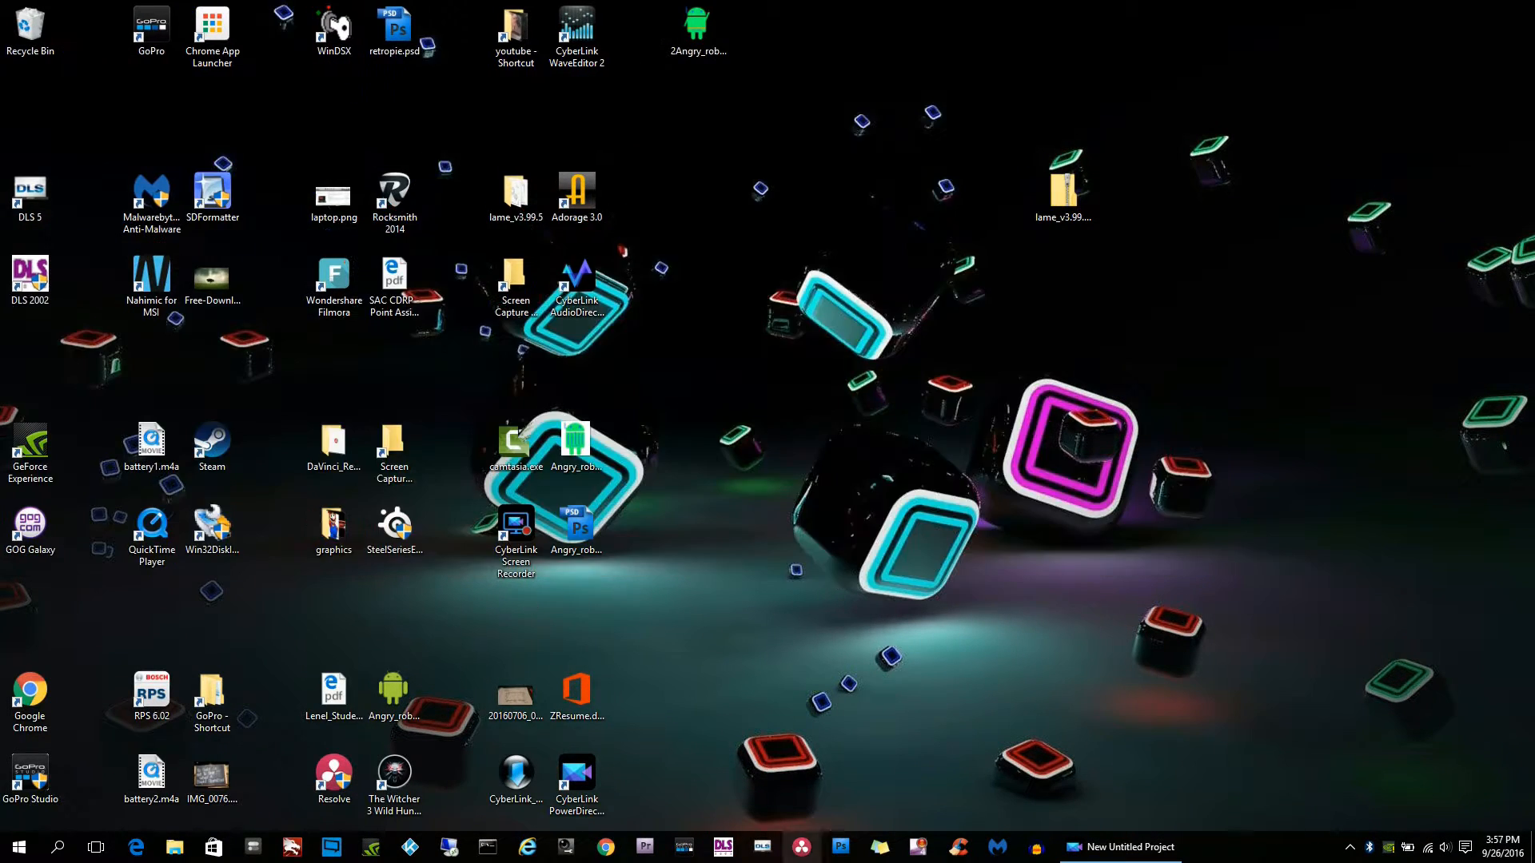
{"action": "mouse_move", "coordinate": [1122, 847]}
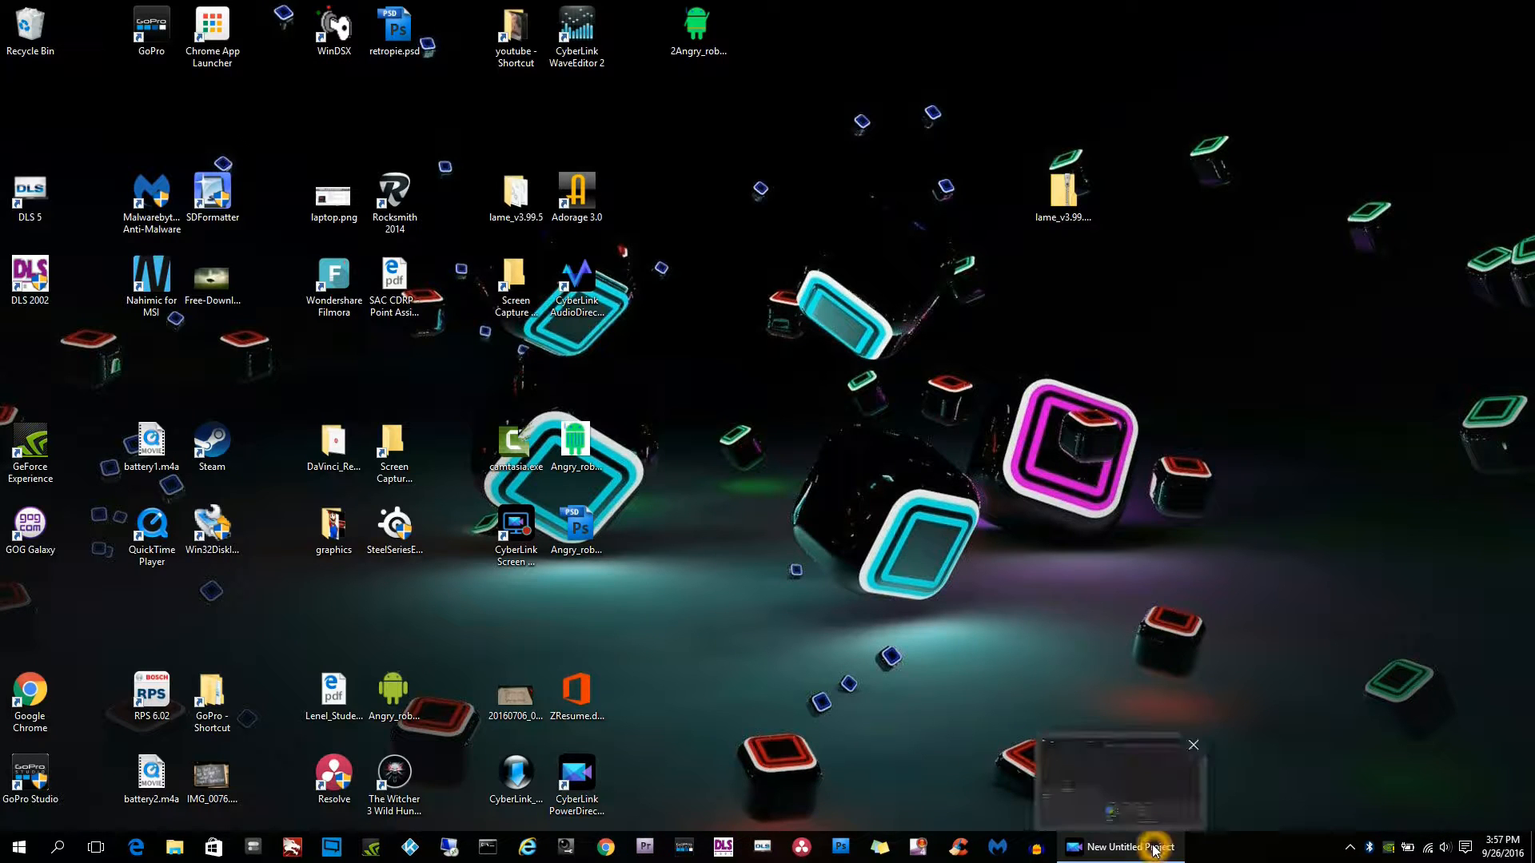
{"action": "left_click", "coordinate": [1131, 848]}
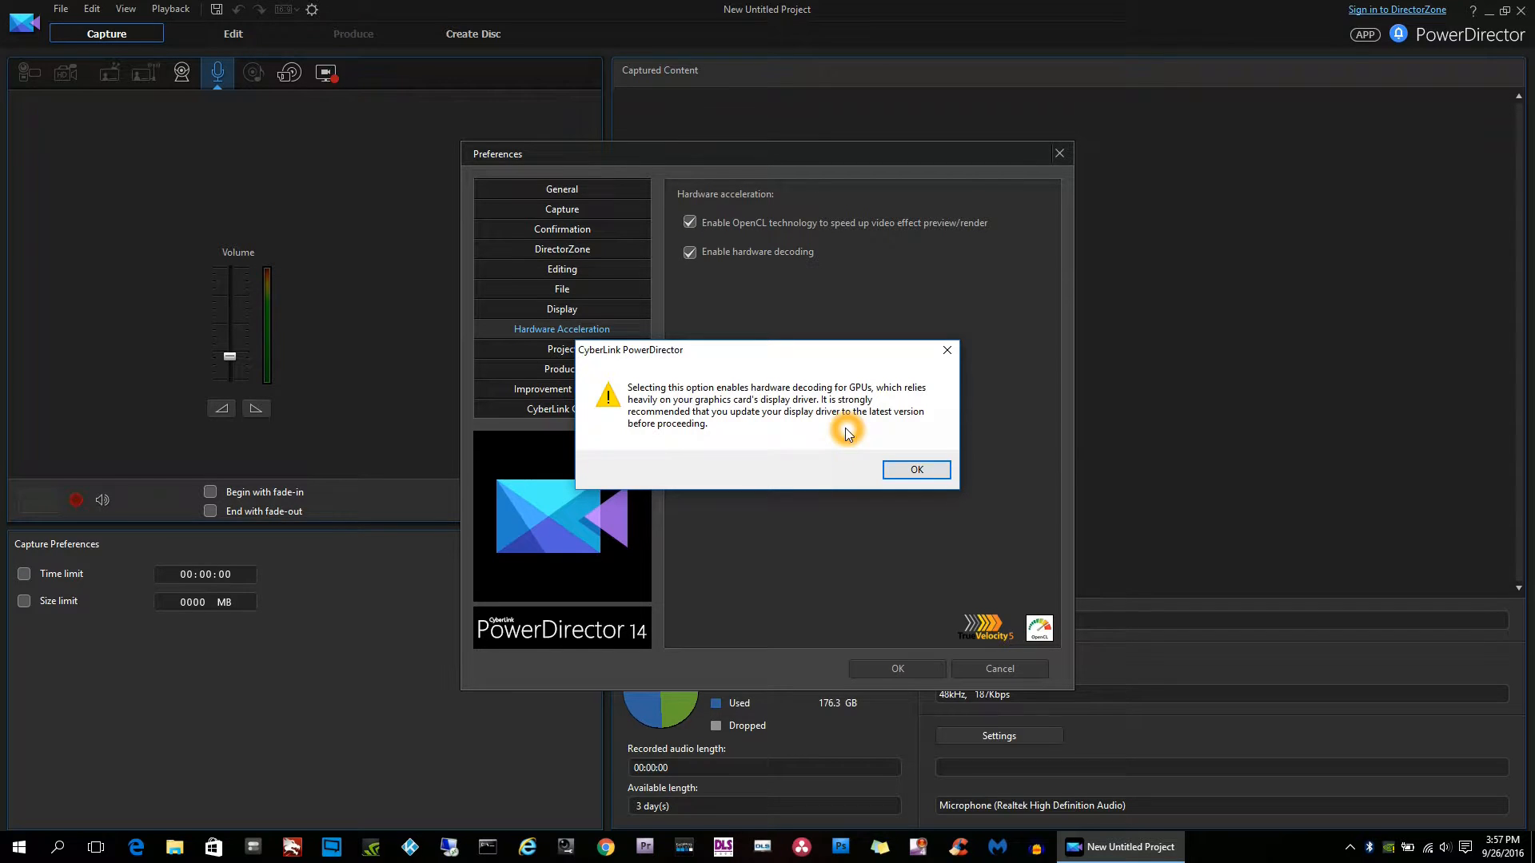
{"action": "left_click", "coordinate": [914, 470]}
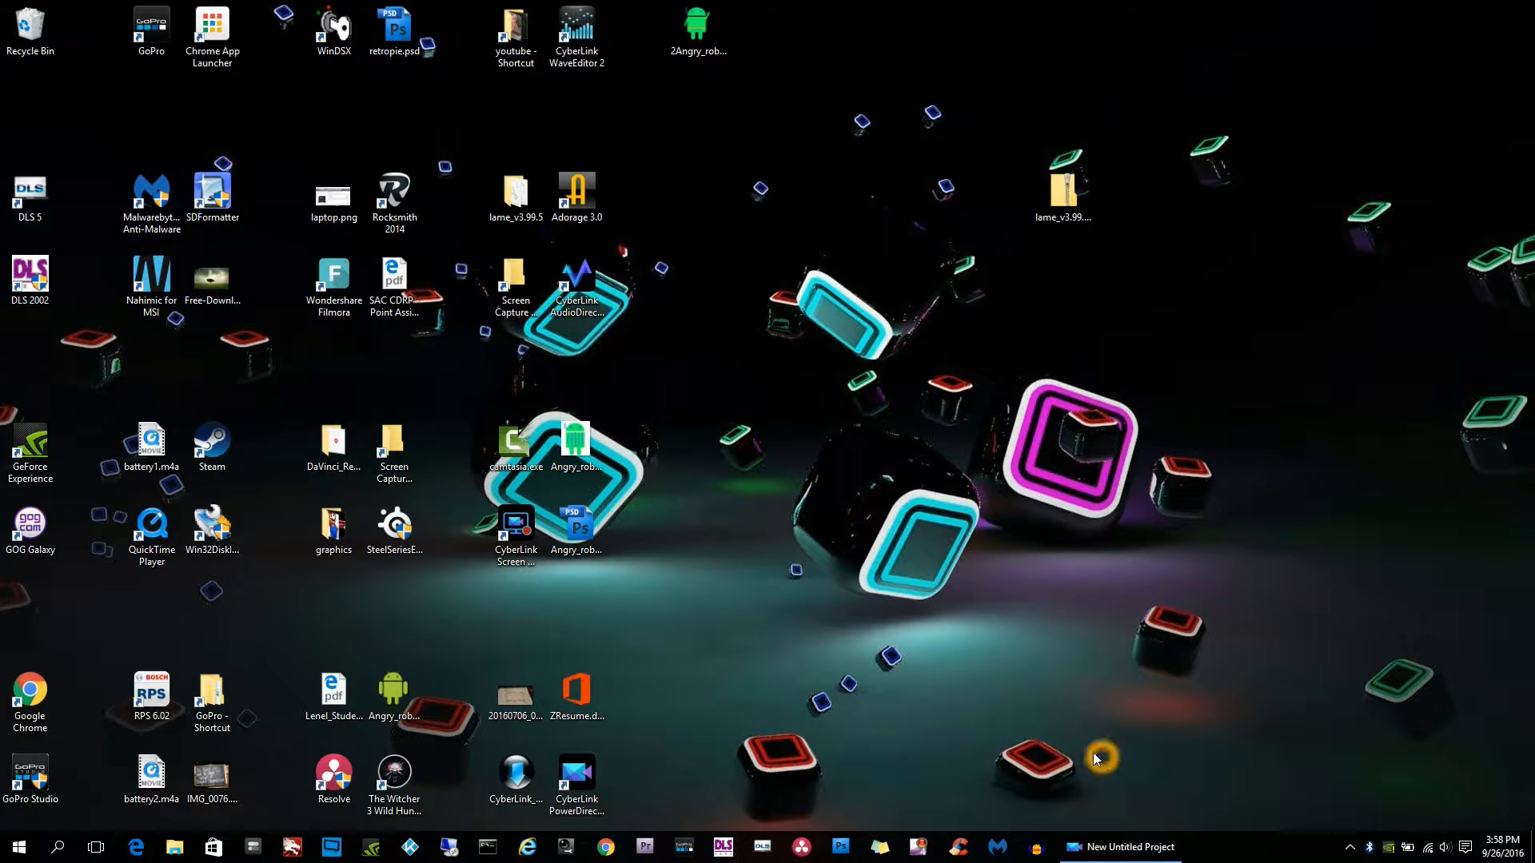
{"action": "mouse_move", "coordinate": [514, 518]}
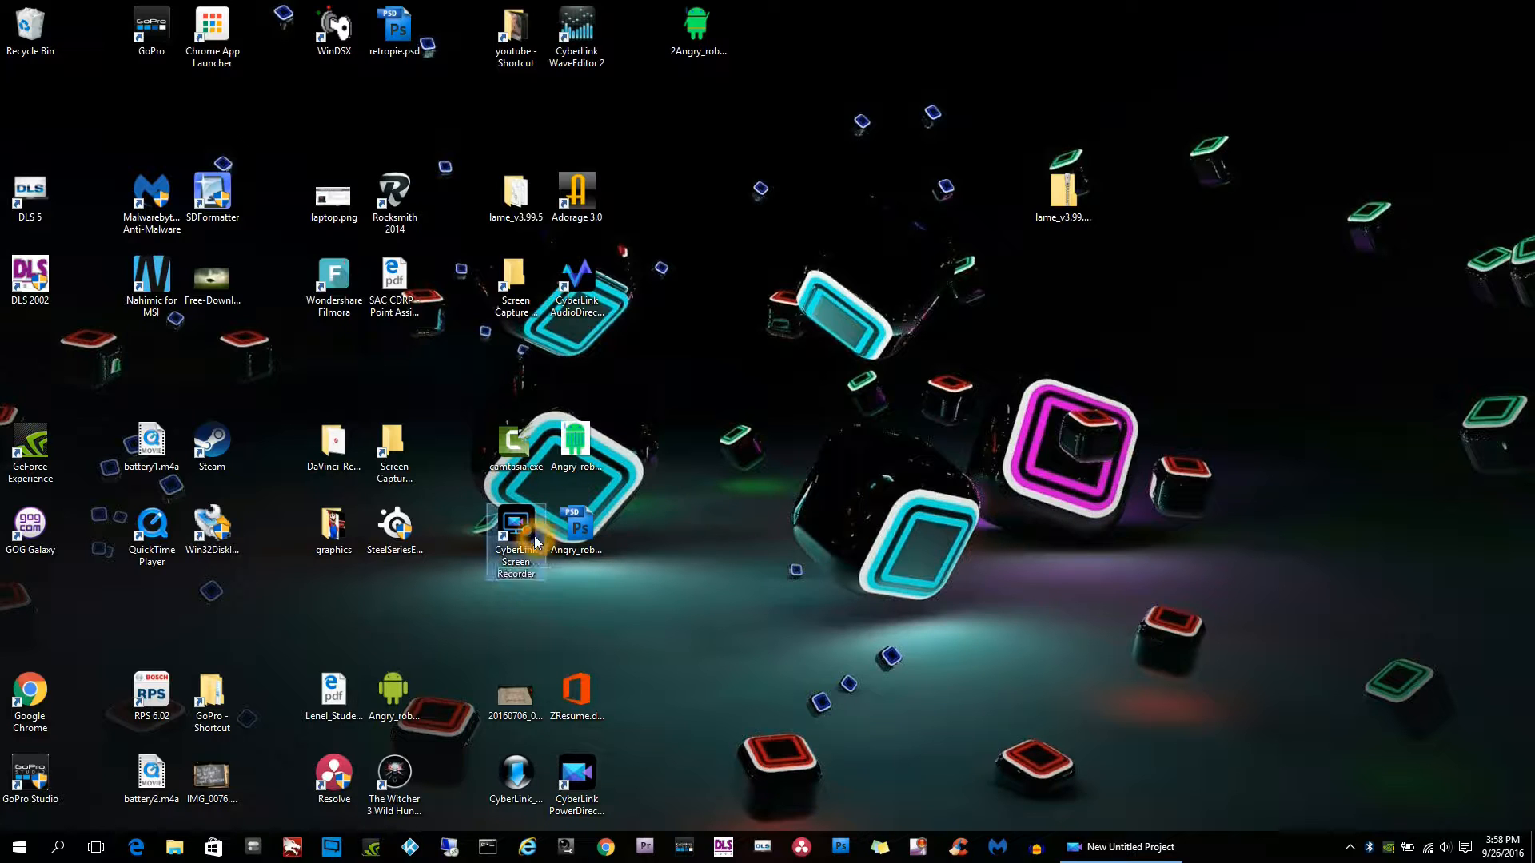
Launch CyberLink Screen Recorder from its desktop shortcut.
{"action": "double_click", "coordinate": [513, 525]}
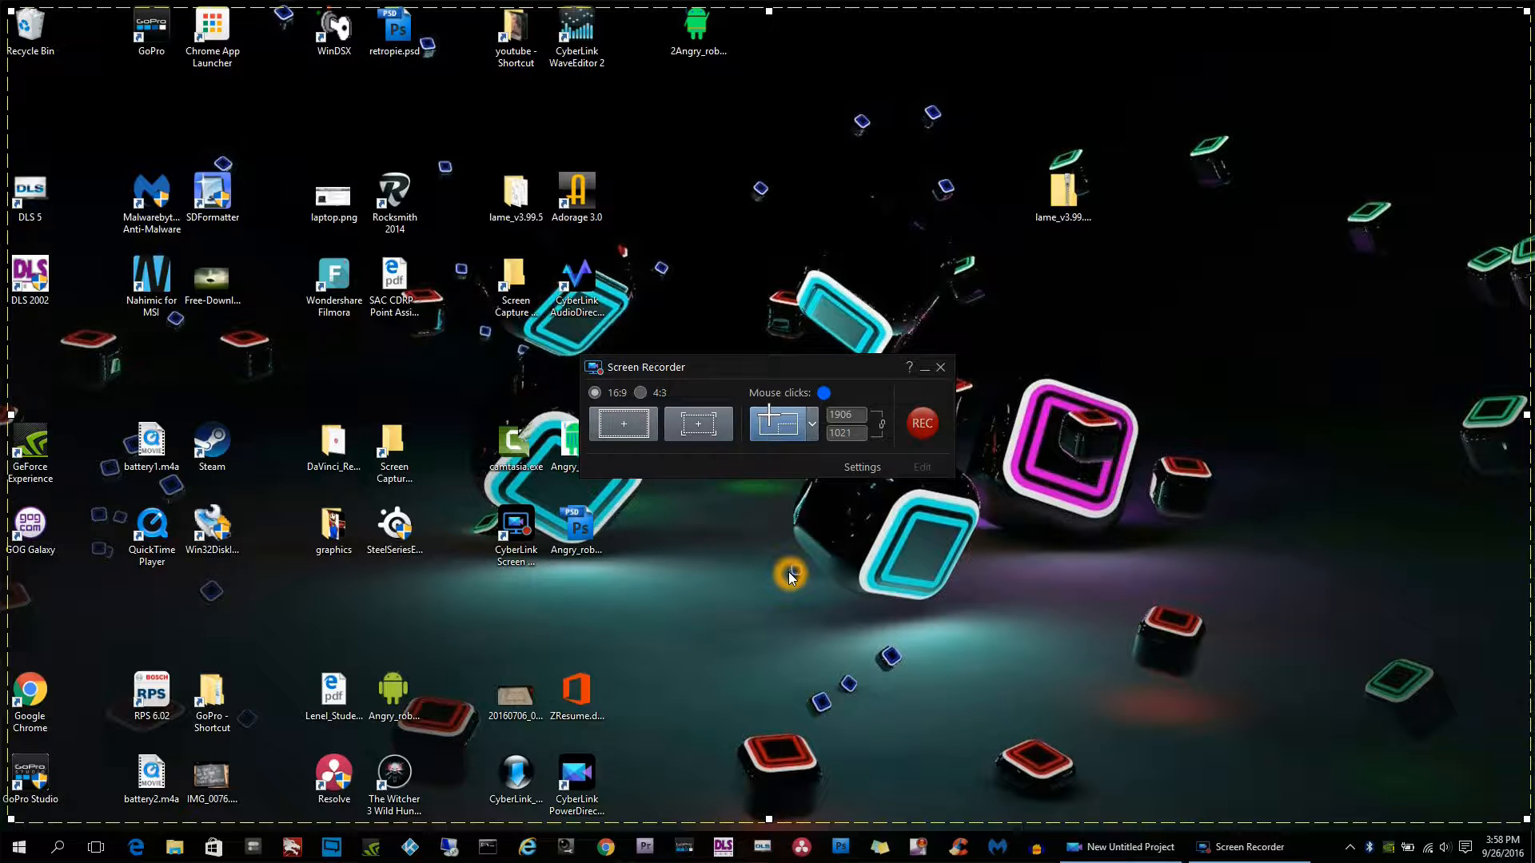
Browse the Start menu app list to the Microsoft Expression folder.
{"action": "left_click", "coordinate": [18, 847]}
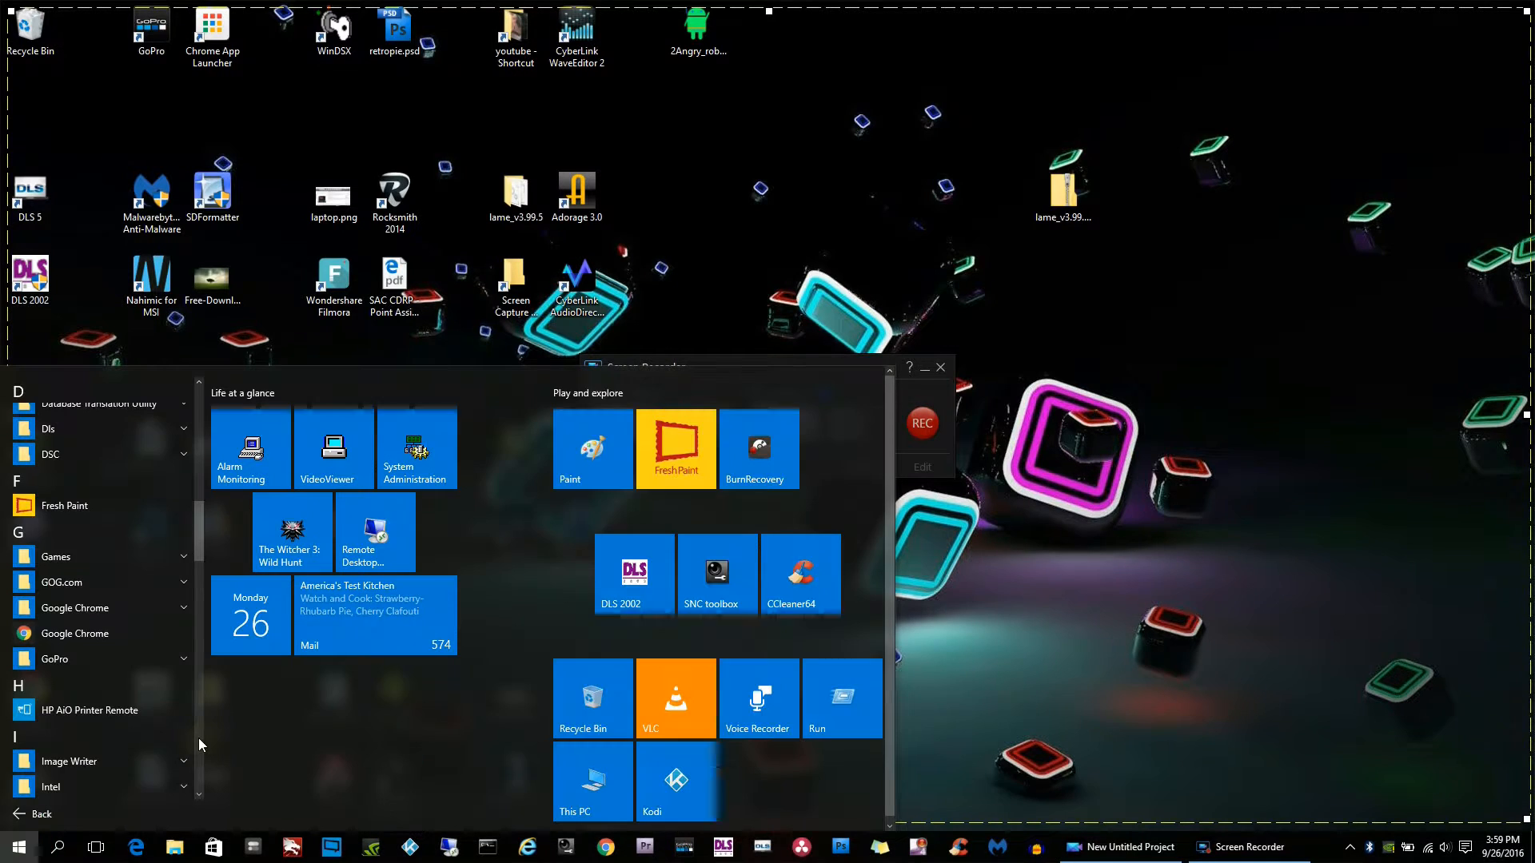
{"action": "scroll", "scroll_direction": "down", "scroll_amount": 3}
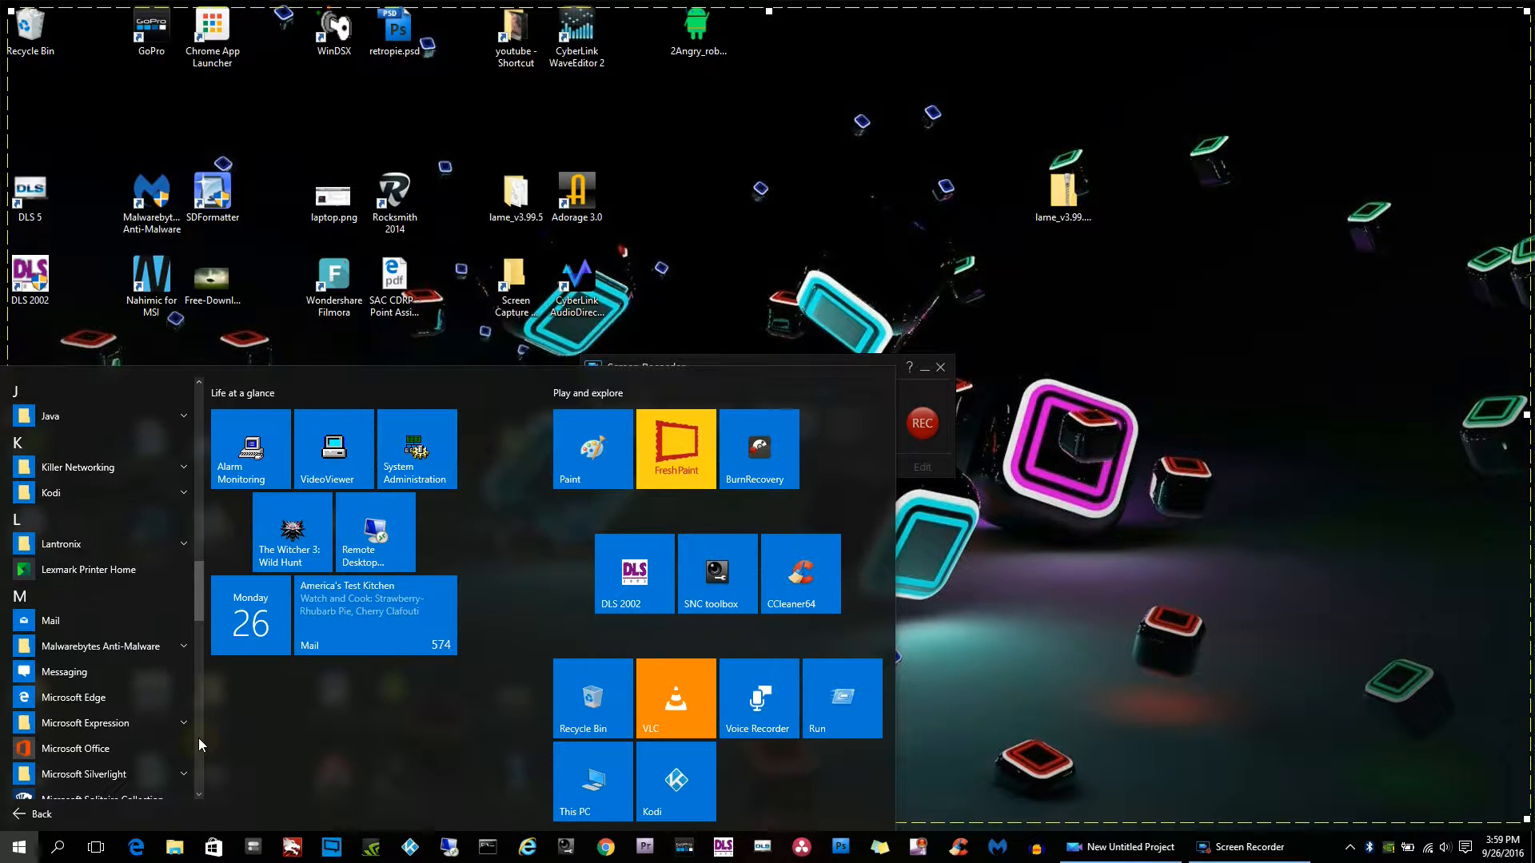
{"action": "left_click", "coordinate": [84, 723]}
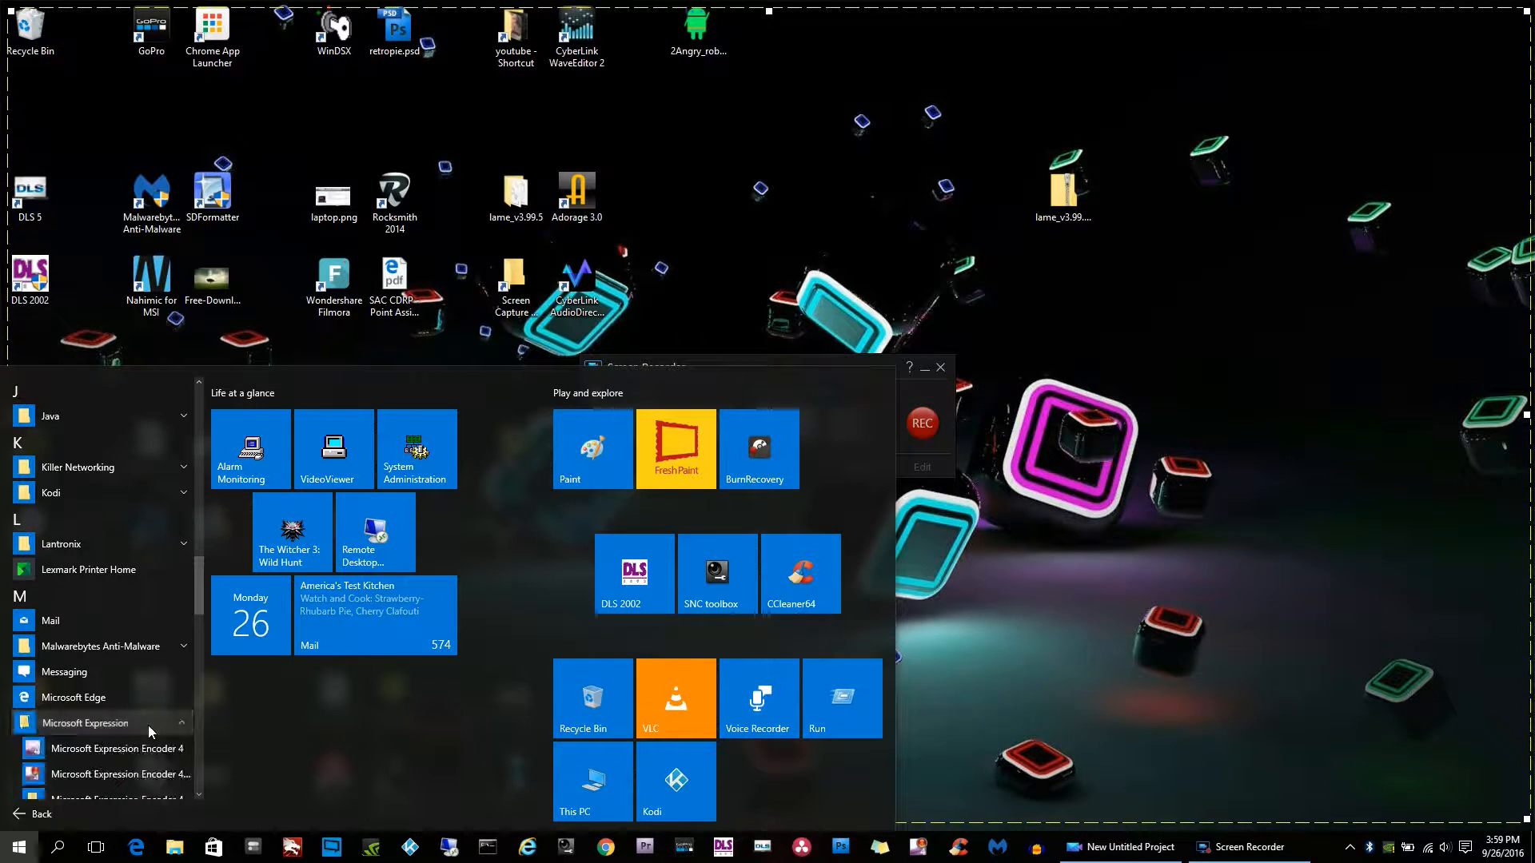
{"action": "right_click", "coordinate": [86, 722]}
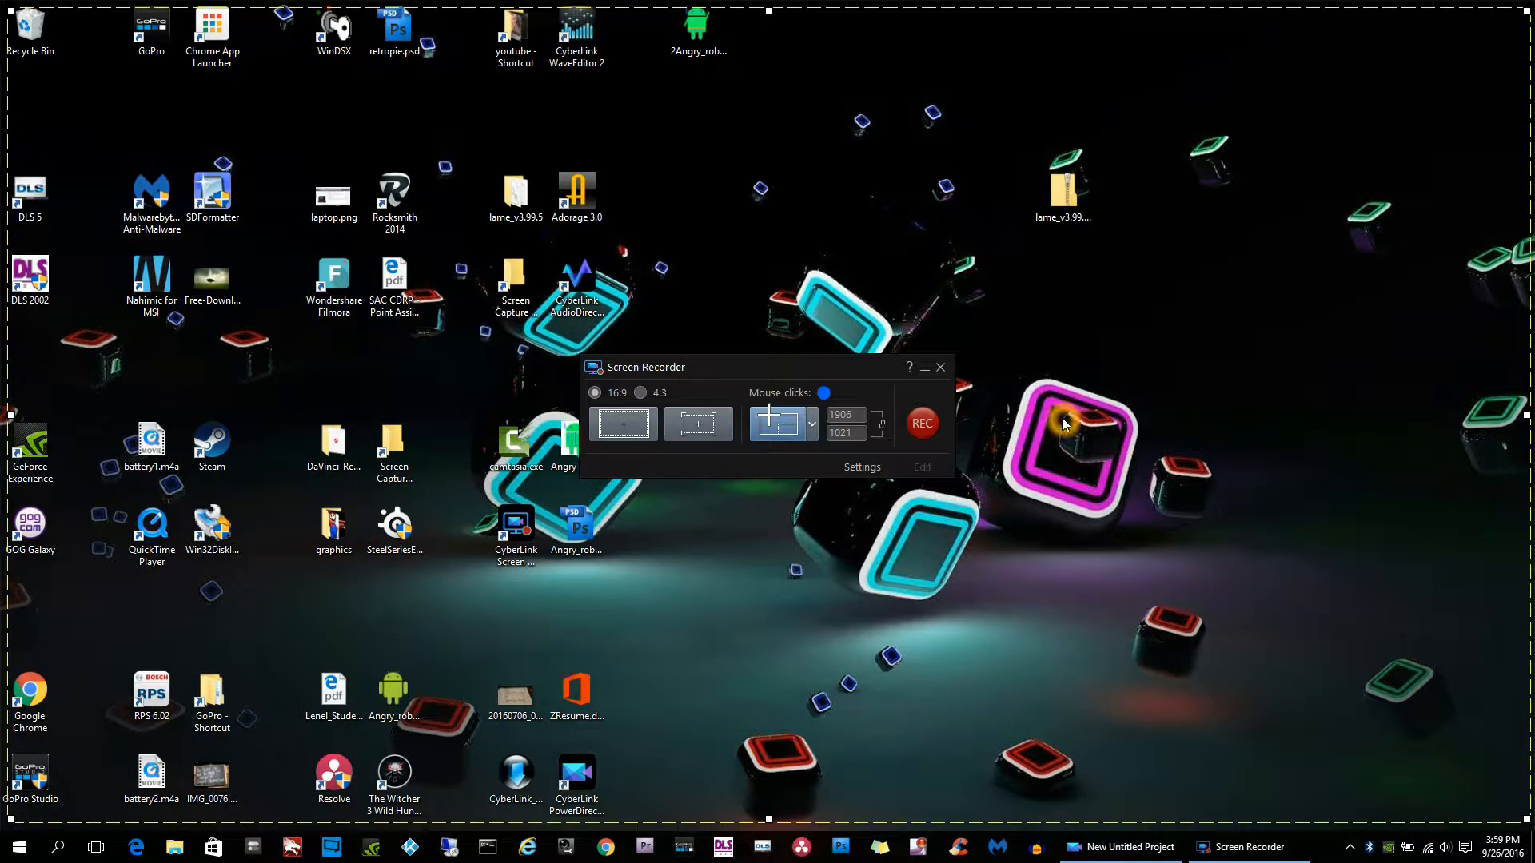
{"action": "mouse_move", "coordinate": [1145, 366]}
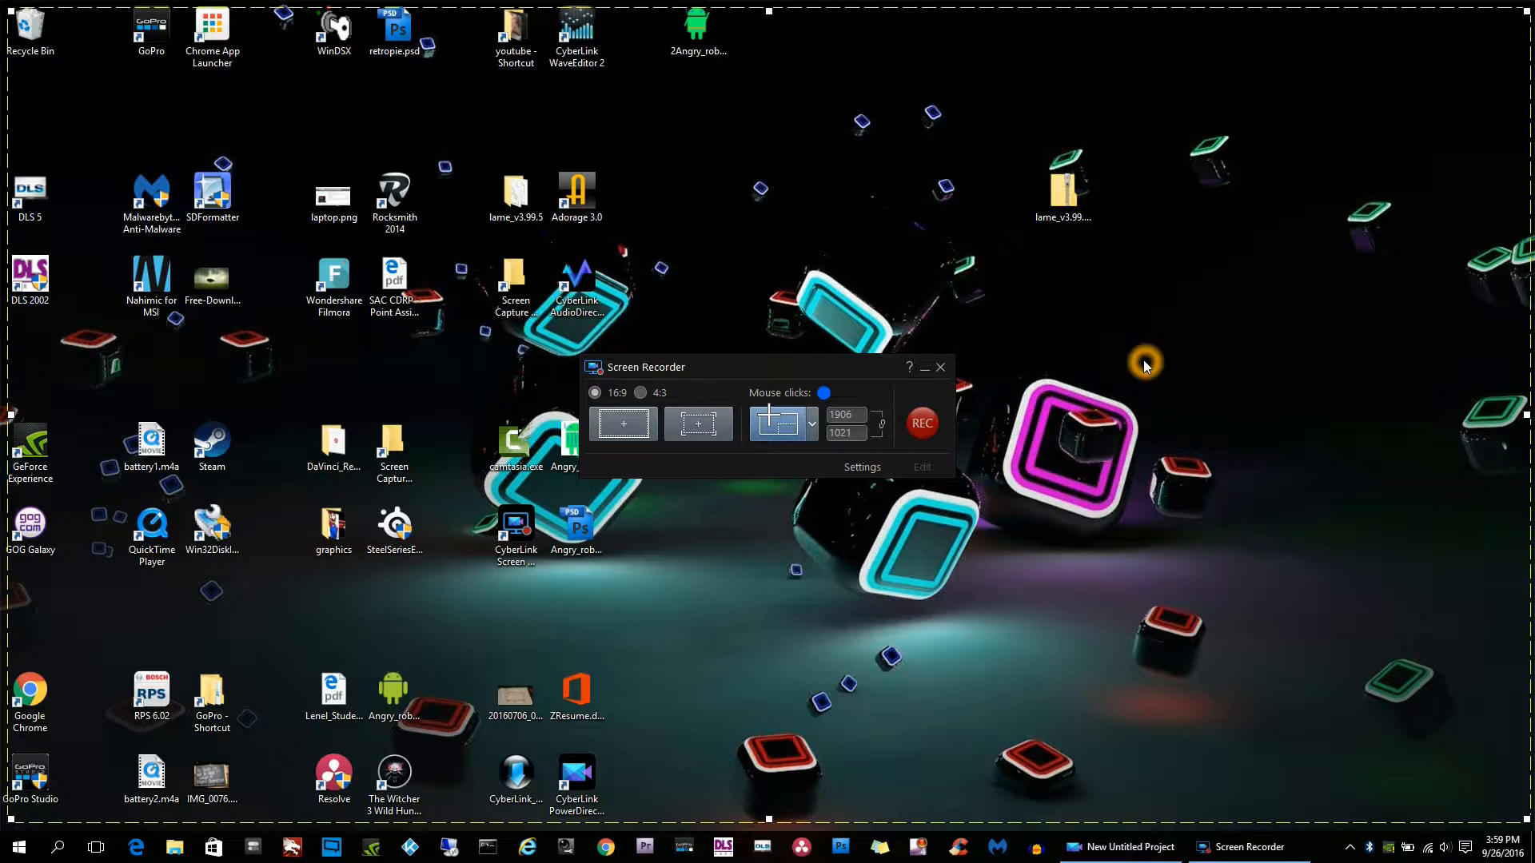
{"action": "mouse_move", "coordinate": [1380, 135]}
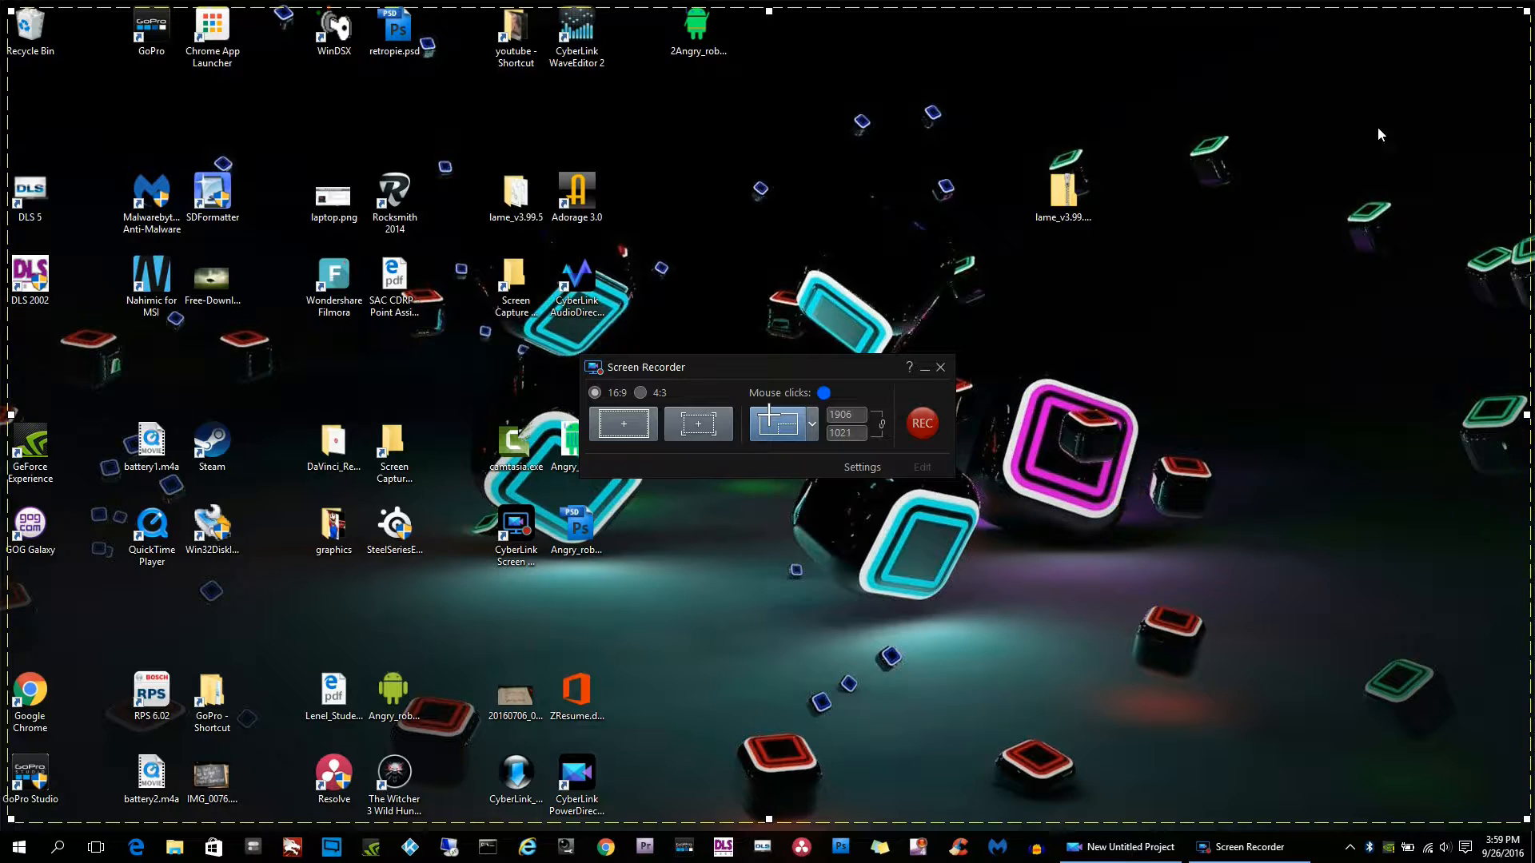
{"action": "mouse_move", "coordinate": [1522, 17]}
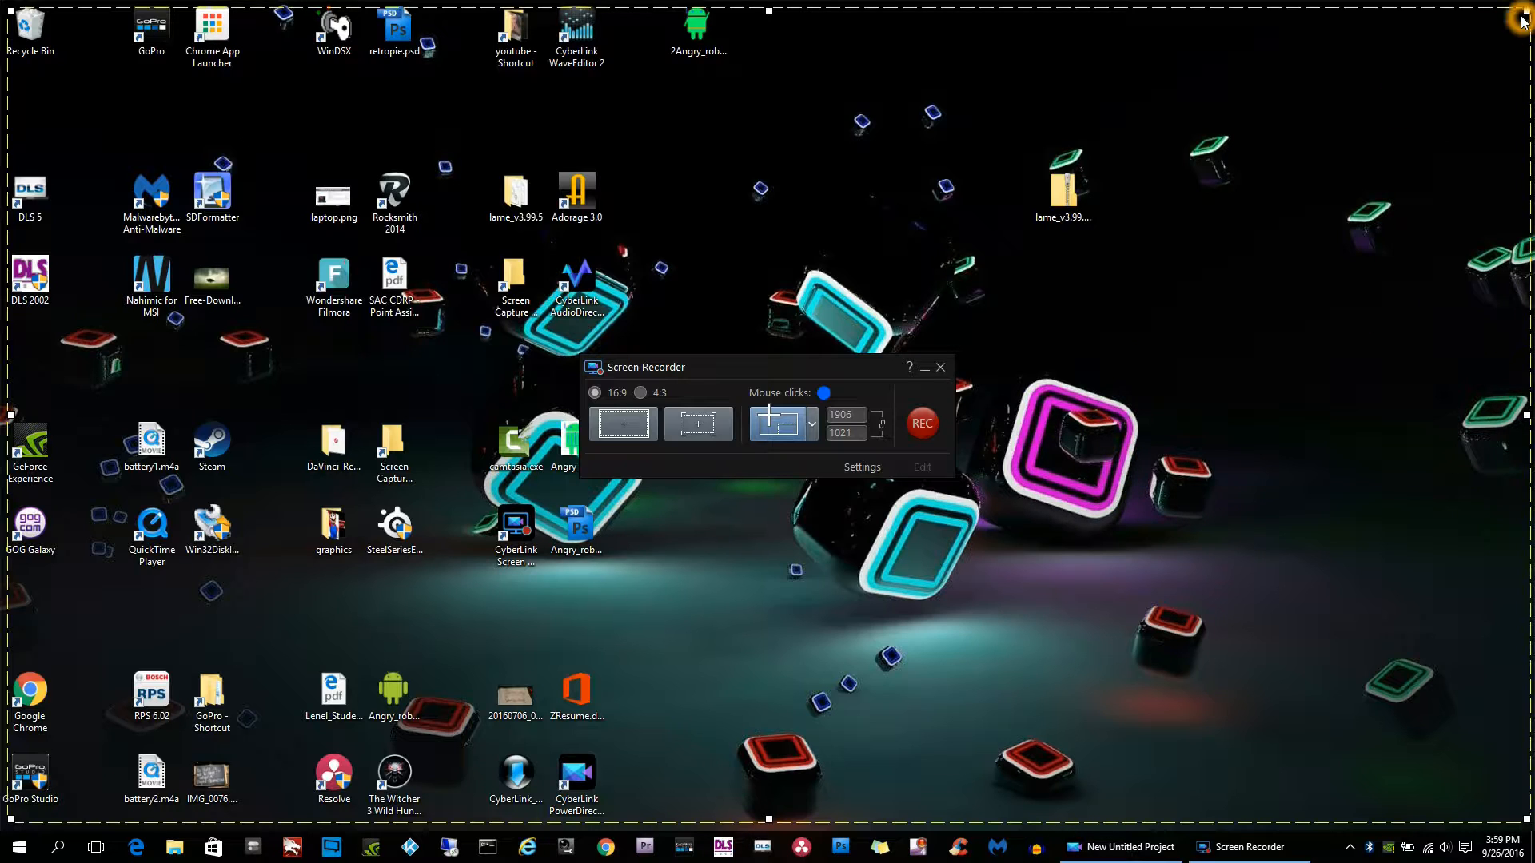
{"action": "mouse_move", "coordinate": [1316, 267]}
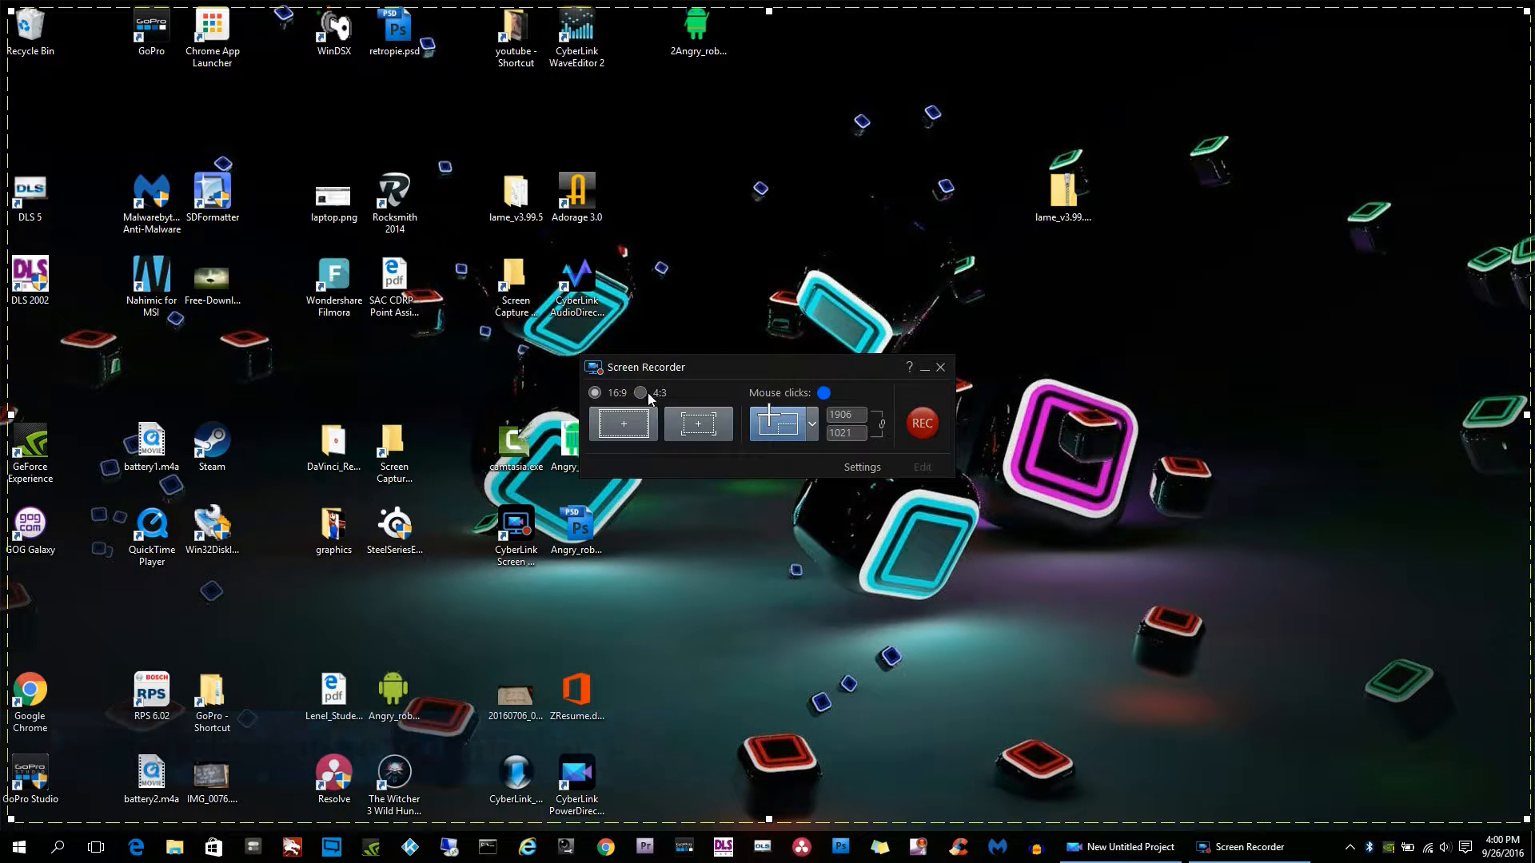
{"action": "mouse_move", "coordinate": [744, 494]}
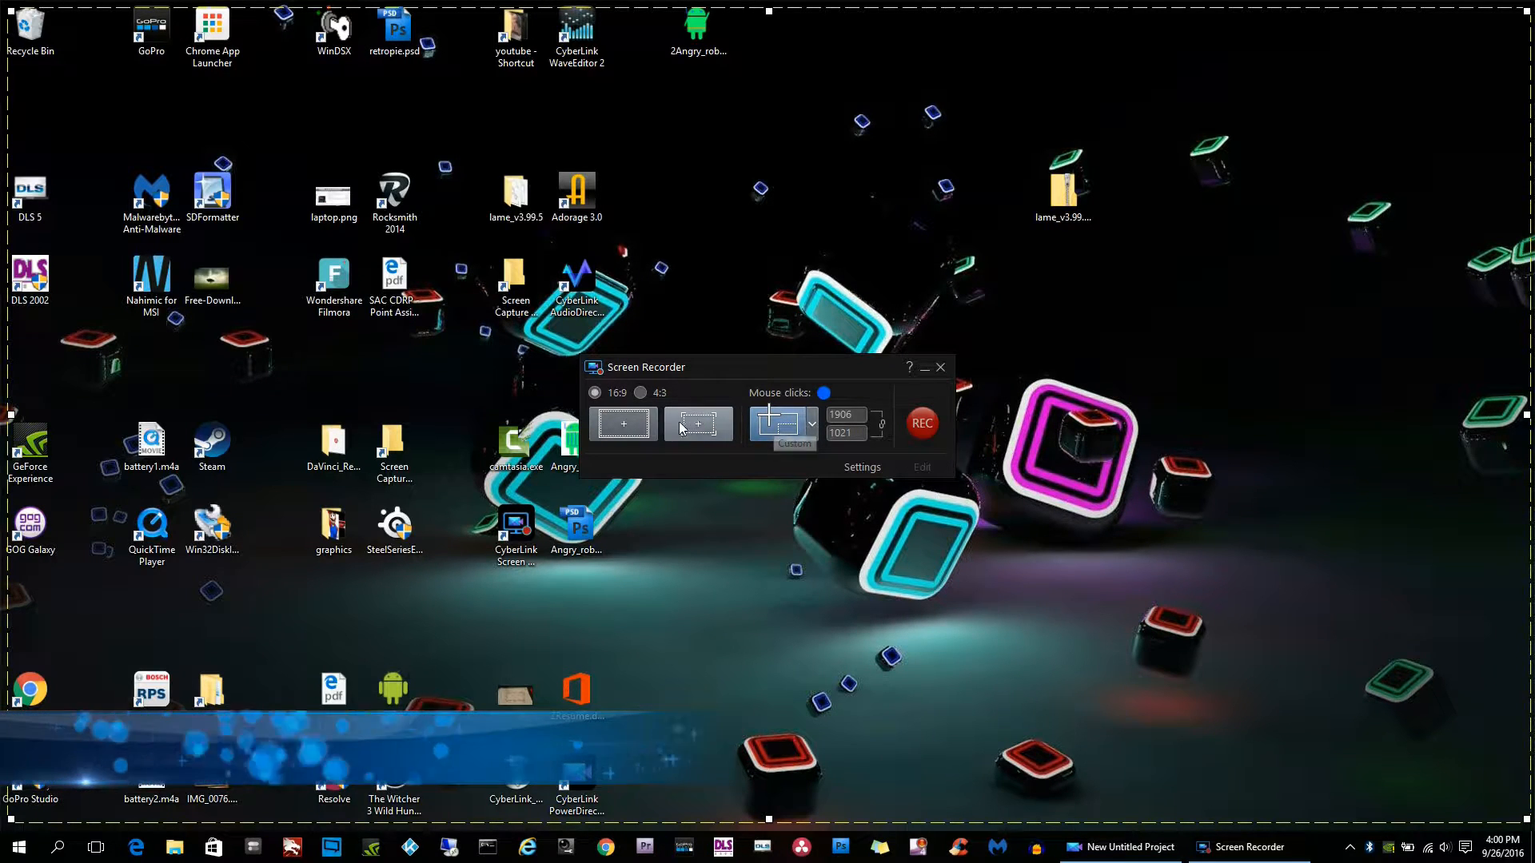
{"action": "mouse_move", "coordinate": [623, 422]}
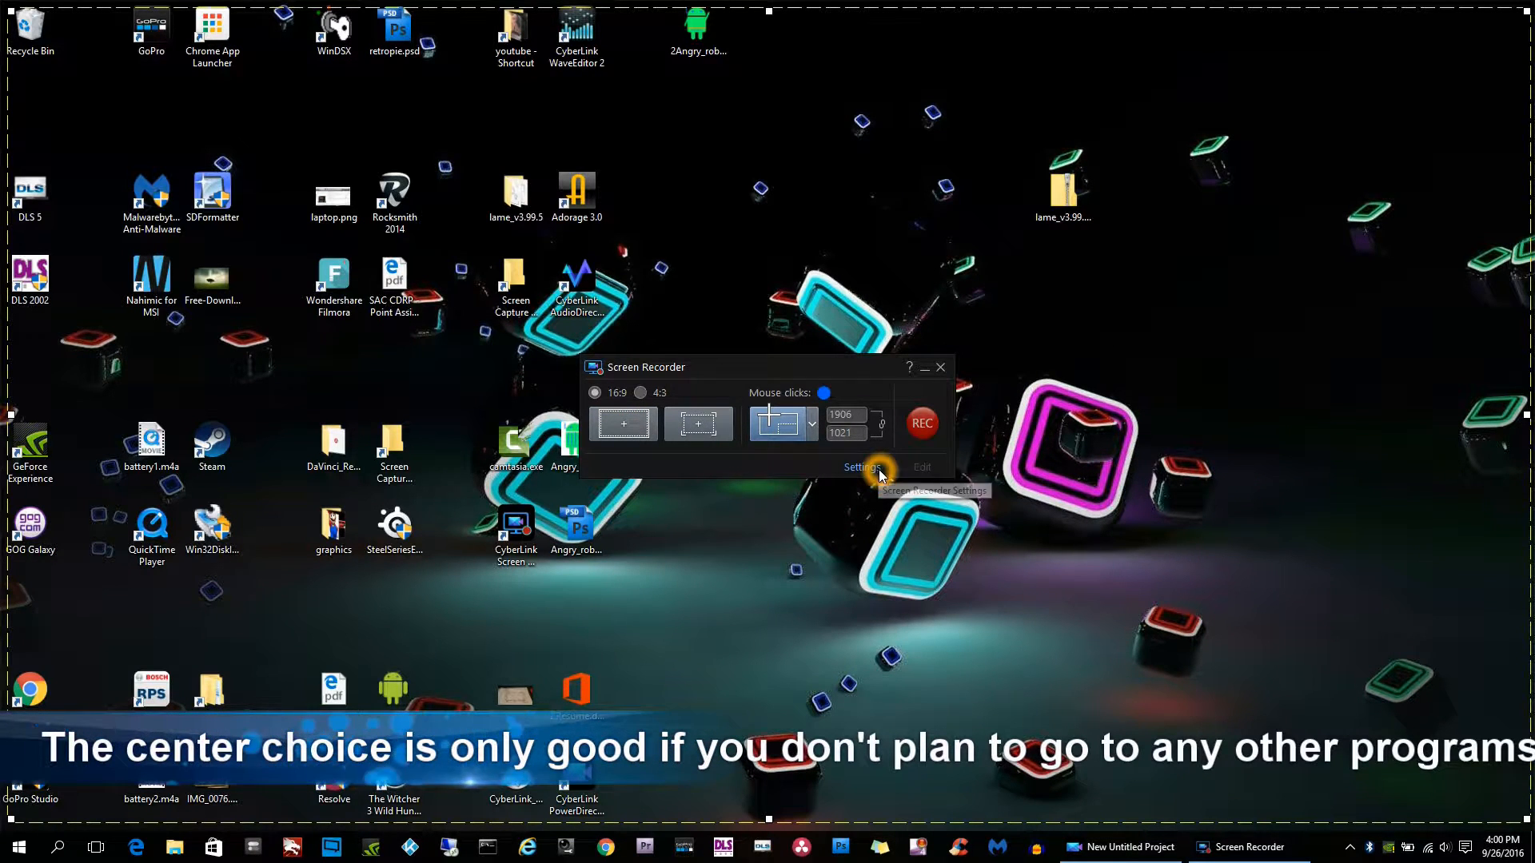
{"action": "mouse_move", "coordinate": [867, 473]}
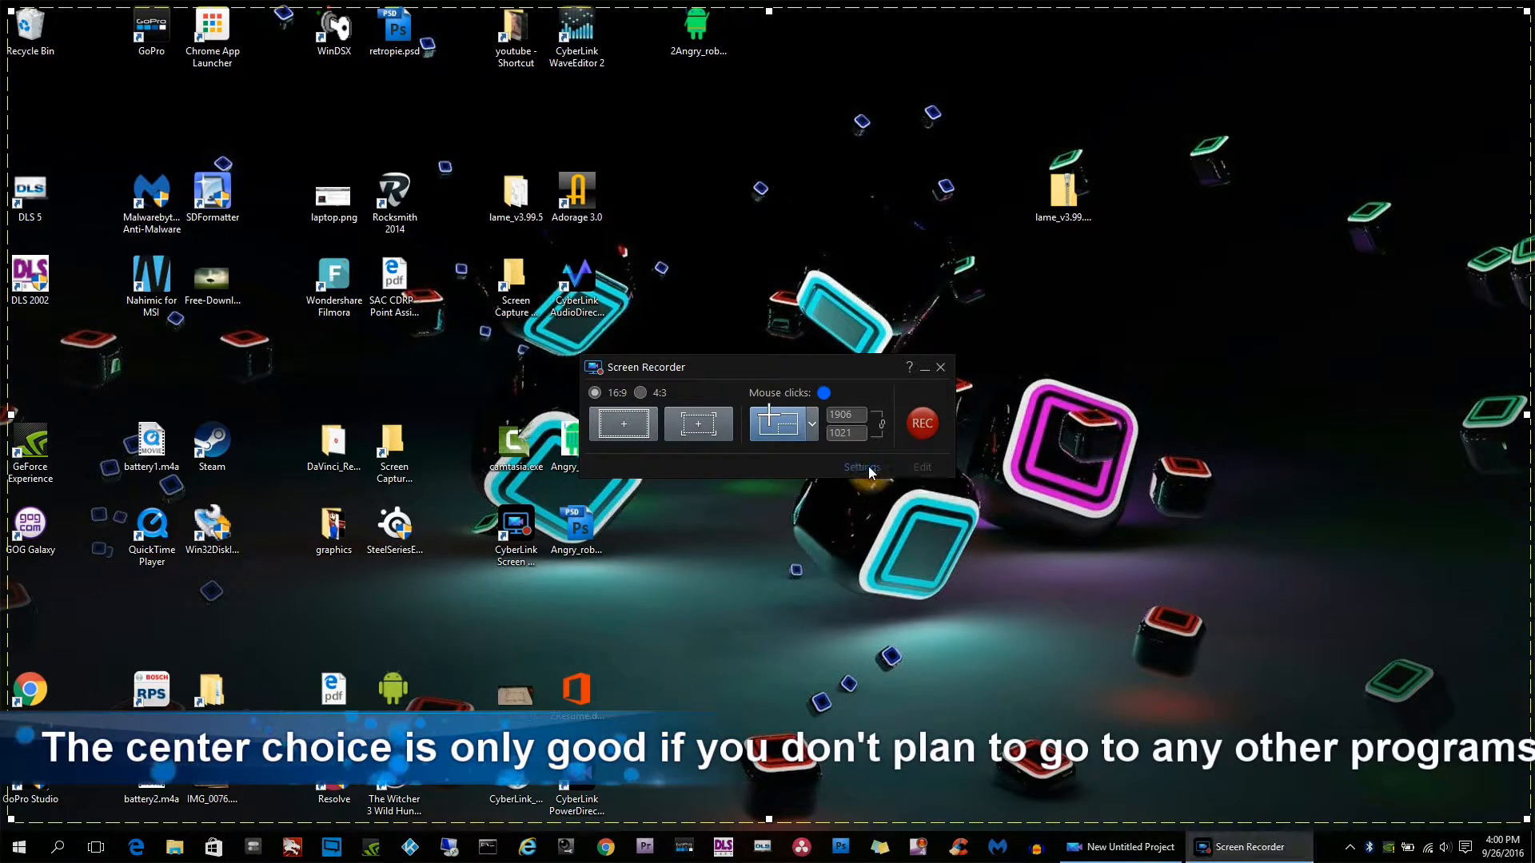
Set the Screen Recorder save location to the youtube folder on Data (D:).
{"action": "left_click", "coordinate": [860, 467]}
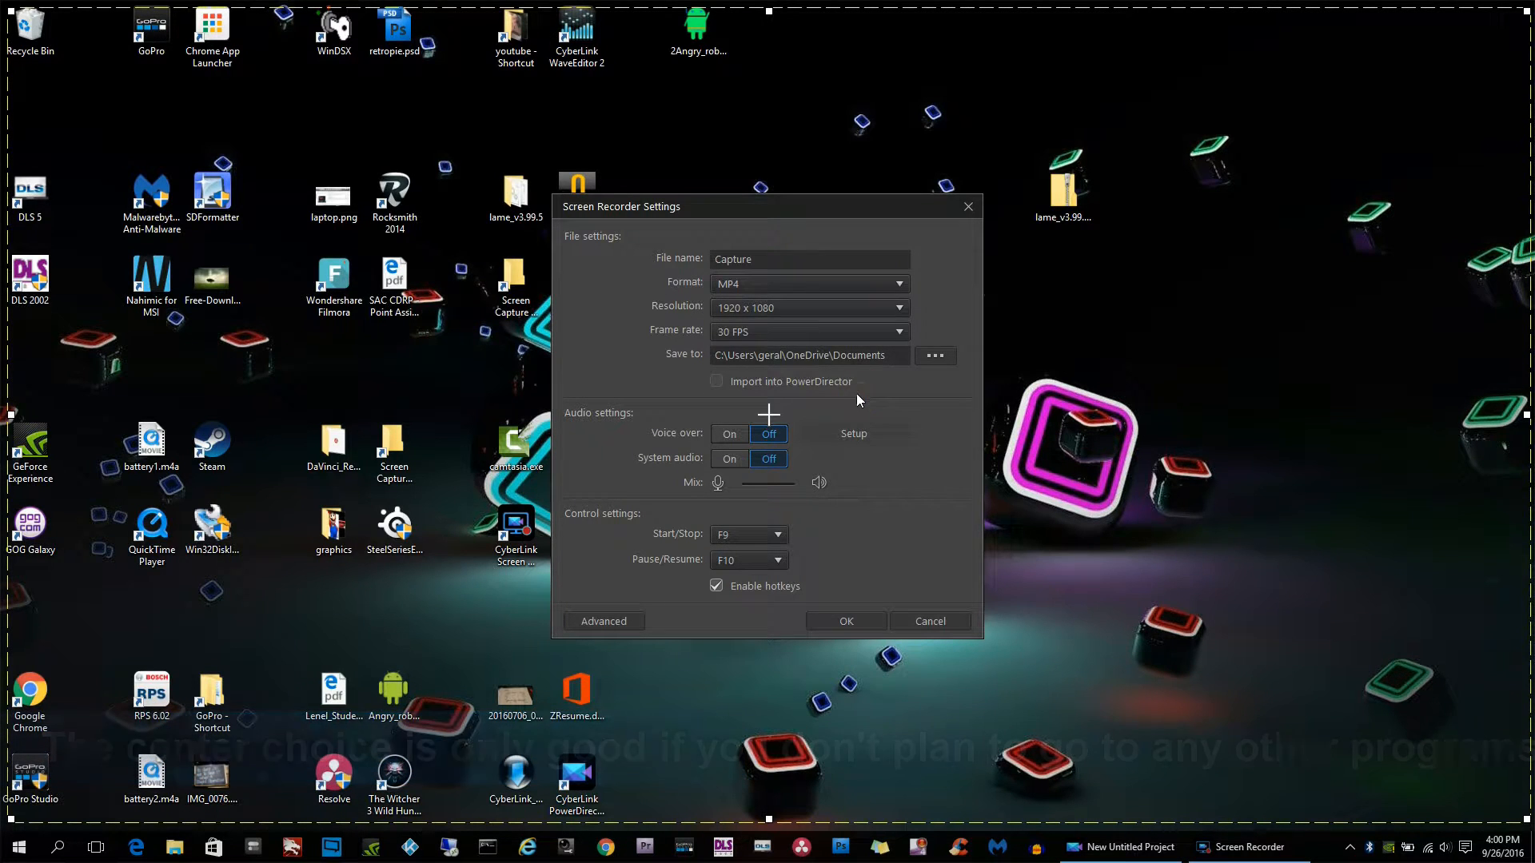
{"action": "mouse_move", "coordinate": [897, 395]}
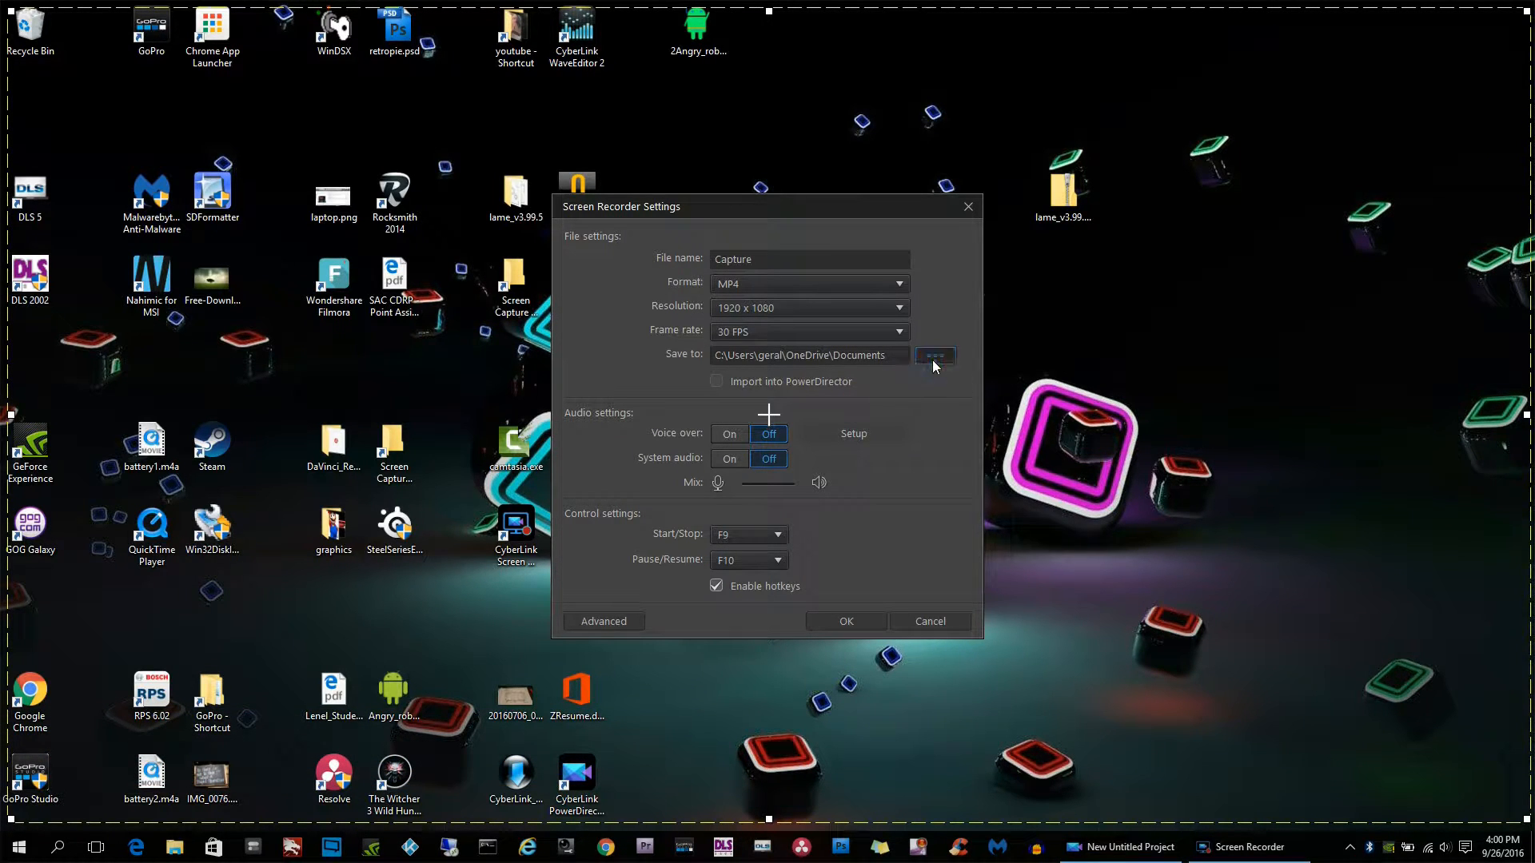
{"action": "left_click", "coordinate": [932, 355]}
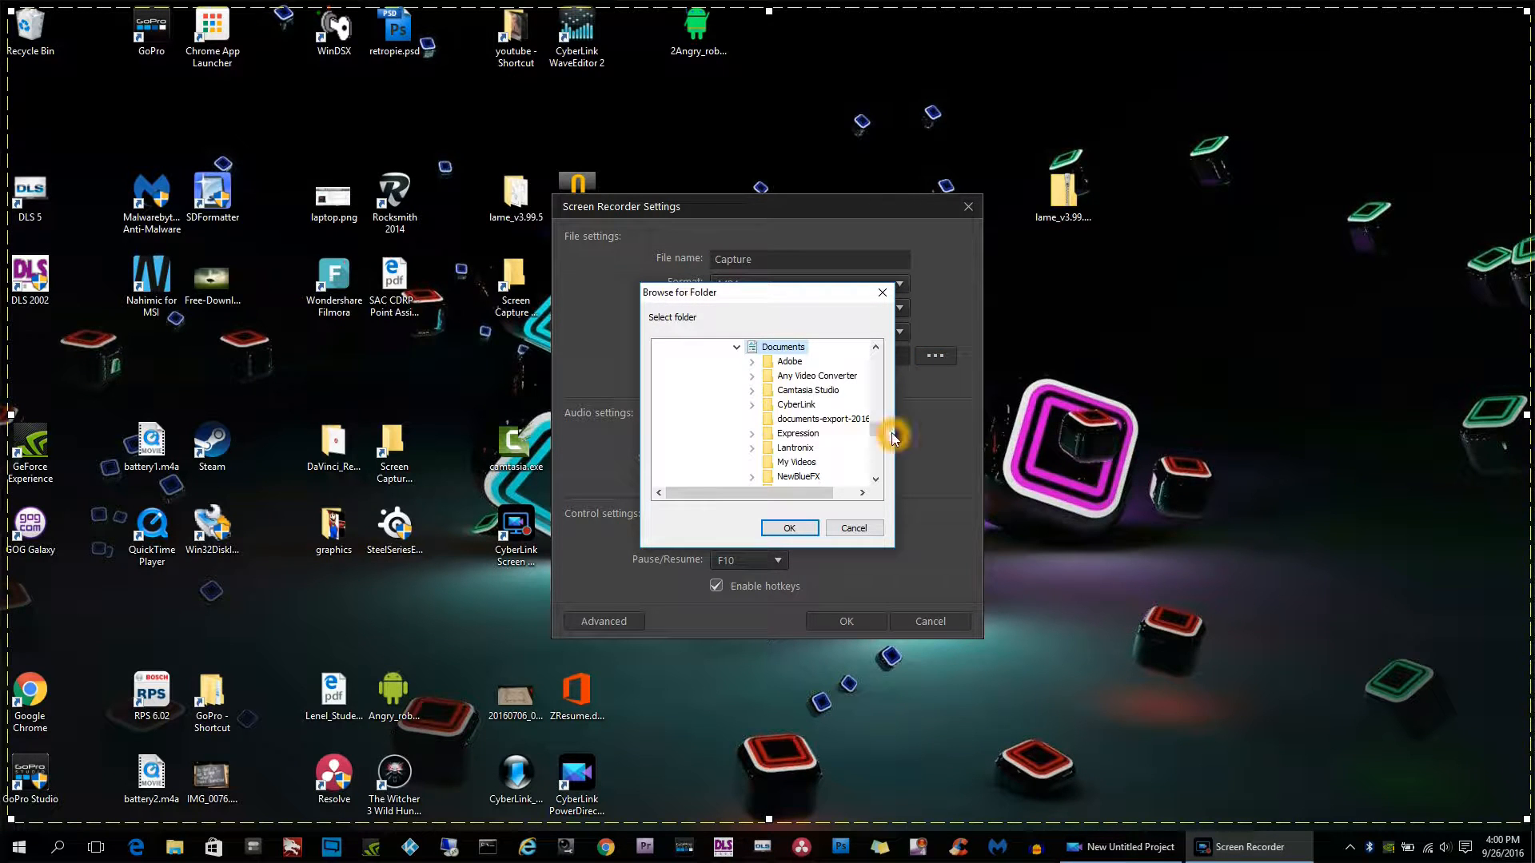
{"action": "scroll", "scroll_direction": "down", "scroll_amount": 3}
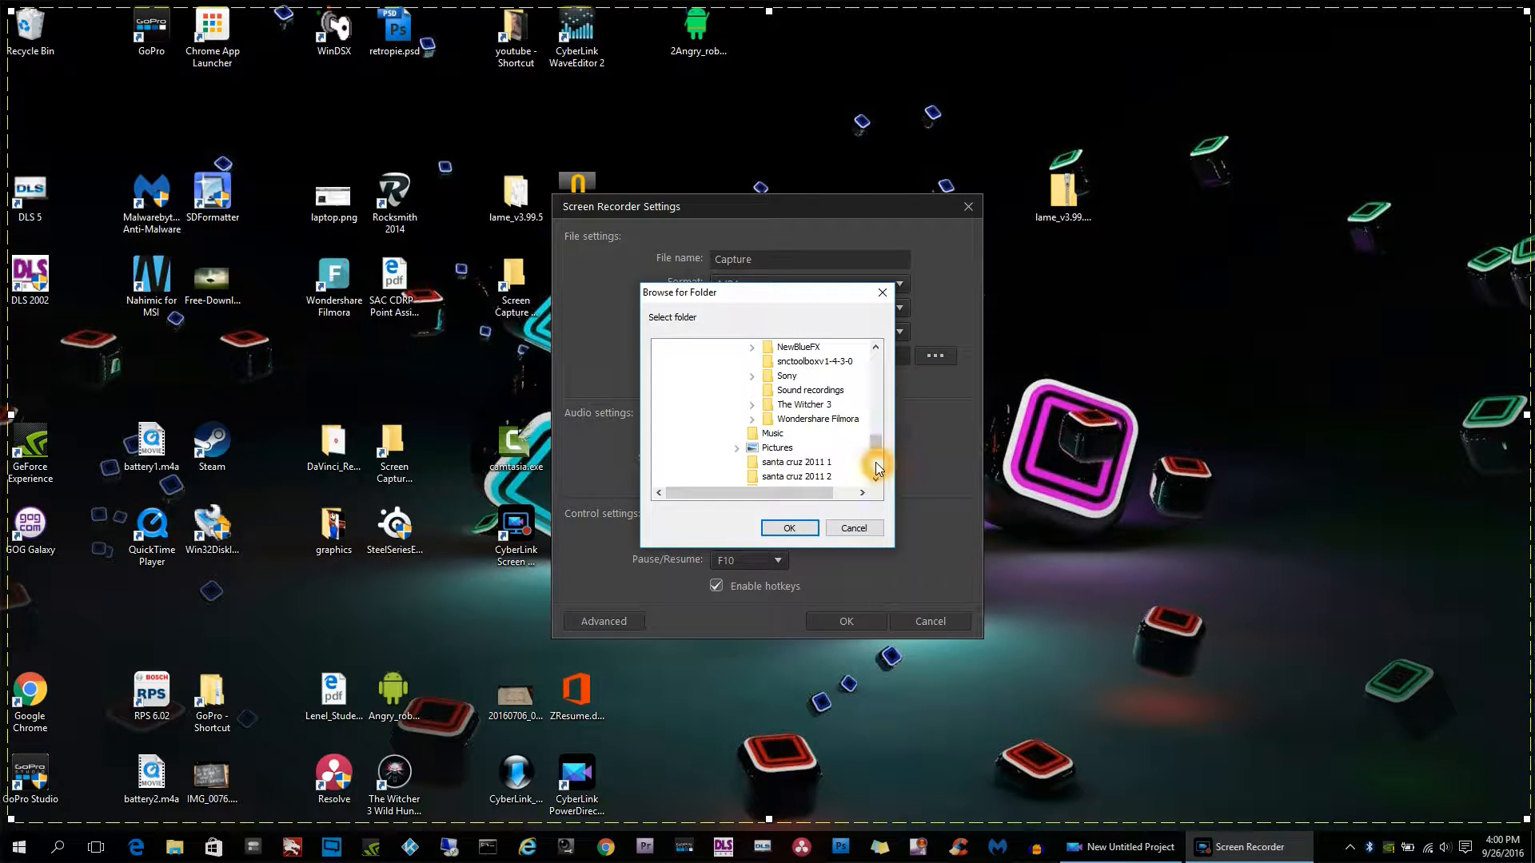
{"action": "scroll", "scroll_direction": "down", "scroll_amount": 3}
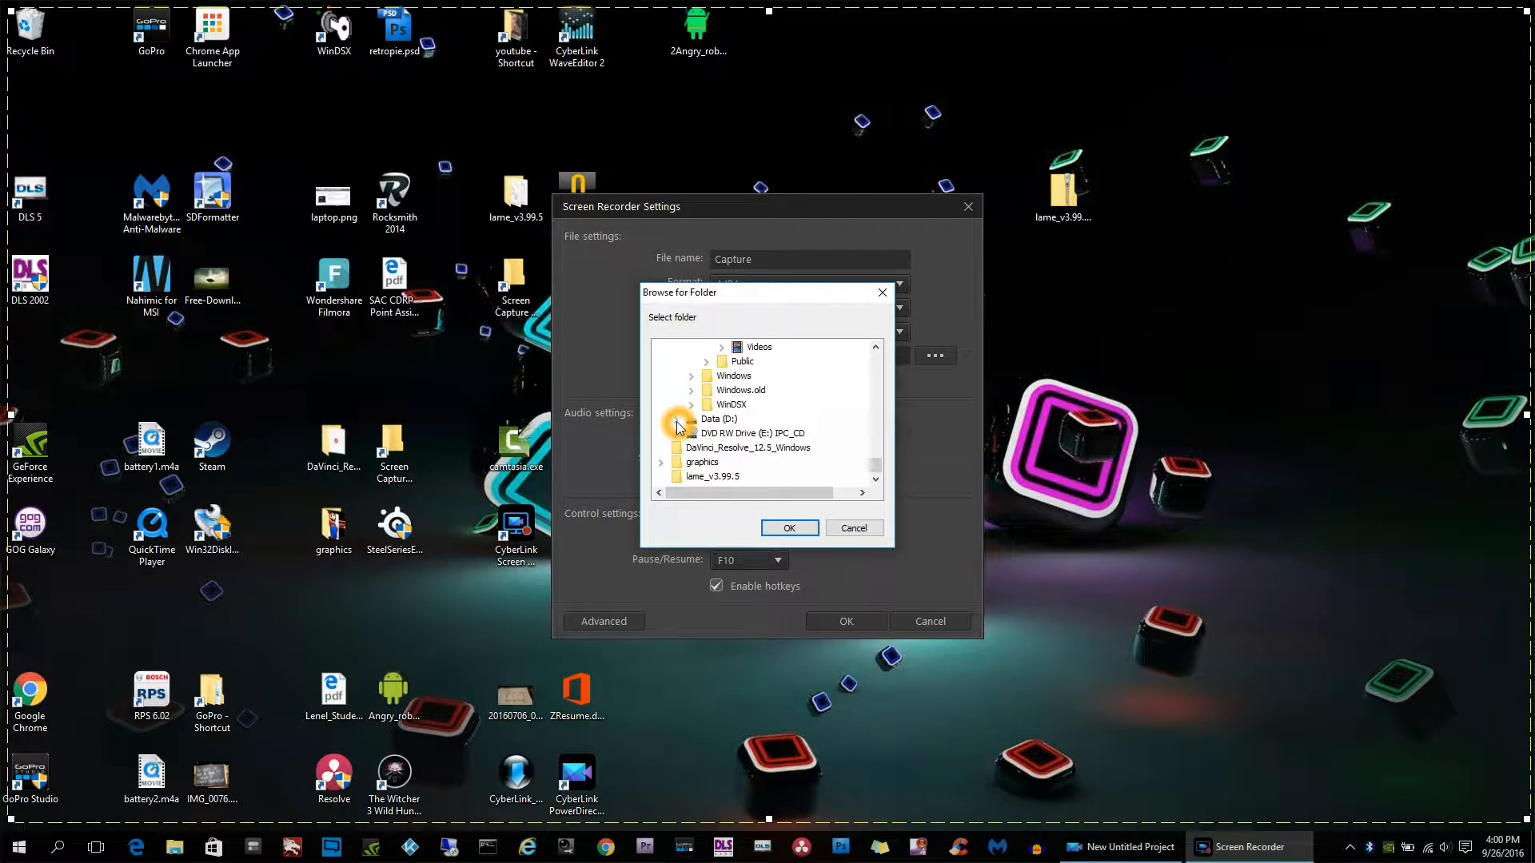
{"action": "left_click", "coordinate": [676, 419]}
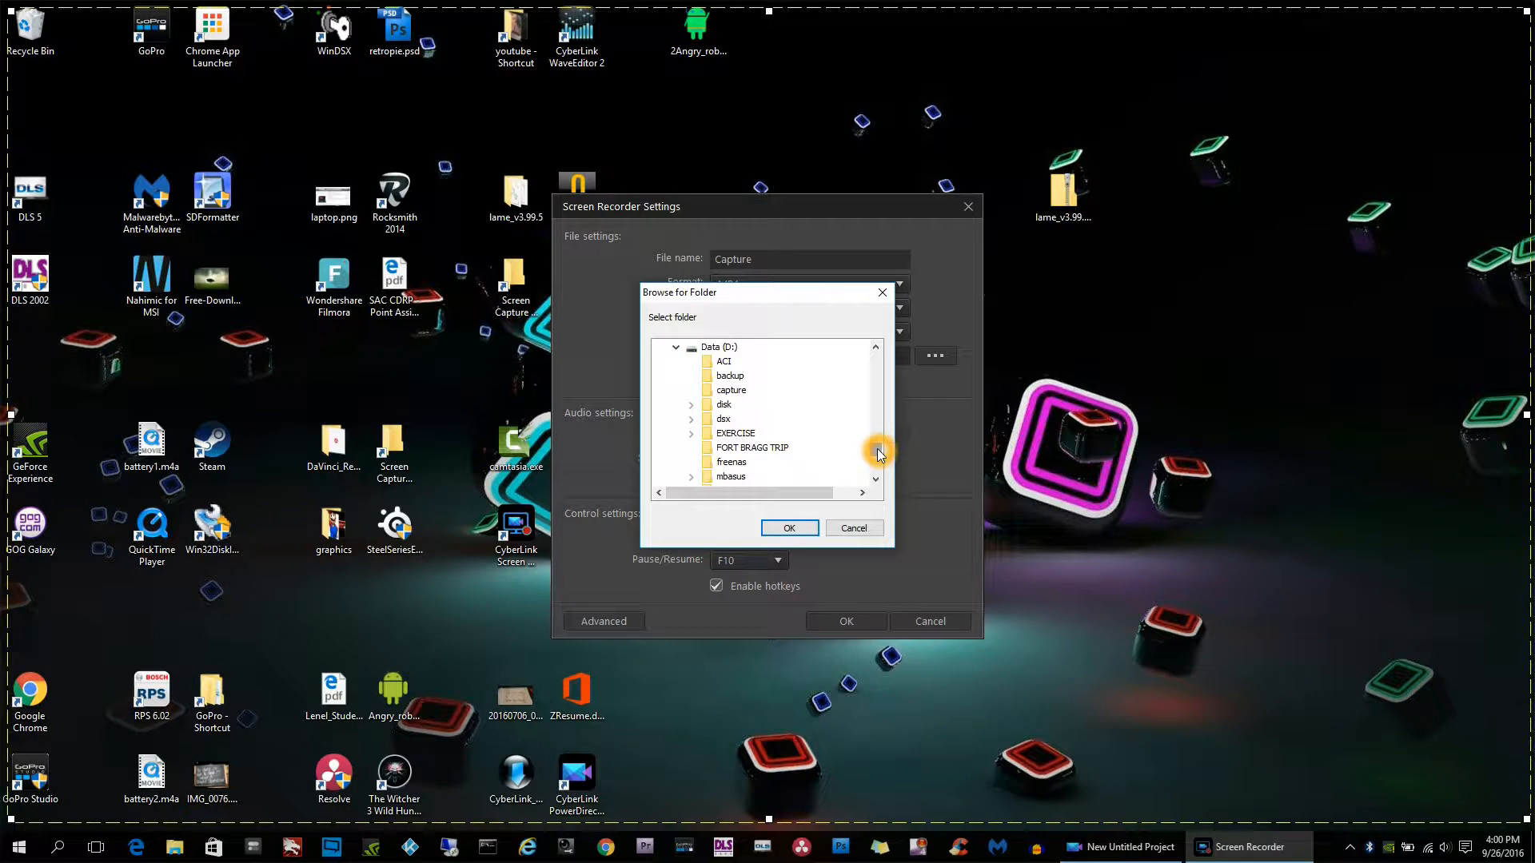
{"action": "scroll", "scroll_direction": "down", "scroll_amount": 3}
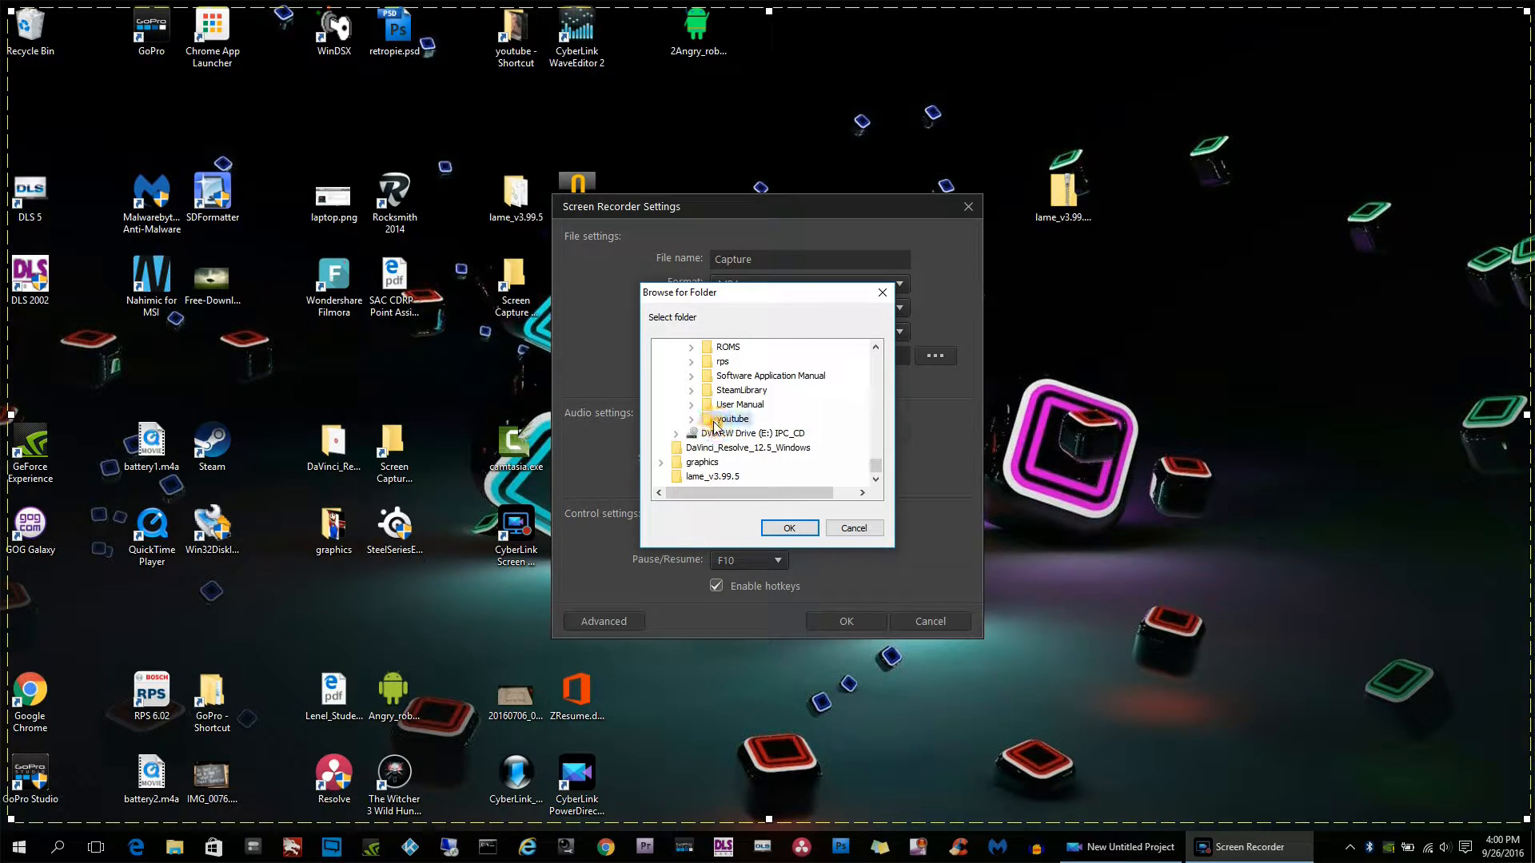
{"action": "left_click", "coordinate": [788, 528]}
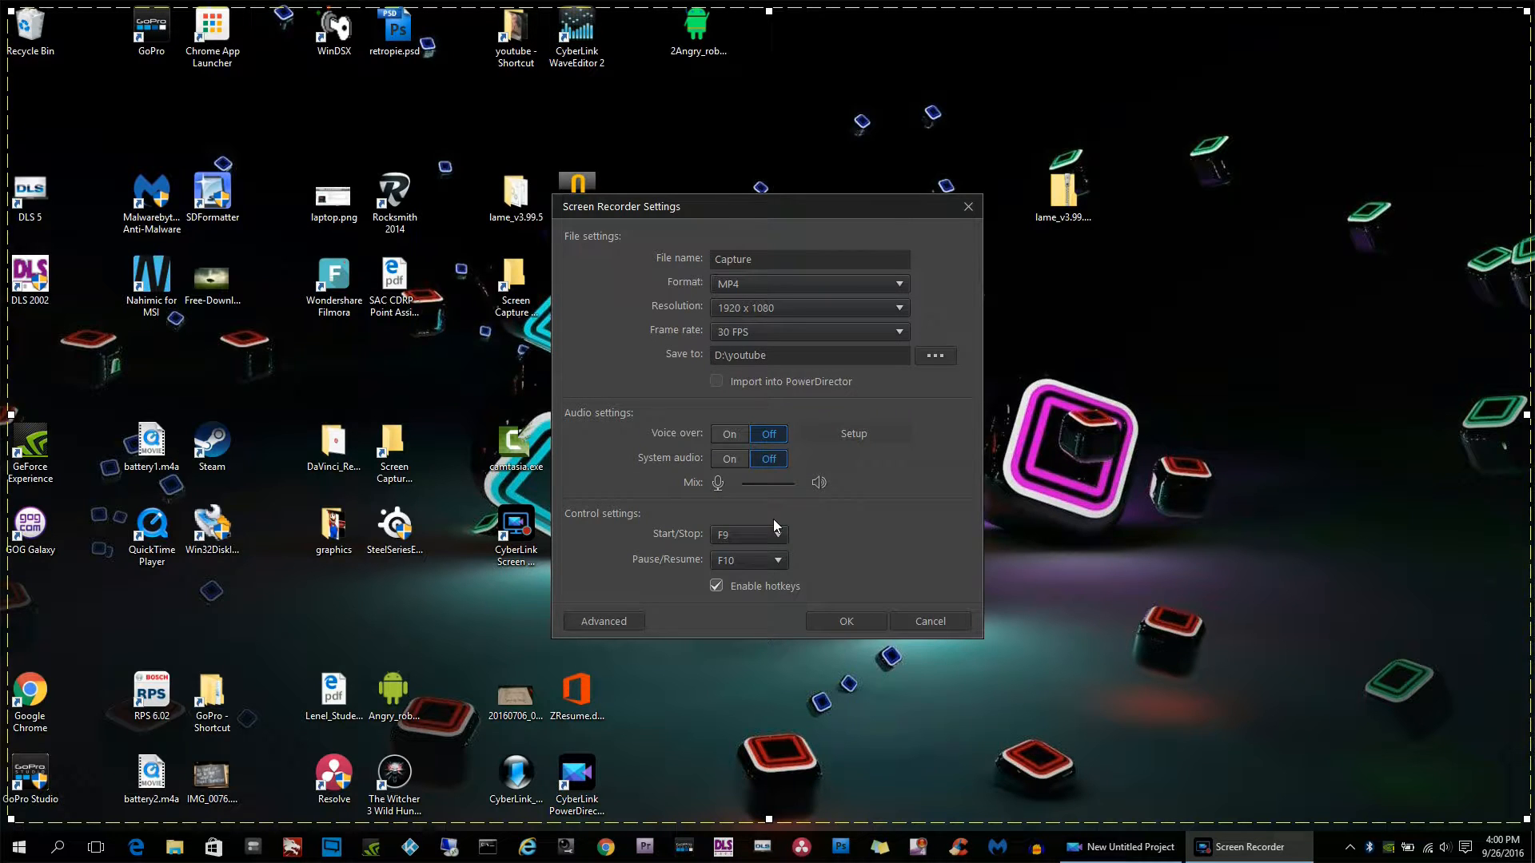
{"action": "mouse_move", "coordinate": [860, 516]}
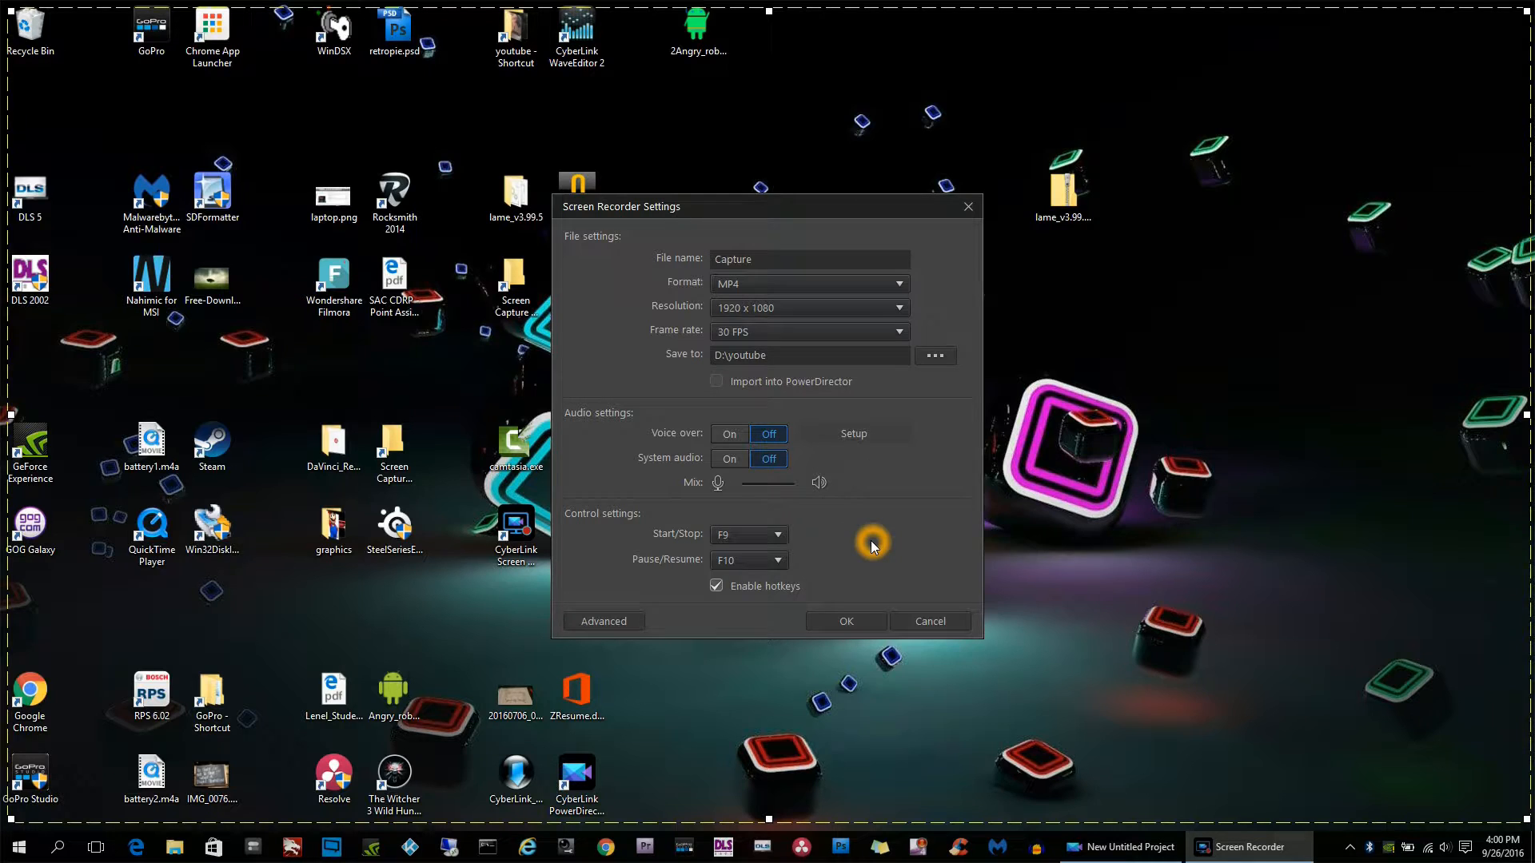
{"action": "mouse_move", "coordinate": [869, 614]}
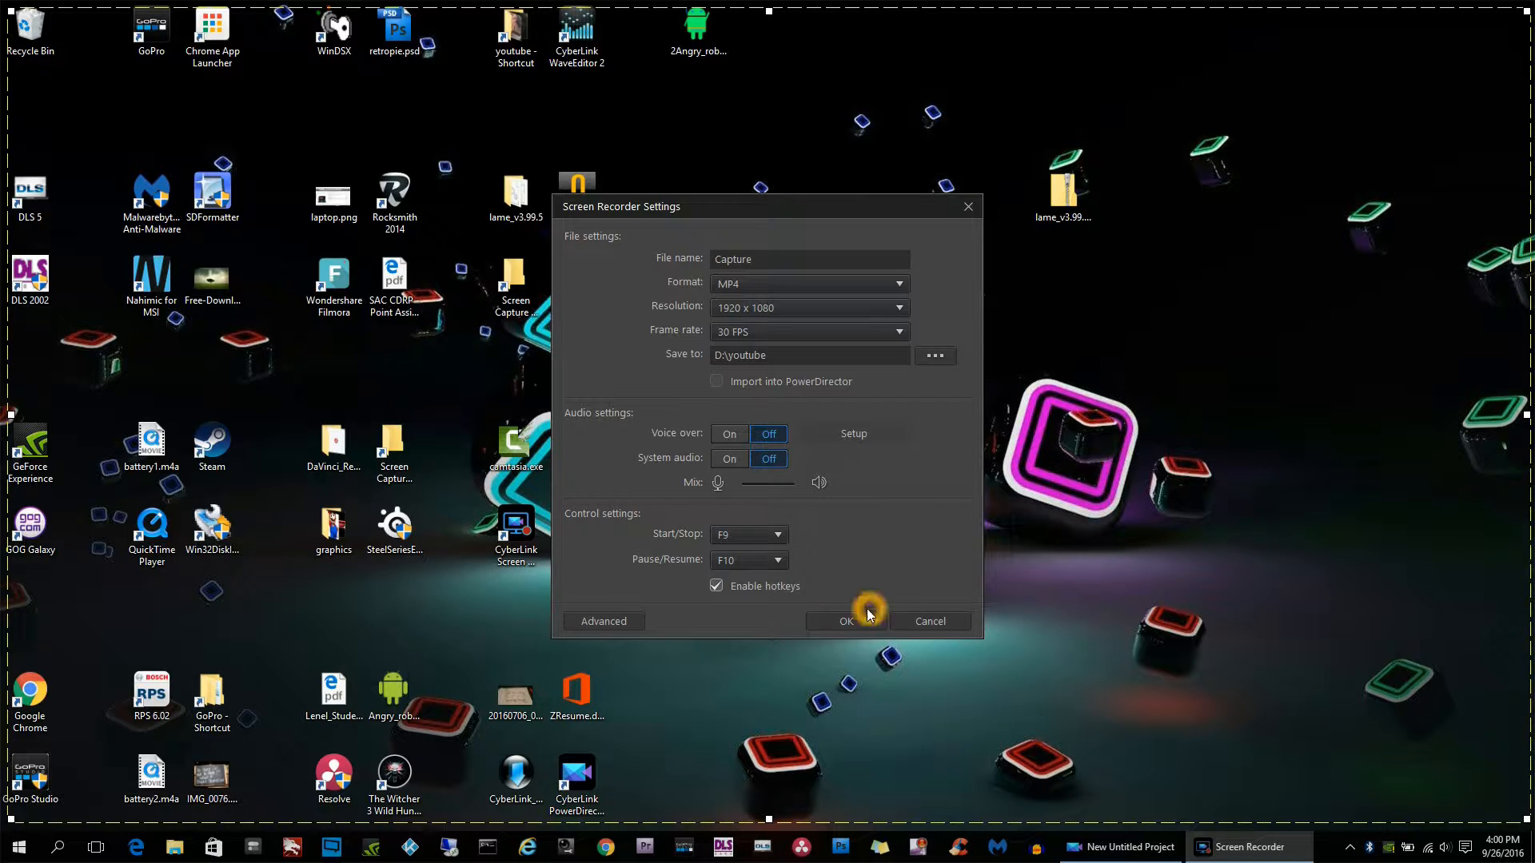
{"action": "mouse_move", "coordinate": [601, 620]}
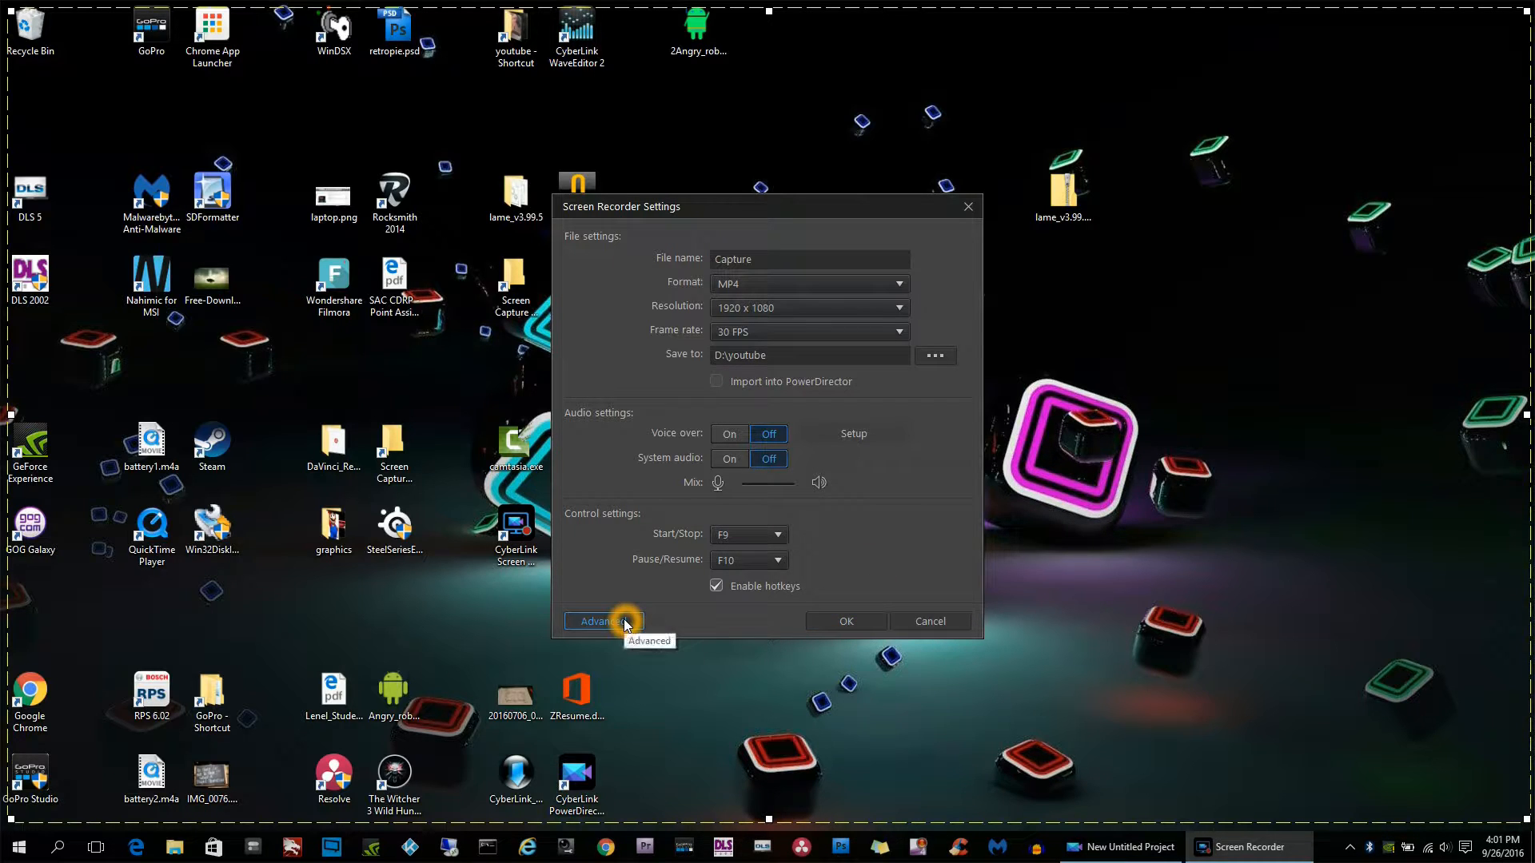
Enable Intel Quick Sync Video in the advanced settings and save the recording settings.
{"action": "left_click", "coordinate": [601, 622]}
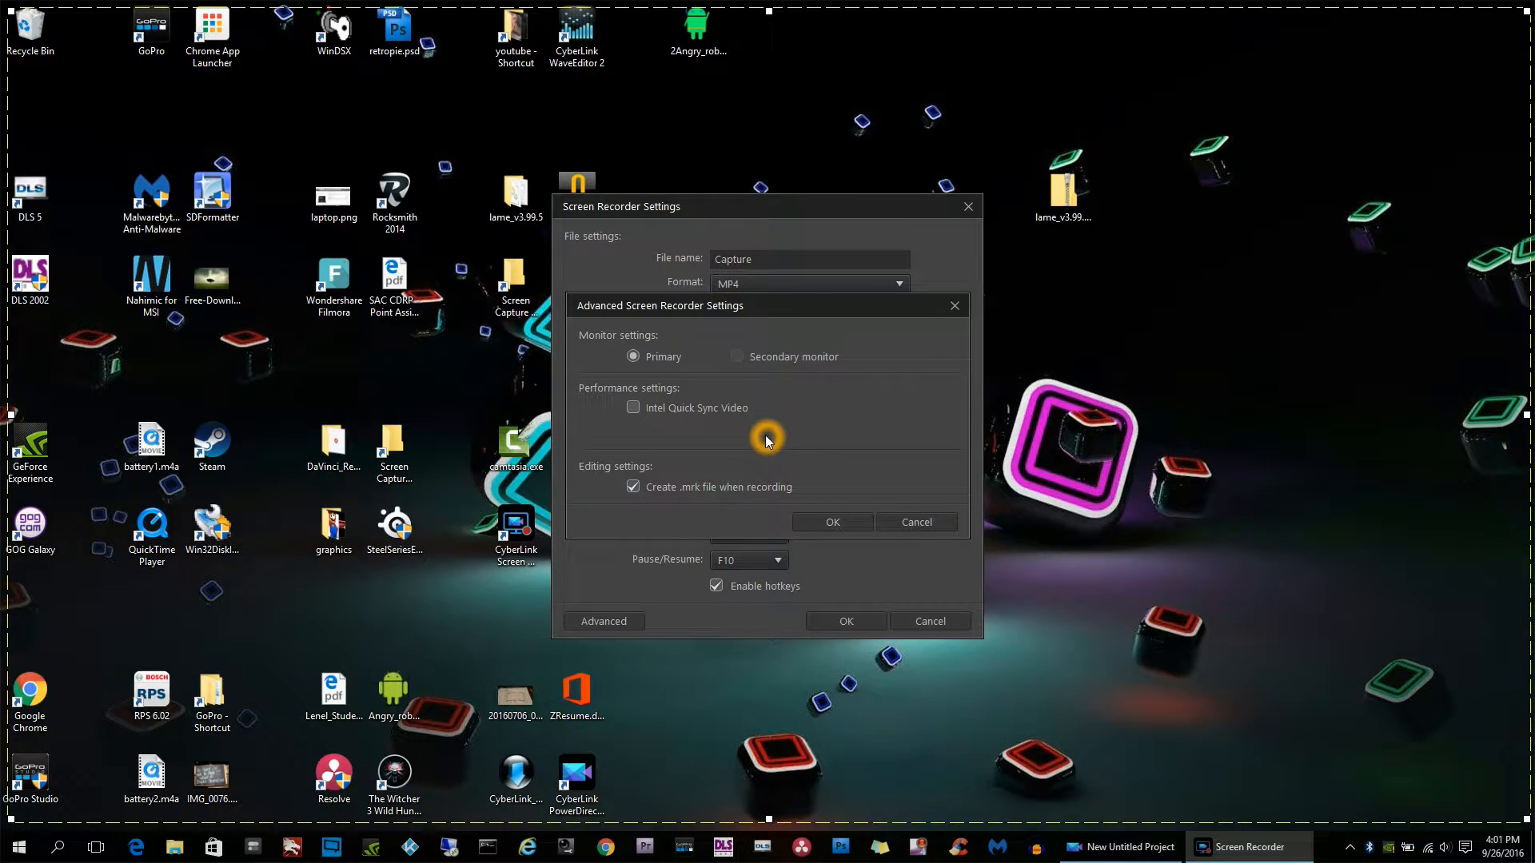
{"action": "mouse_move", "coordinate": [661, 438]}
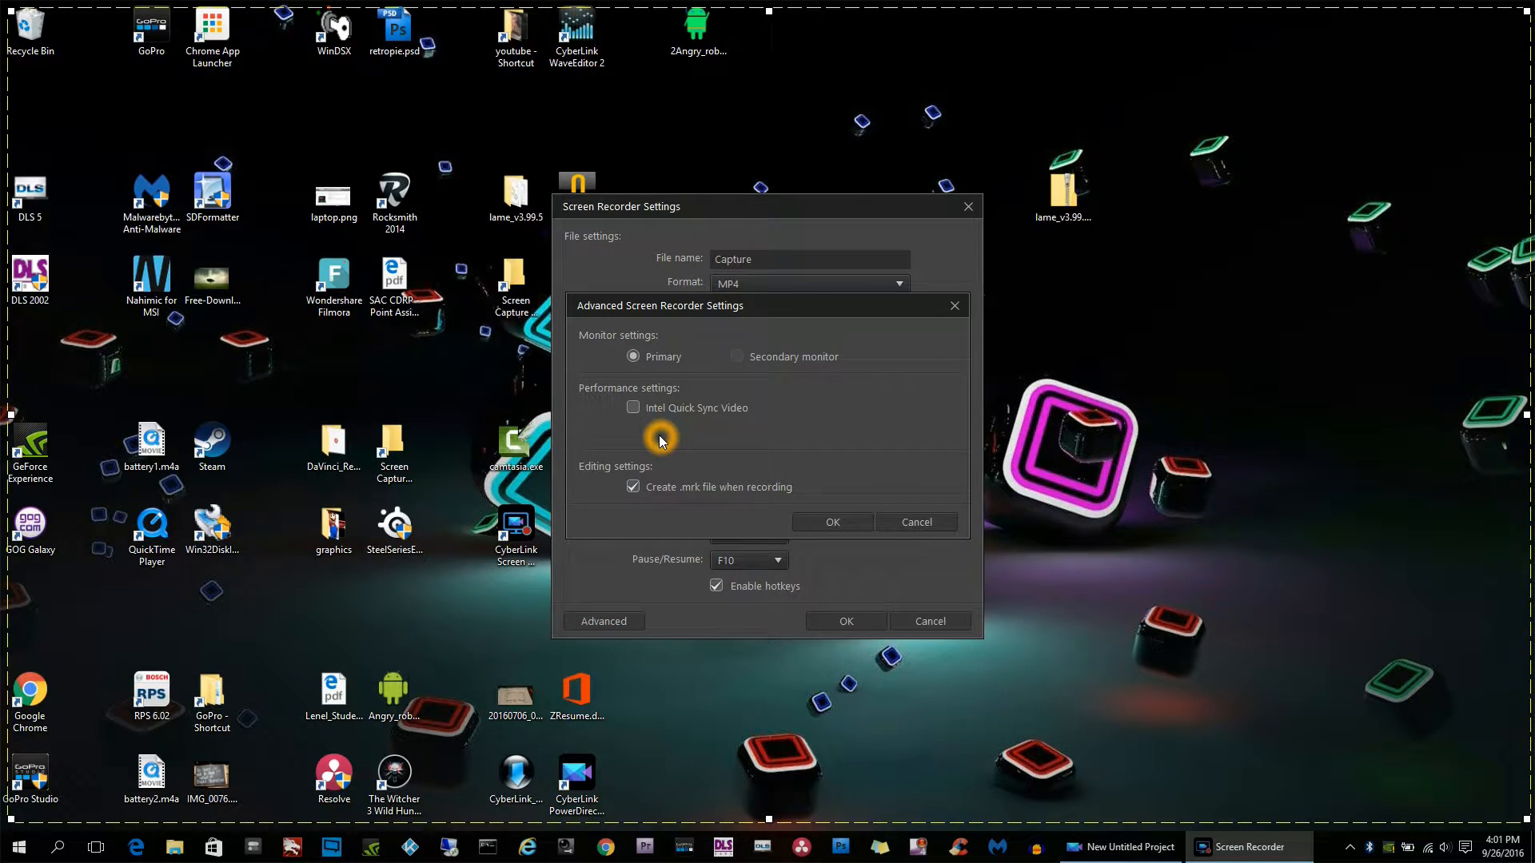
{"action": "left_click", "coordinate": [633, 408]}
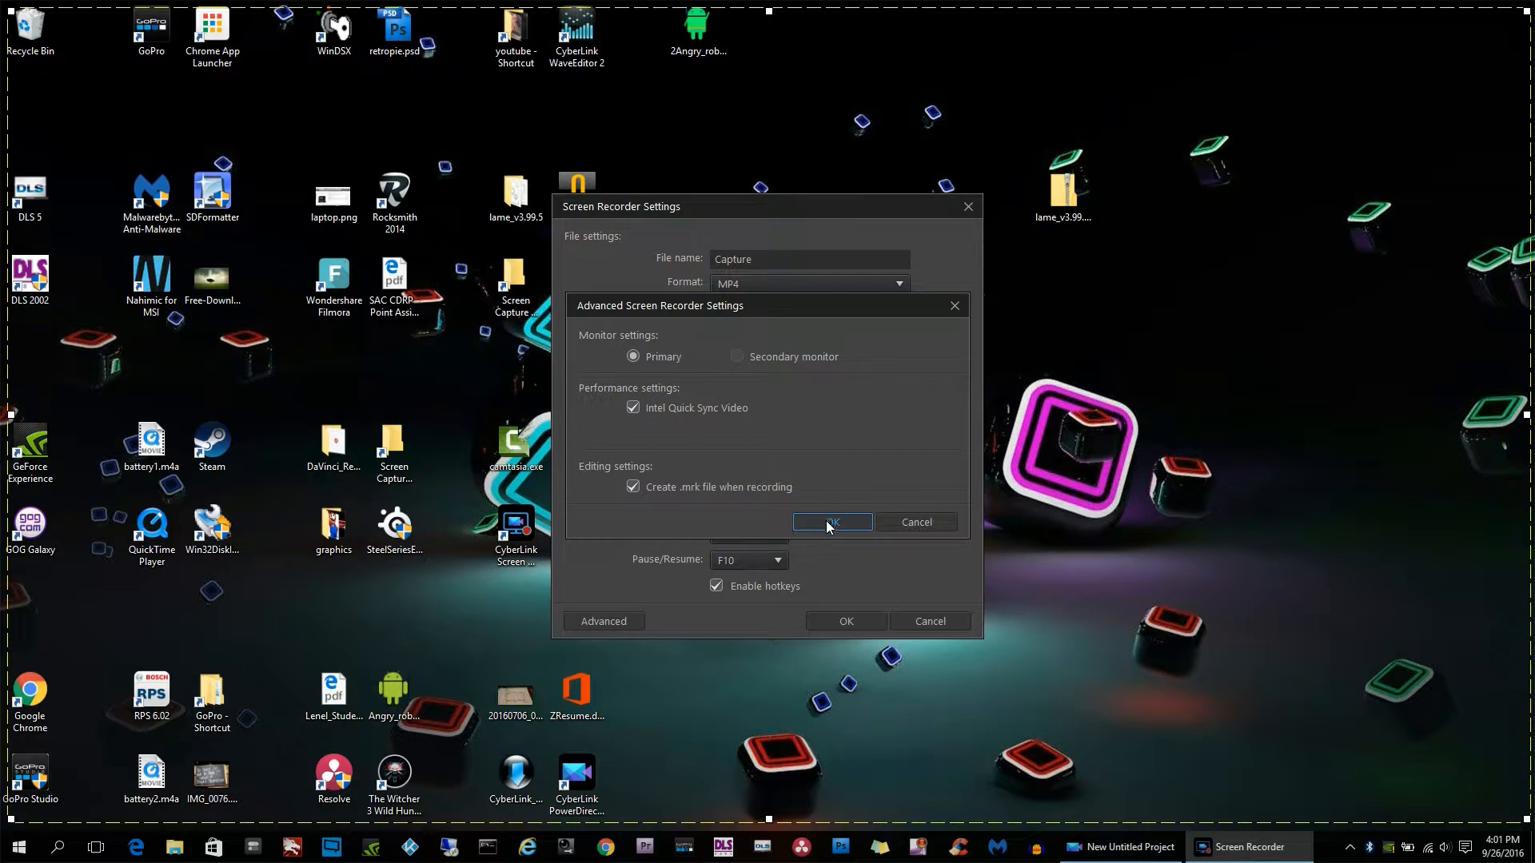
{"action": "left_click", "coordinate": [831, 521]}
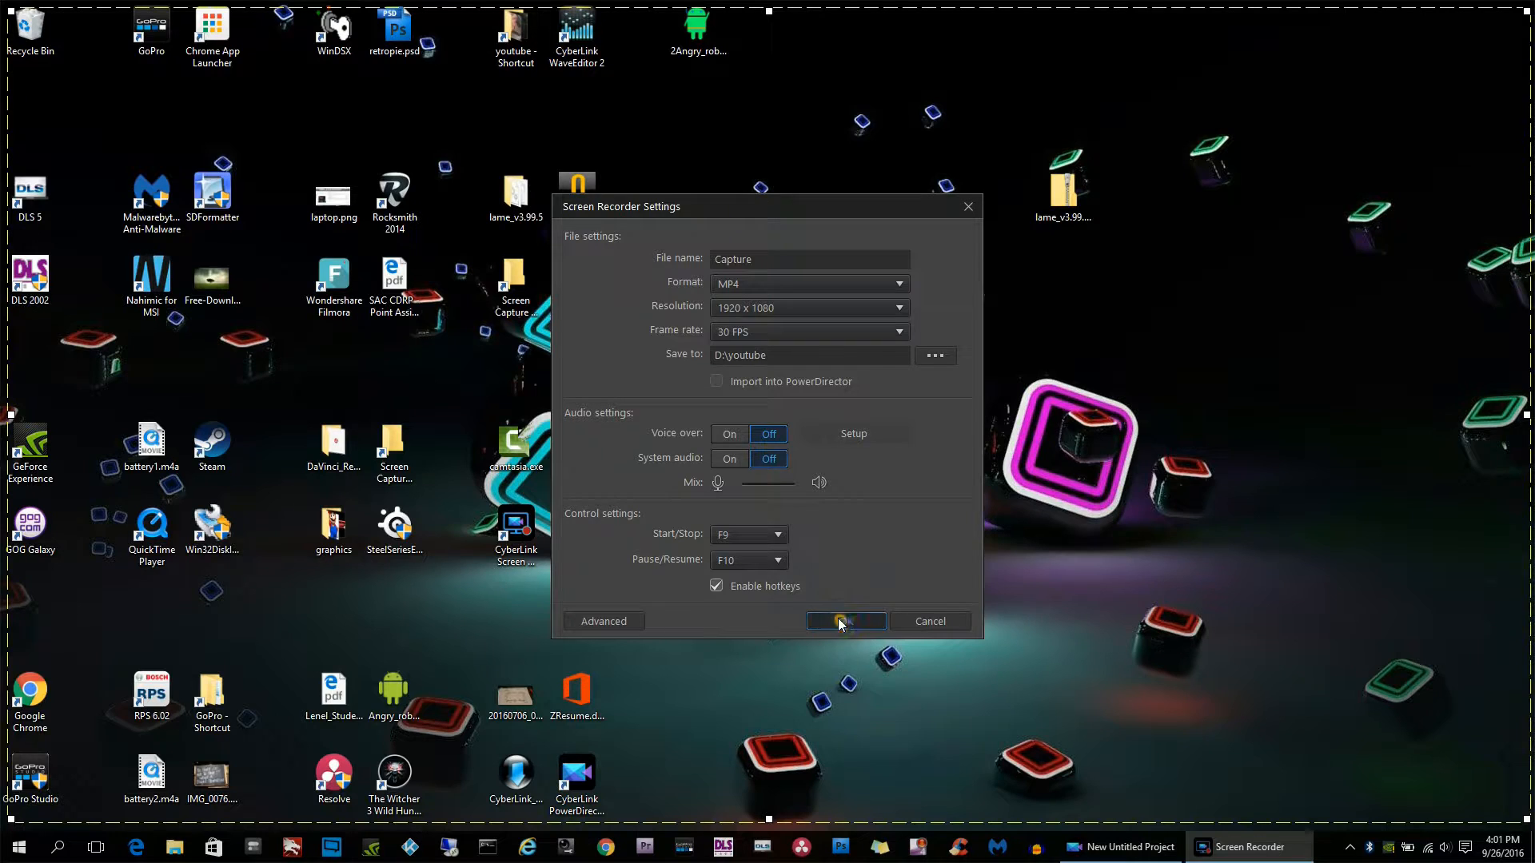
{"action": "left_click", "coordinate": [844, 621]}
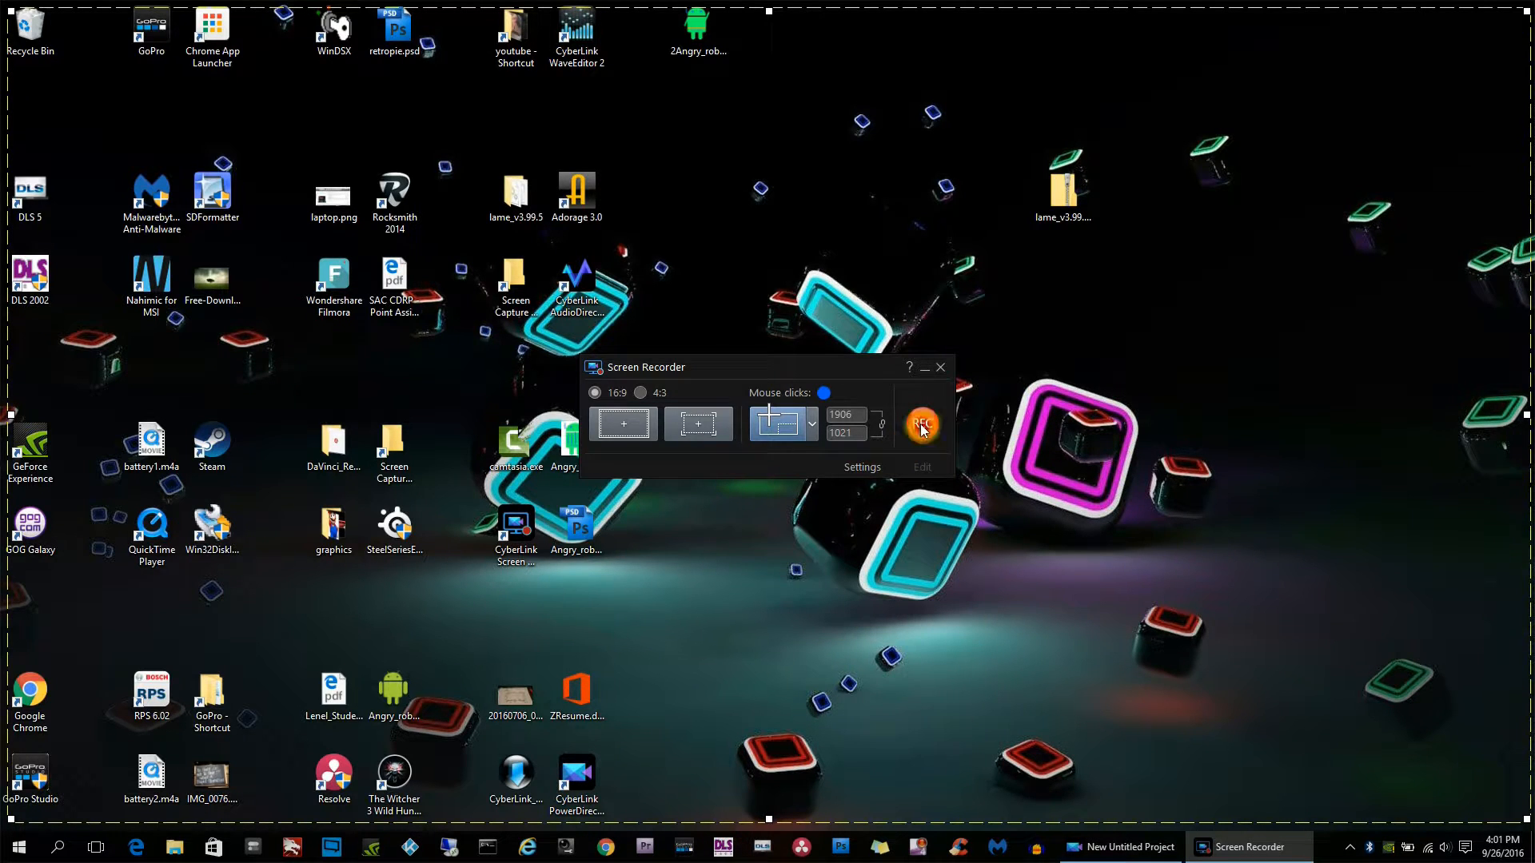
Record the desktop with REC and stop it so the output folder opens.
{"action": "left_click", "coordinate": [921, 424]}
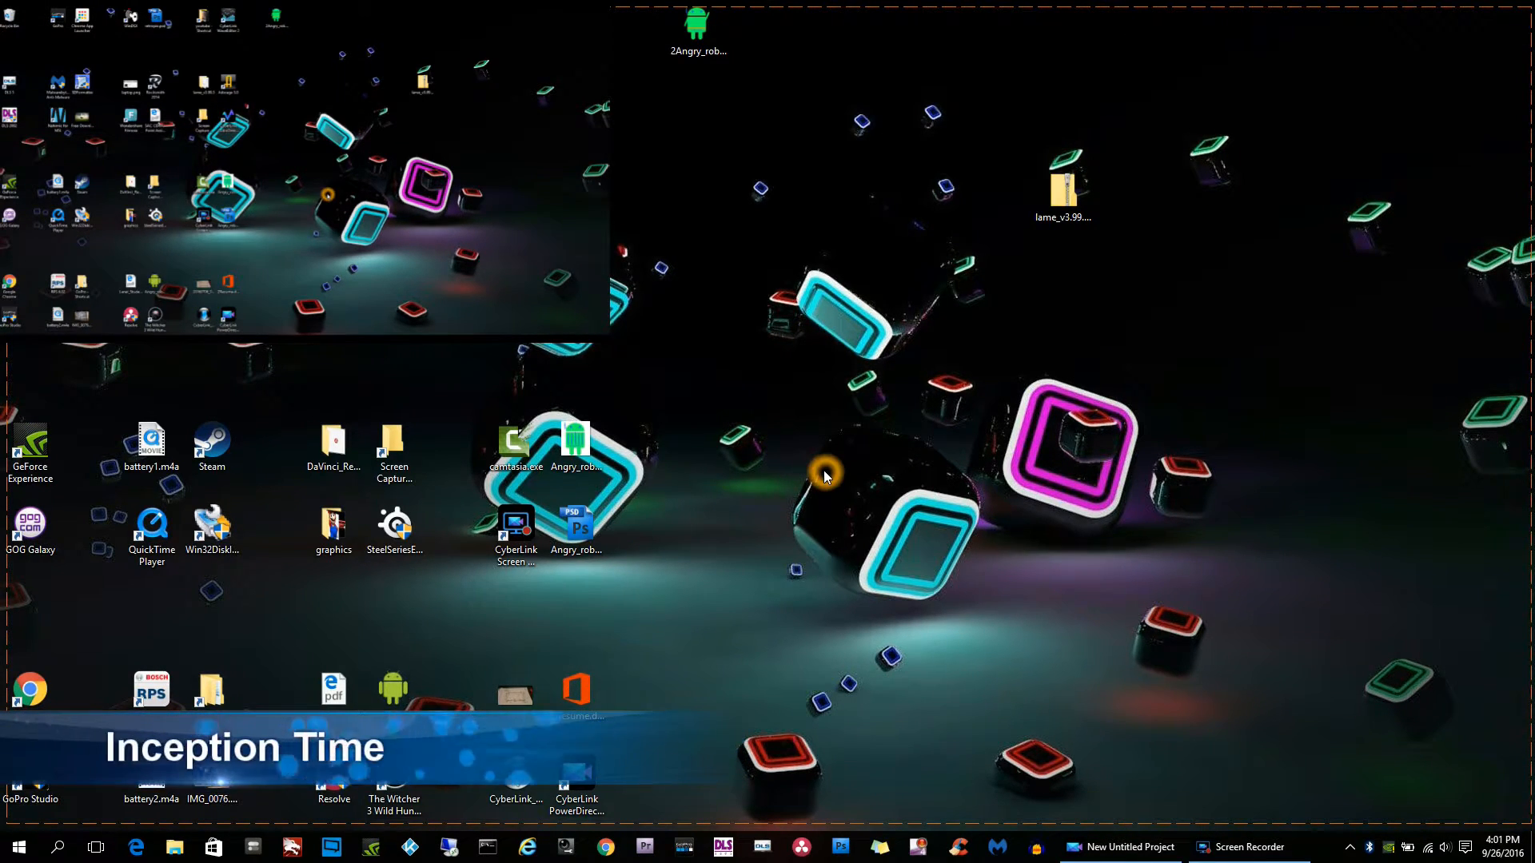
{"action": "mouse_move", "coordinate": [681, 668]}
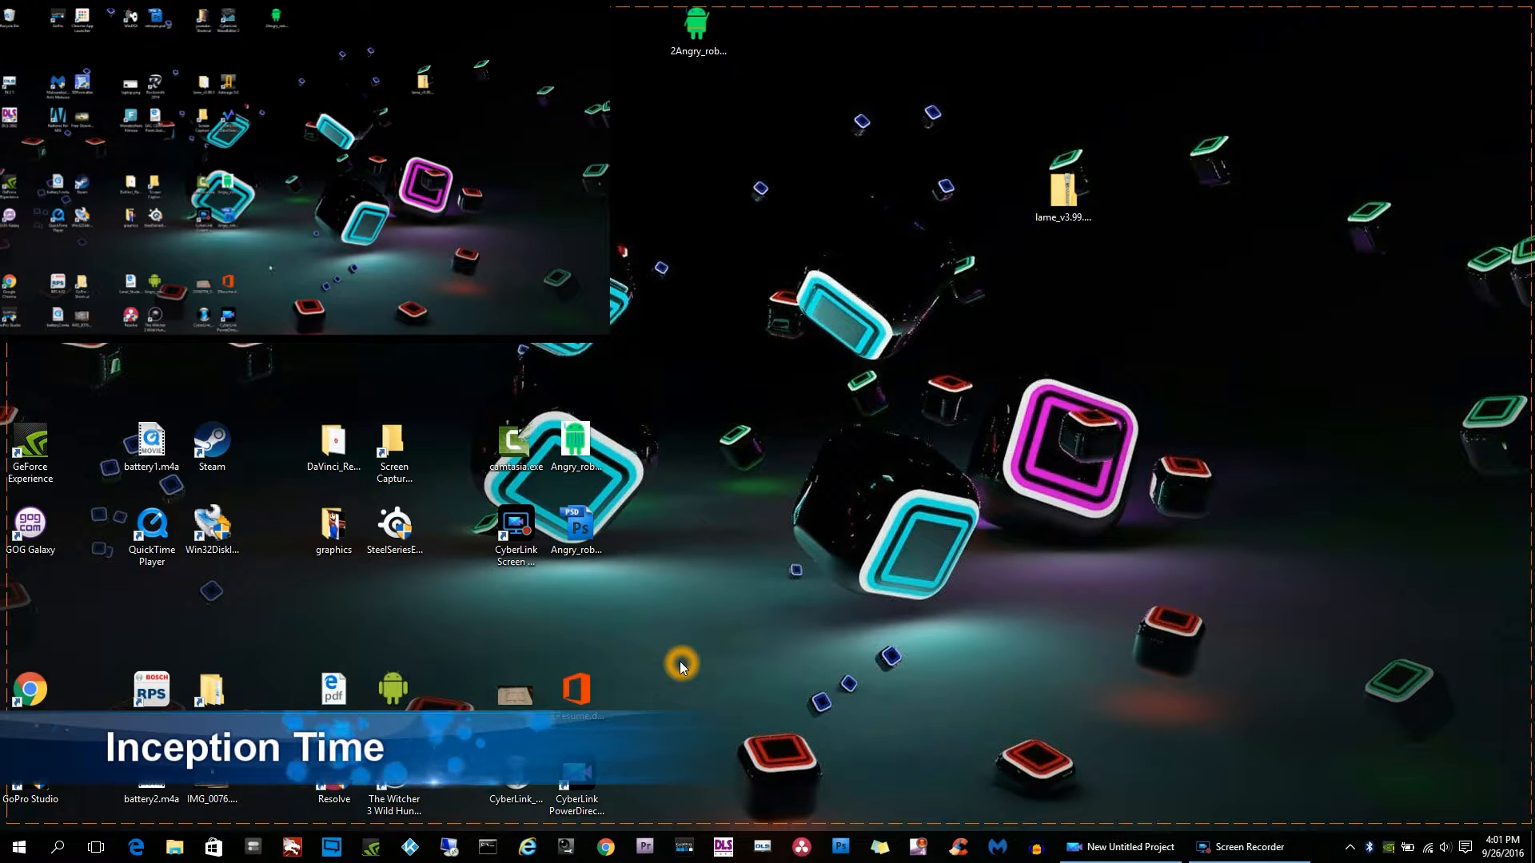
{"action": "mouse_move", "coordinate": [1036, 470]}
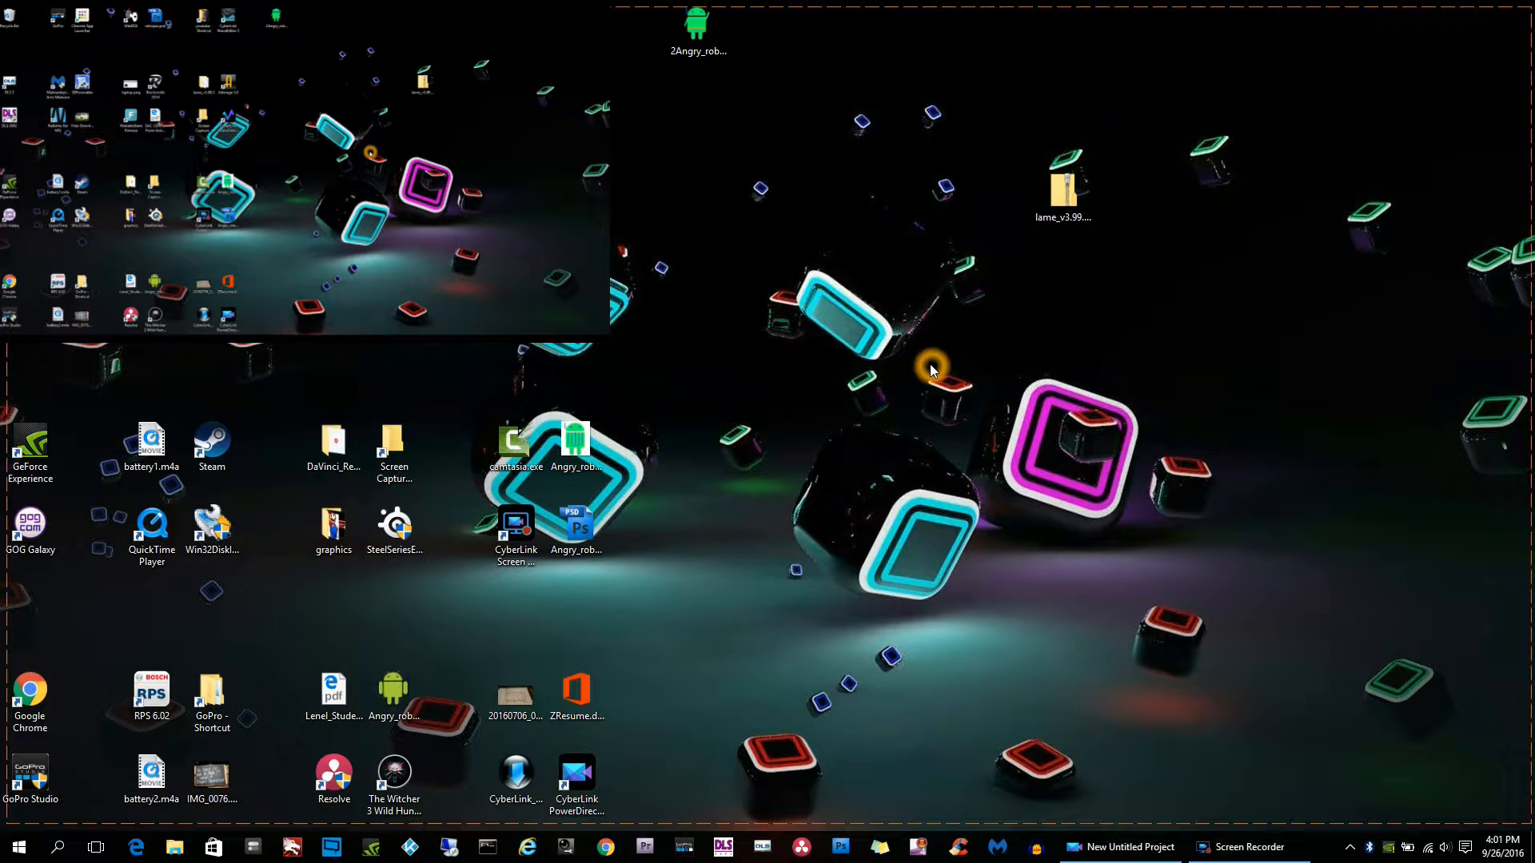
{"action": "left_click", "coordinate": [1242, 848]}
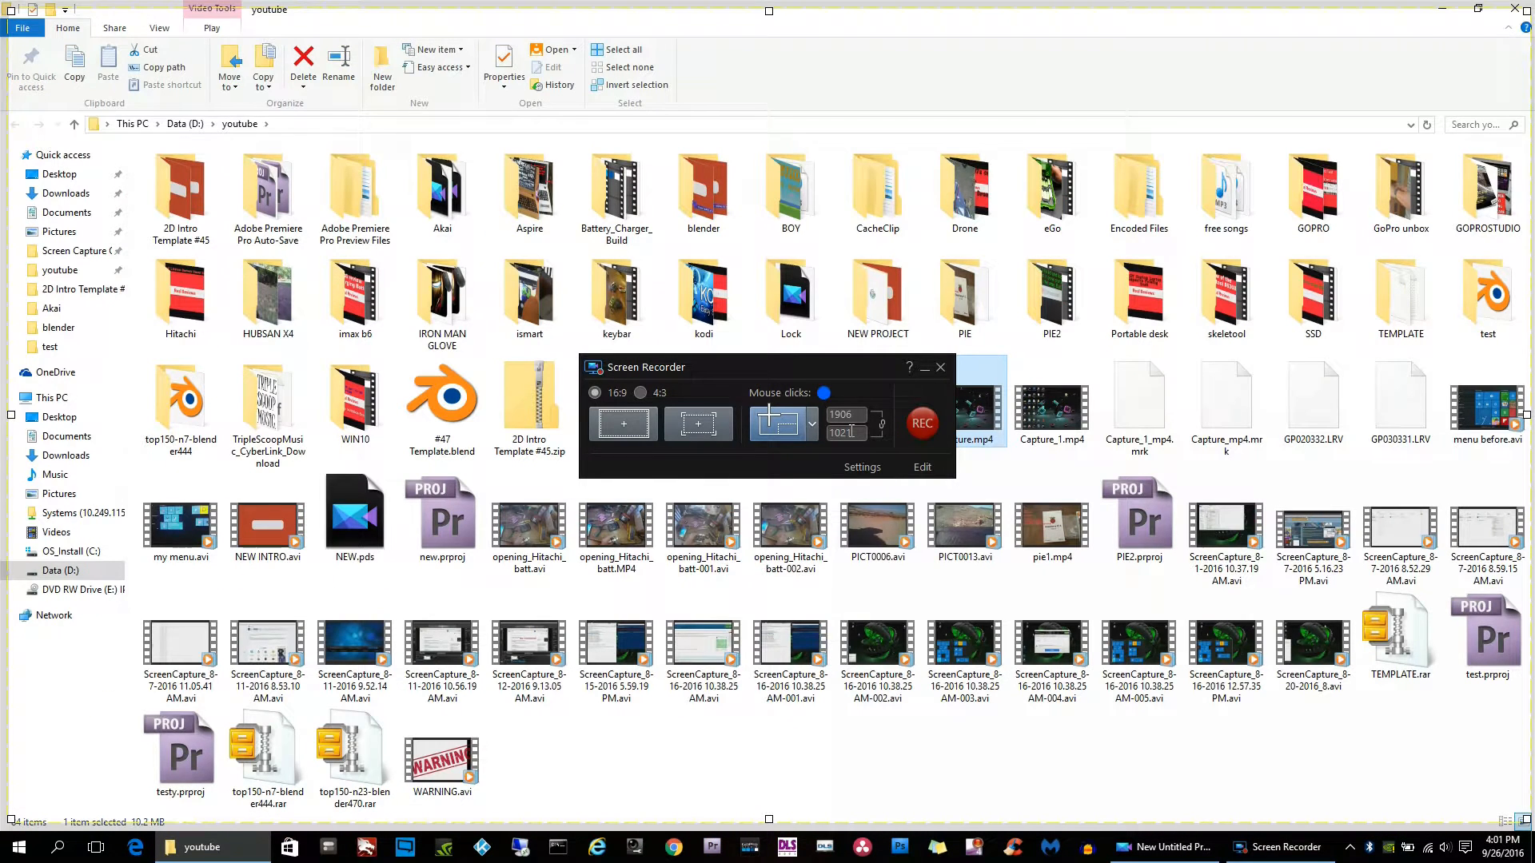
Close Screen Recorder, dismiss the busy warning and bring PowerDirector to the front.
{"action": "left_click", "coordinate": [789, 647]}
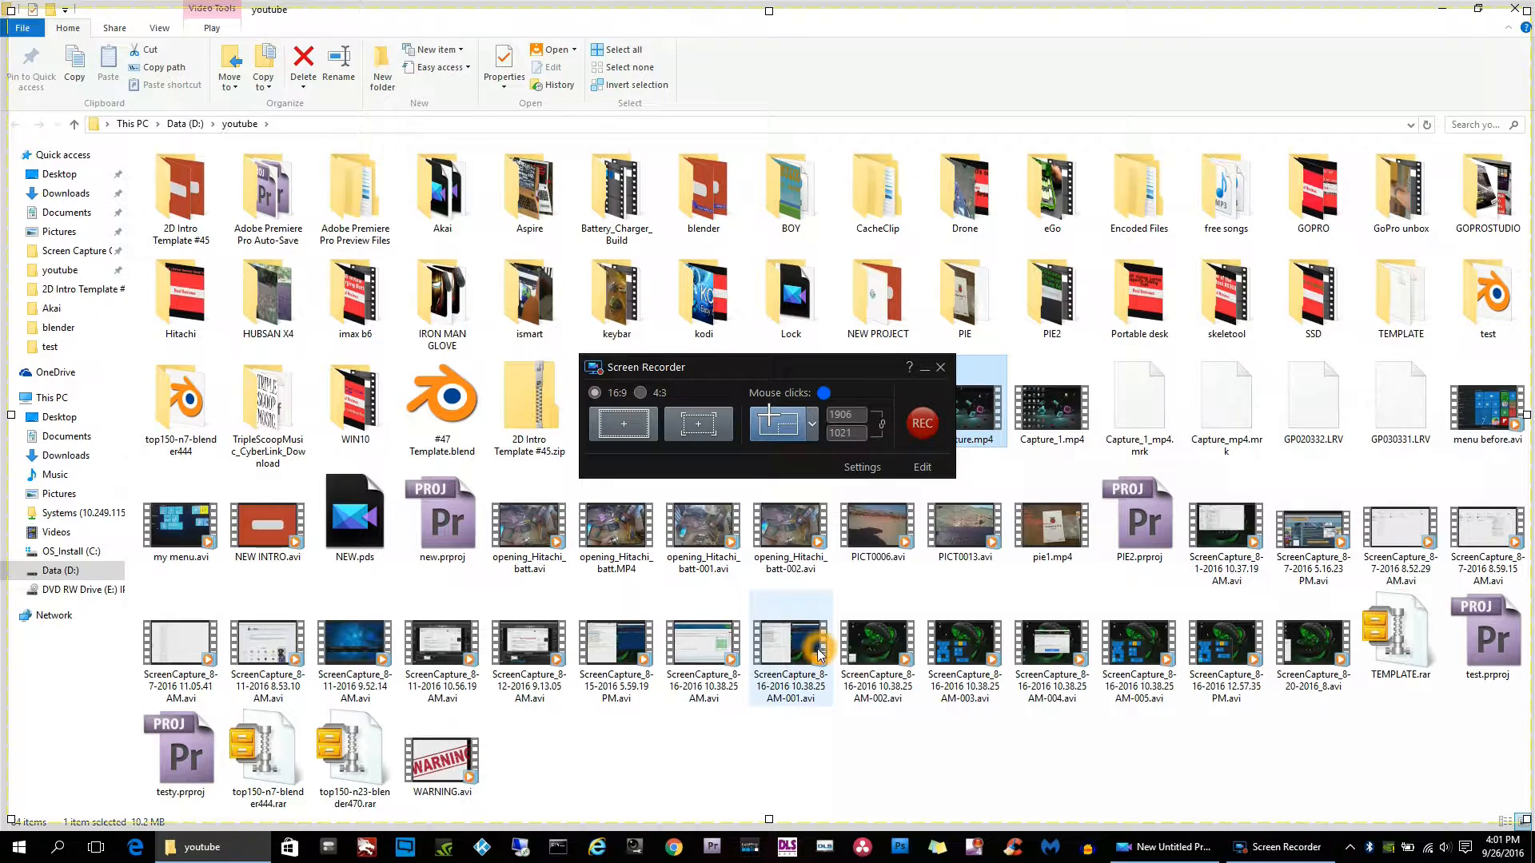
{"action": "mouse_move", "coordinate": [955, 766]}
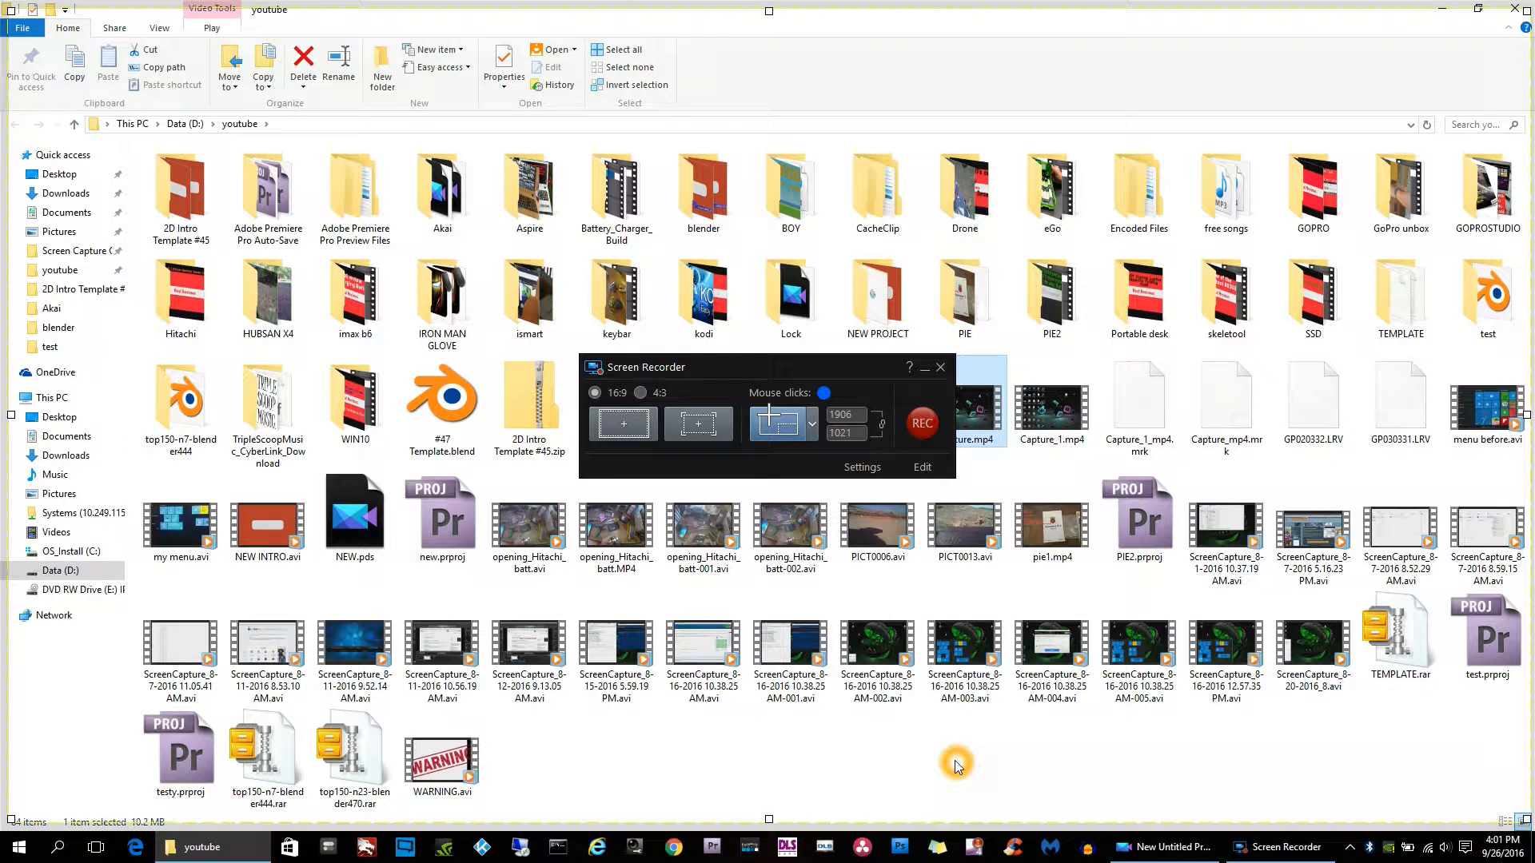
{"action": "mouse_move", "coordinate": [950, 397]}
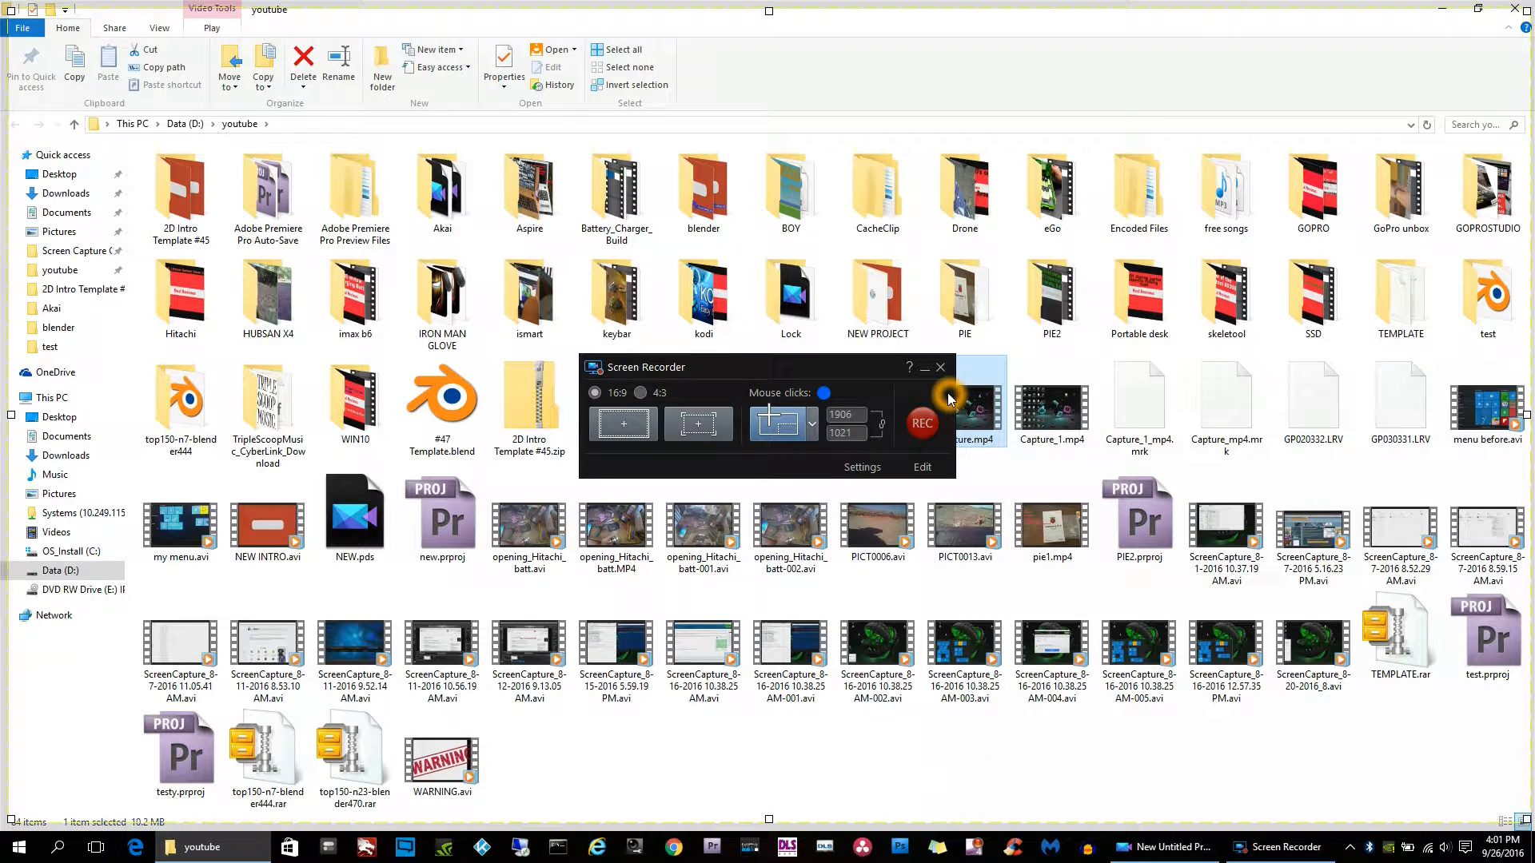
{"action": "mouse_move", "coordinate": [923, 467]}
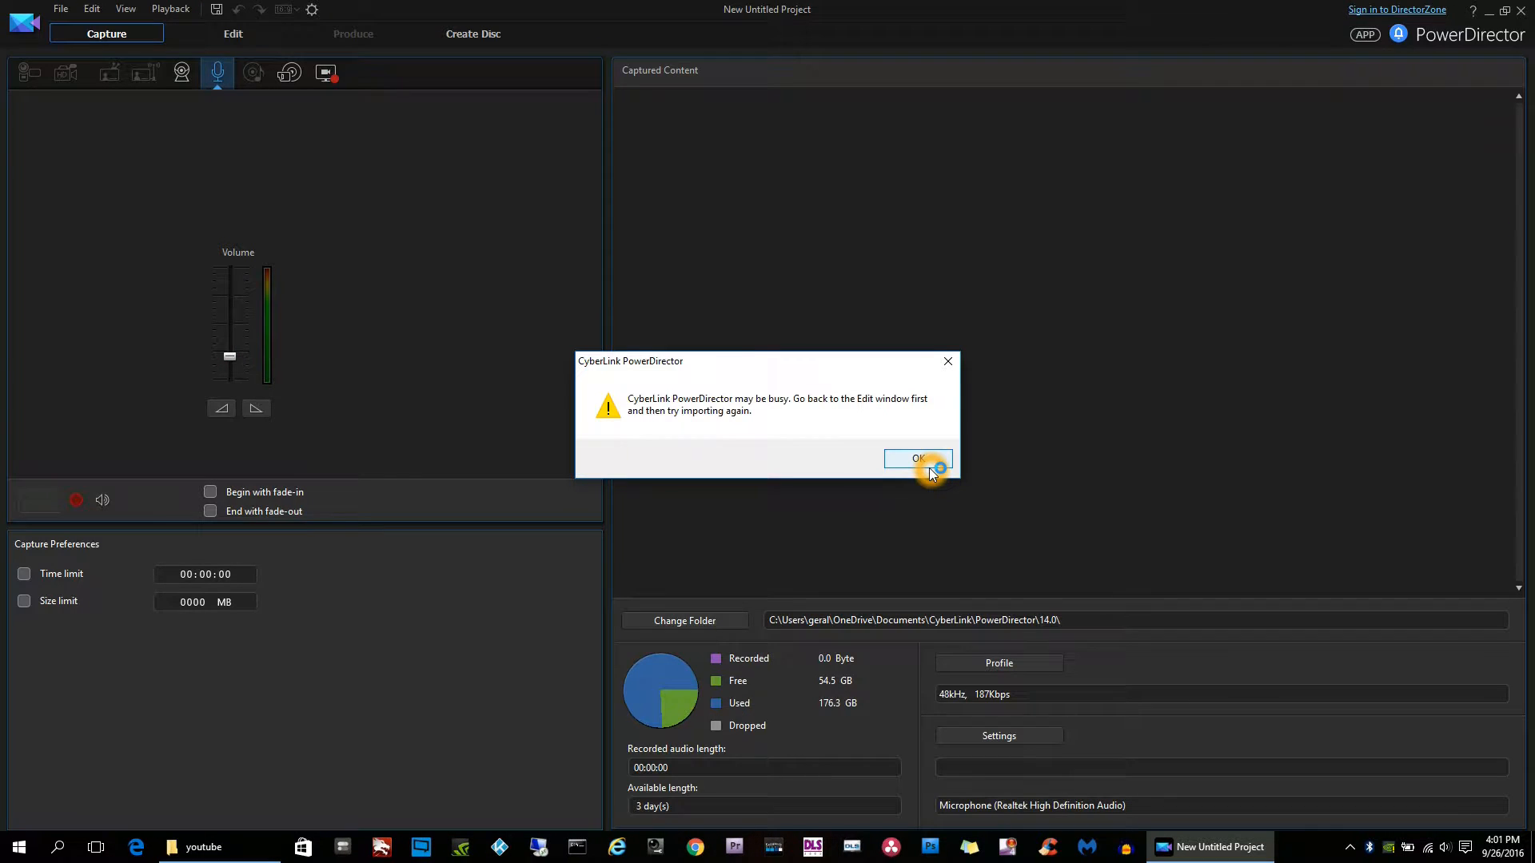
{"action": "left_click", "coordinate": [918, 460]}
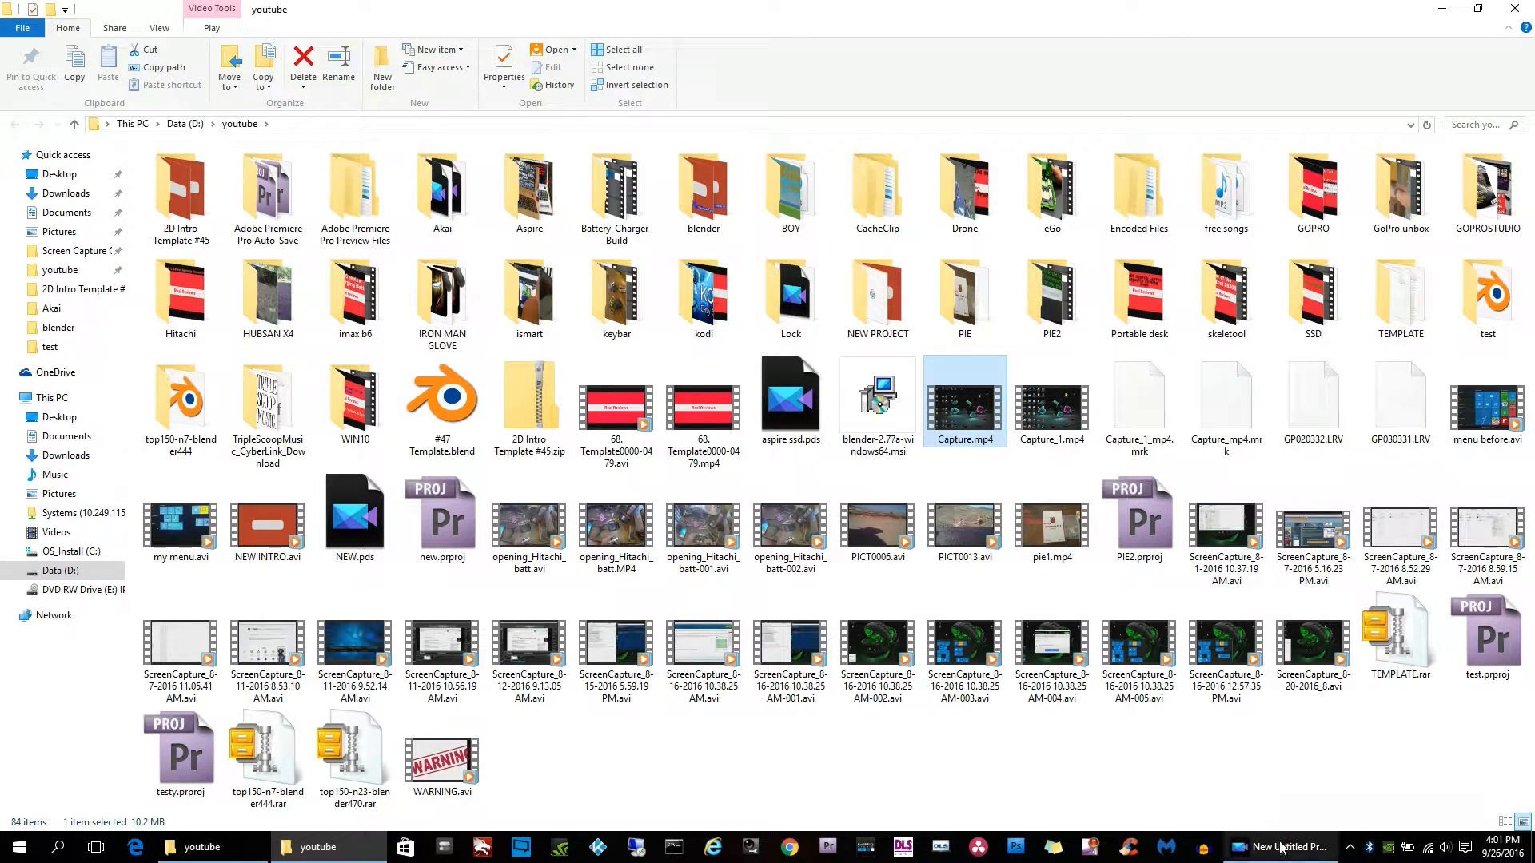
{"action": "left_click", "coordinate": [1286, 847]}
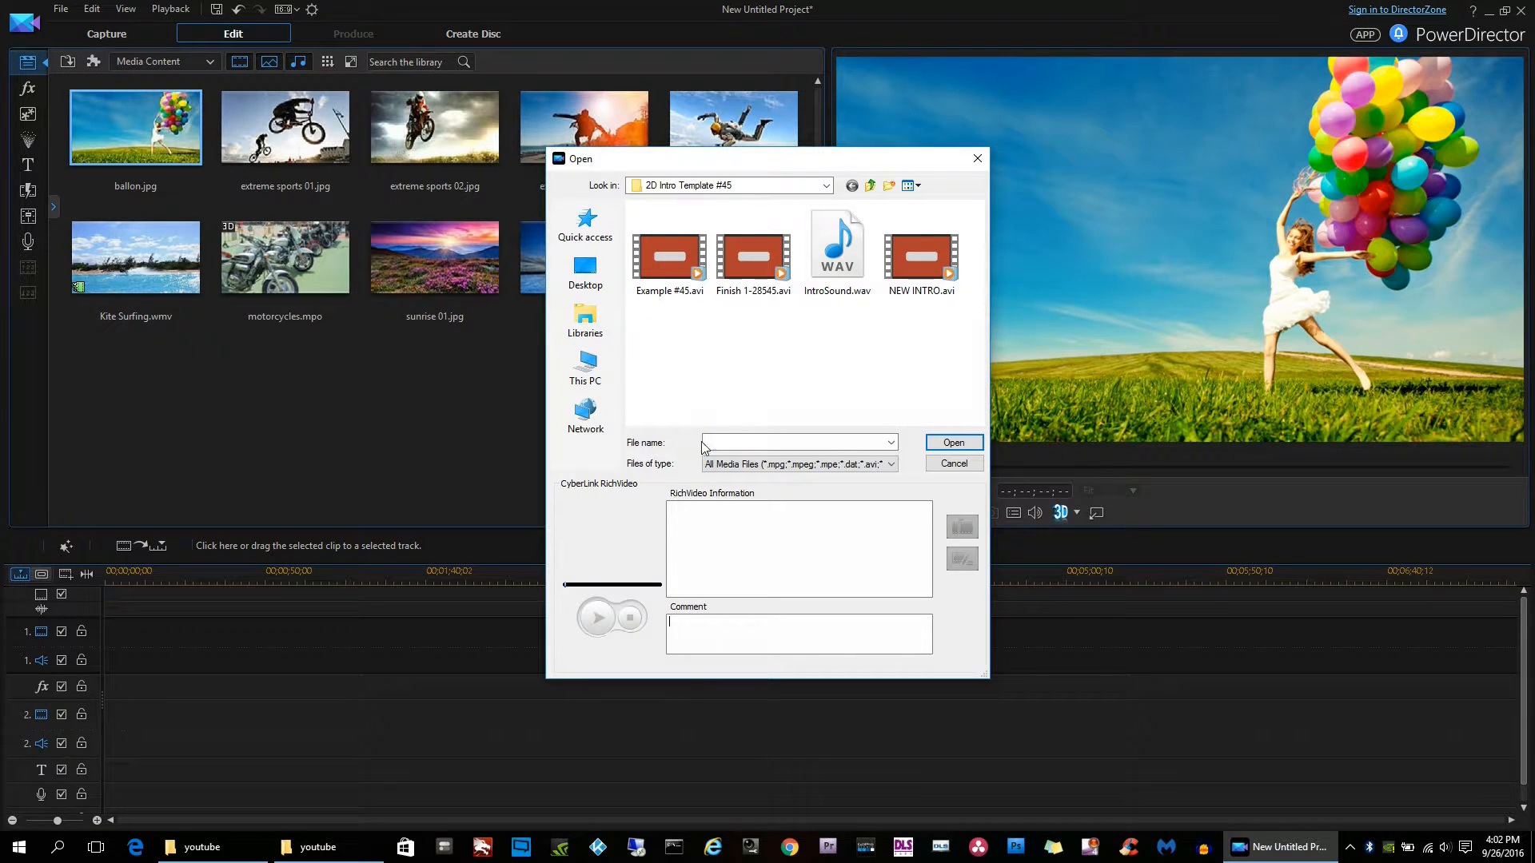
Import Capture.mp4 from the youtube folder and place it on the first video track.
{"action": "left_click", "coordinate": [825, 185]}
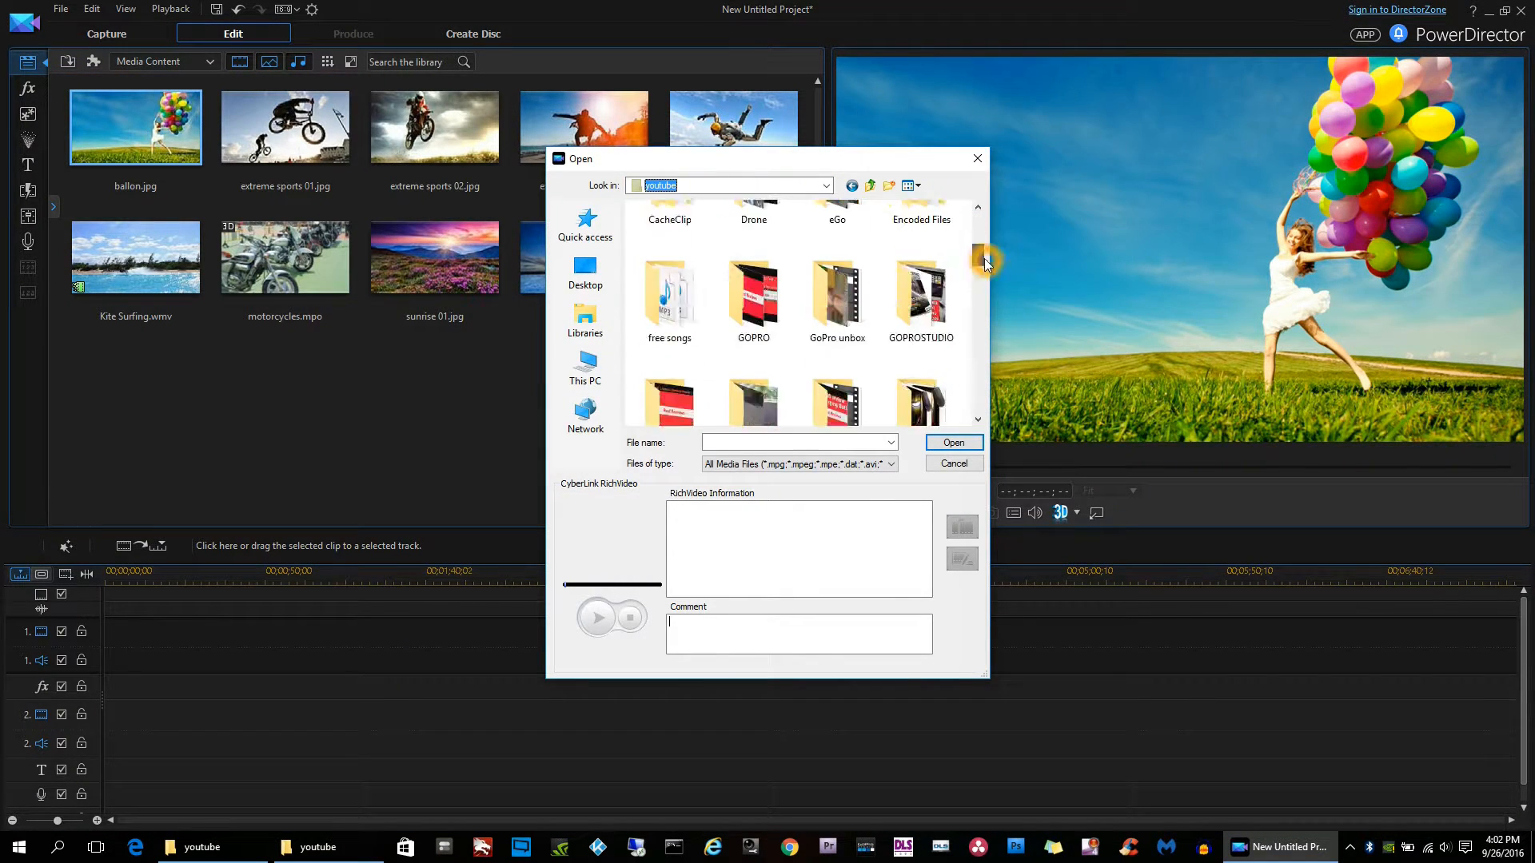
{"action": "scroll", "scroll_direction": "down", "scroll_amount": 3}
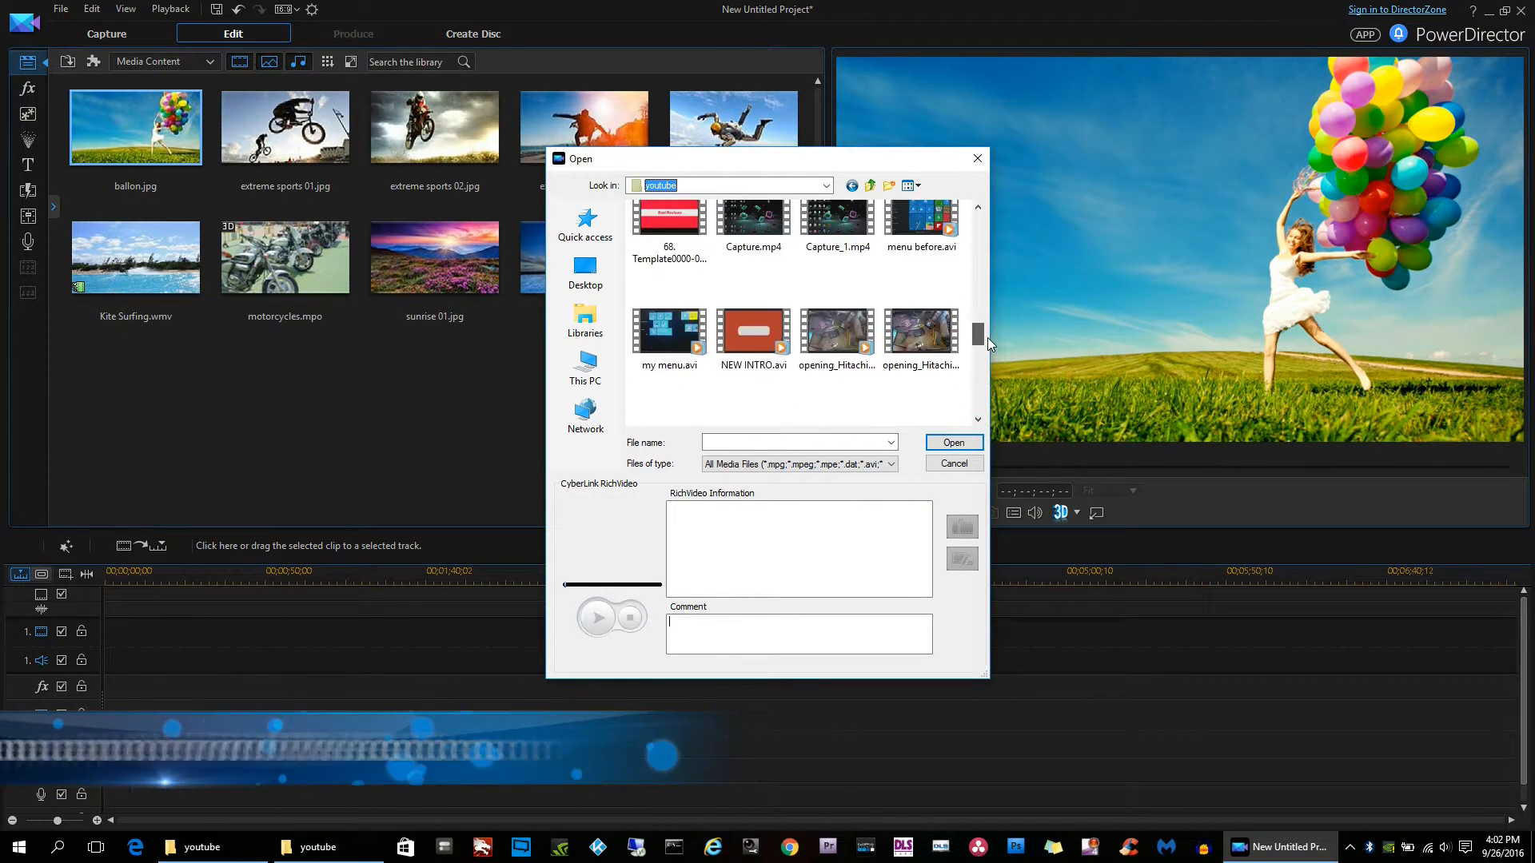
{"action": "left_click", "coordinate": [753, 313]}
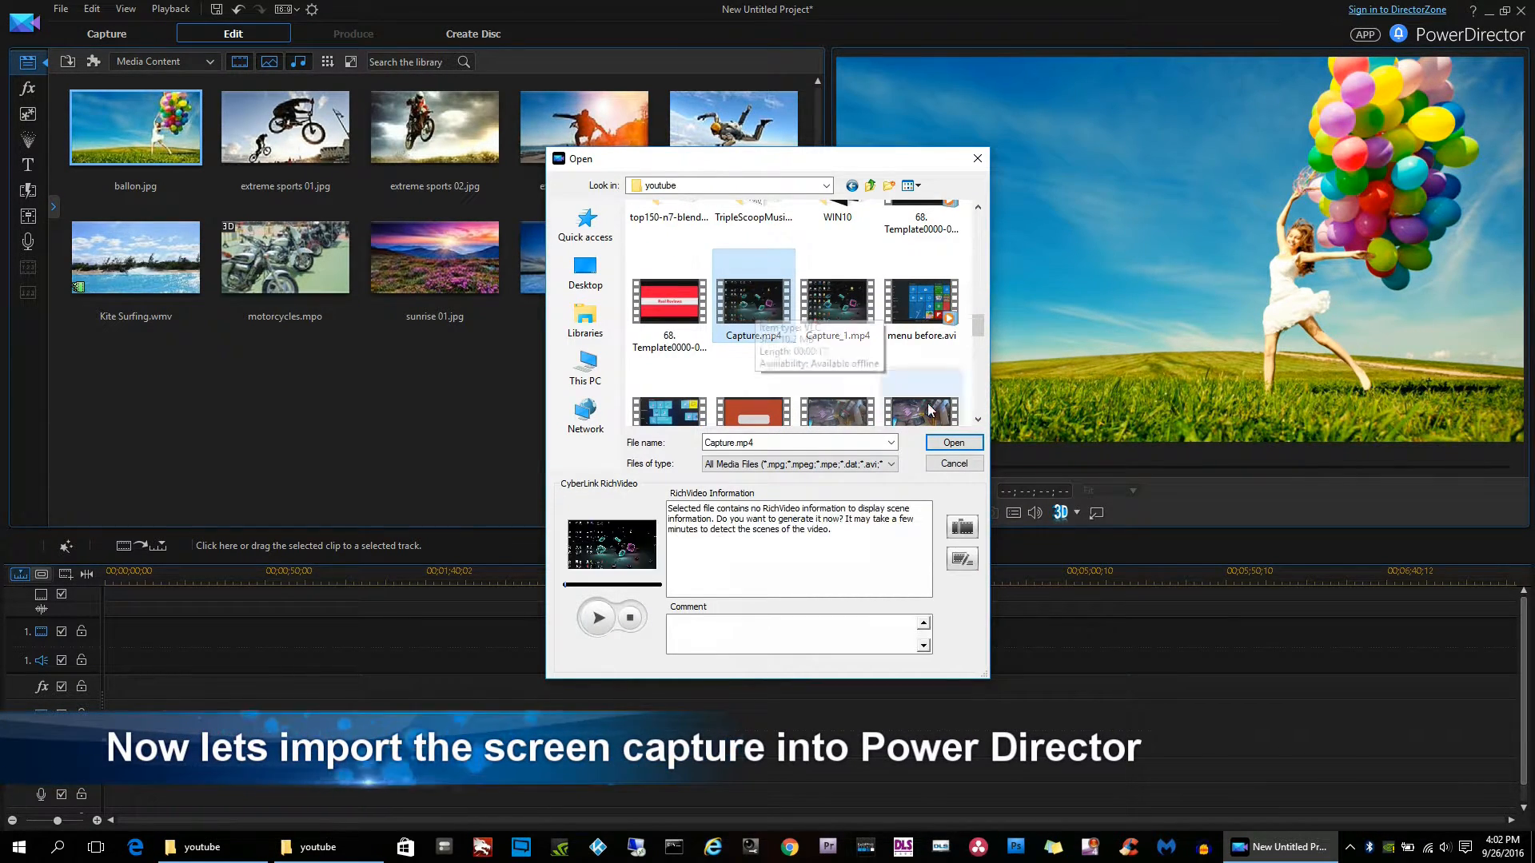
{"action": "left_click", "coordinate": [950, 443]}
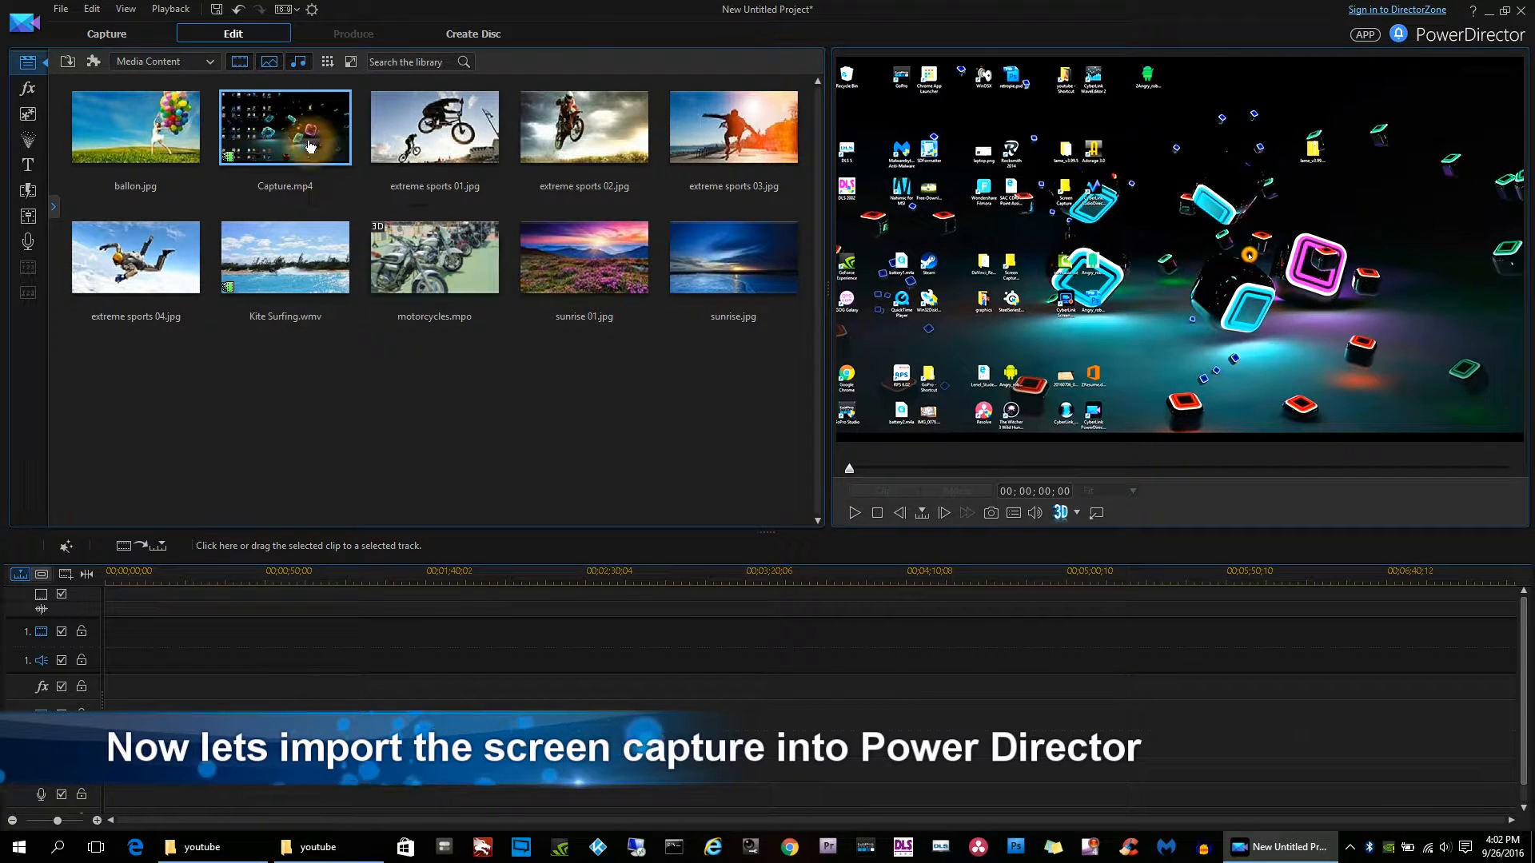
{"action": "left_click", "coordinate": [853, 512]}
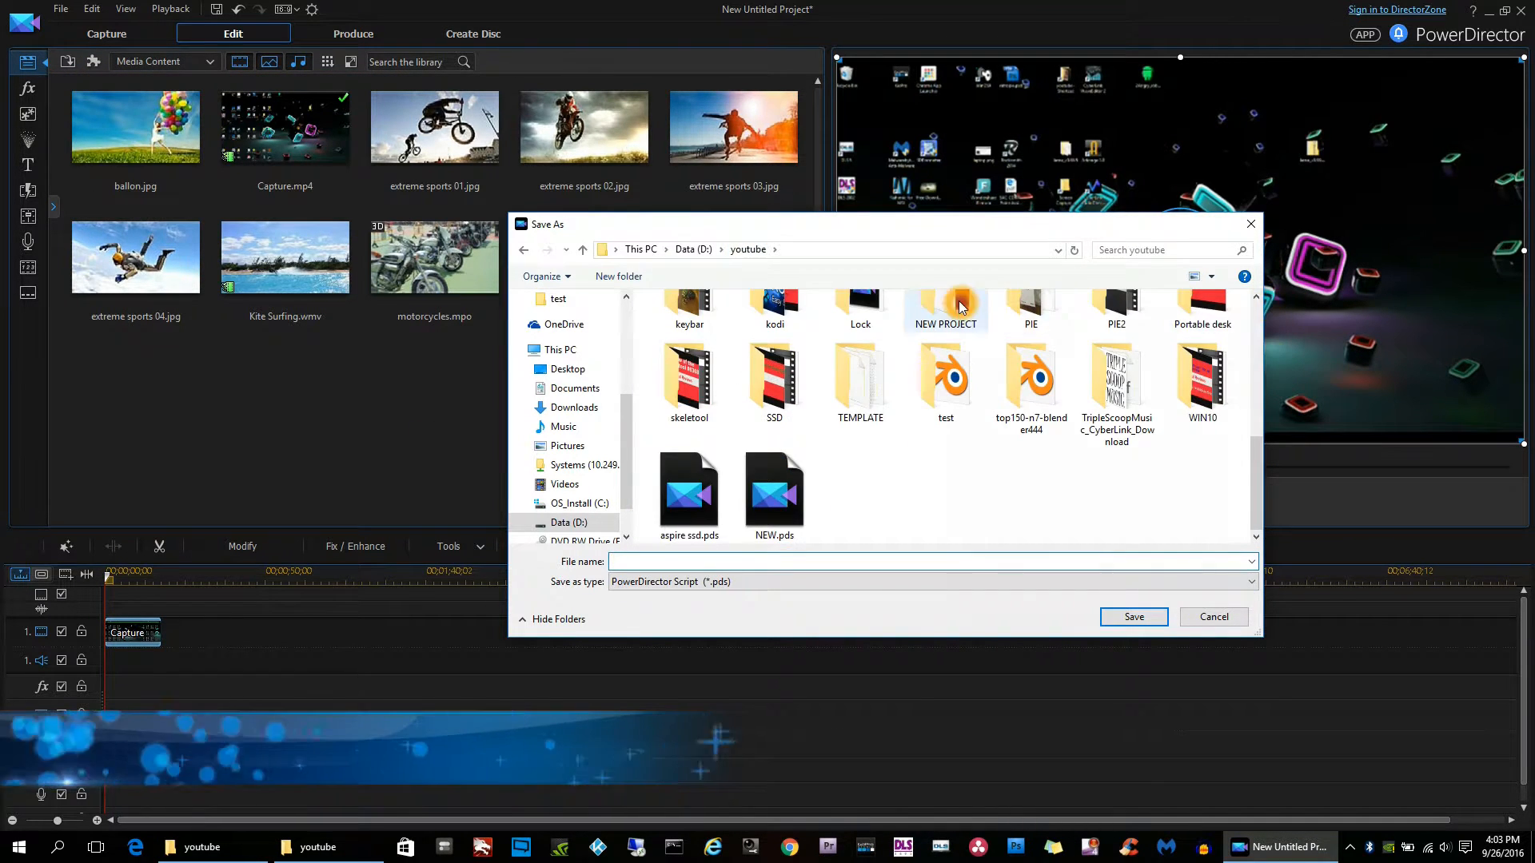
Save the project as test.pds in the NEW PROJECT folder and switch to the Capture room.
{"action": "double_click", "coordinate": [945, 303]}
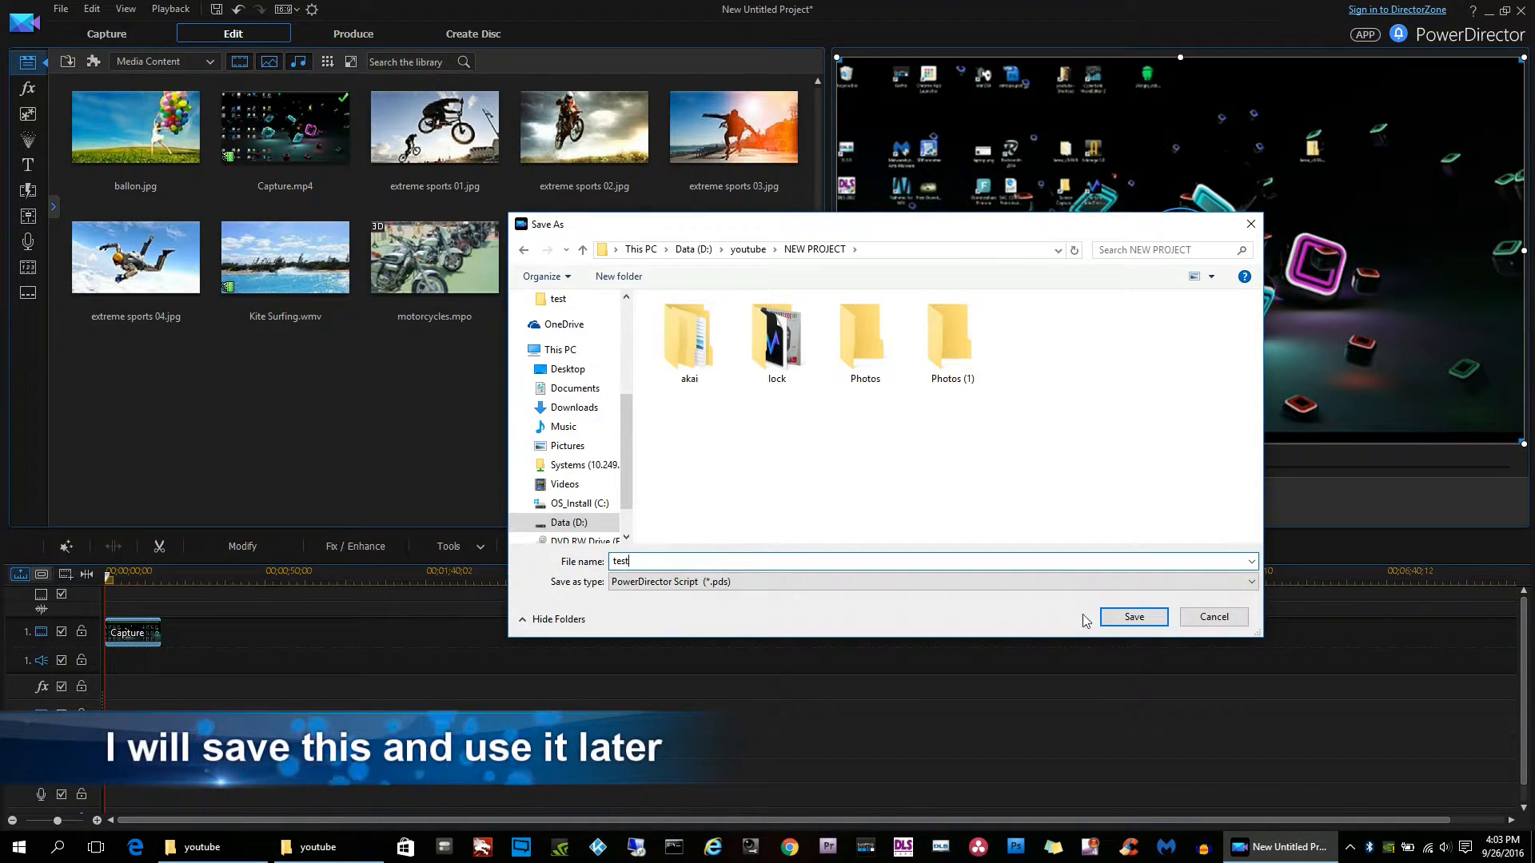
{"action": "left_click", "coordinate": [1132, 617]}
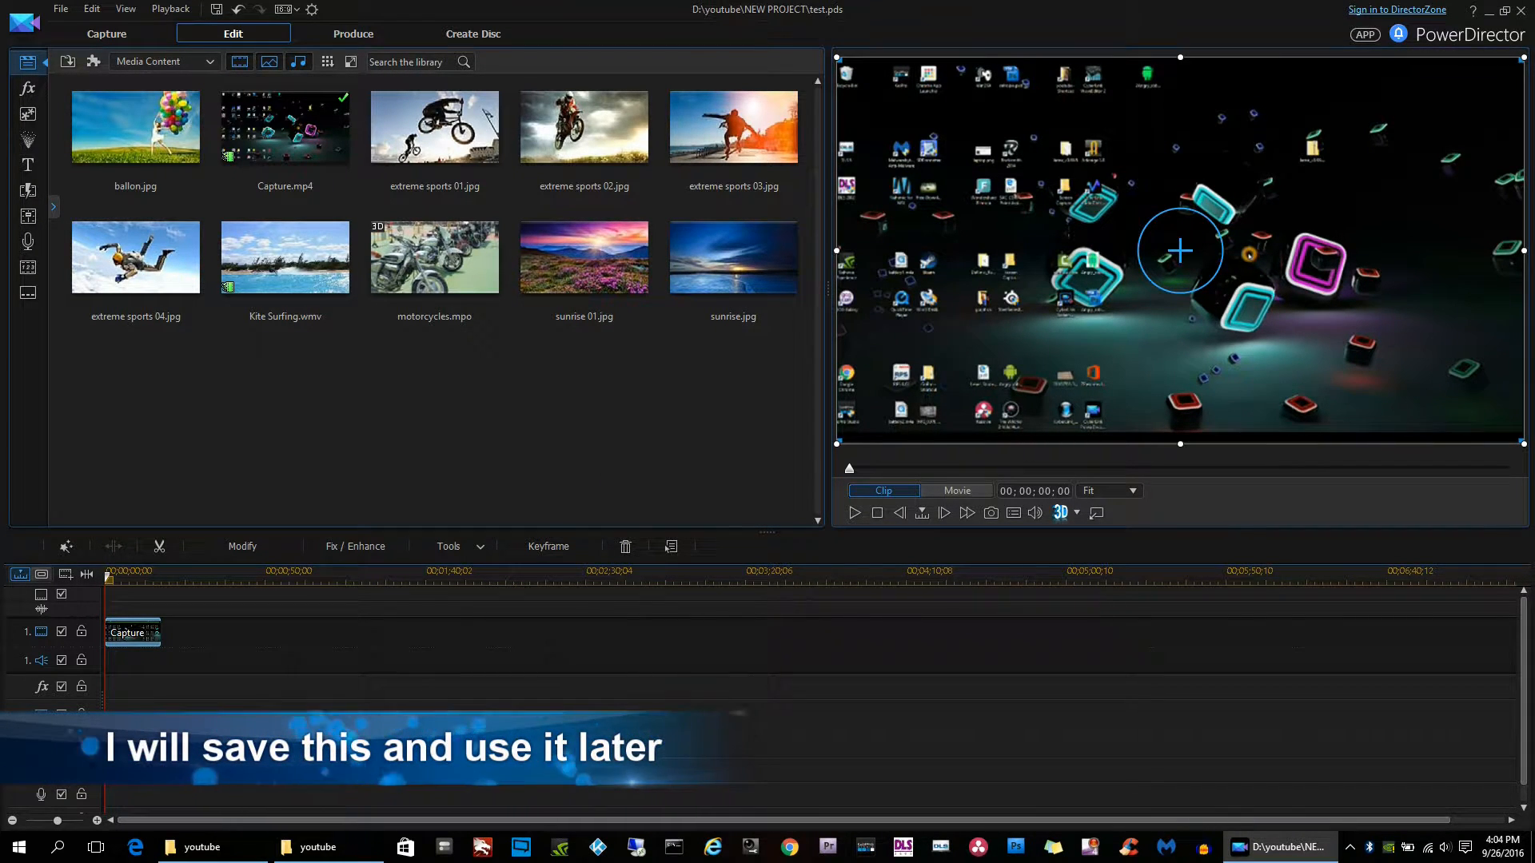
{"action": "left_click", "coordinate": [107, 34]}
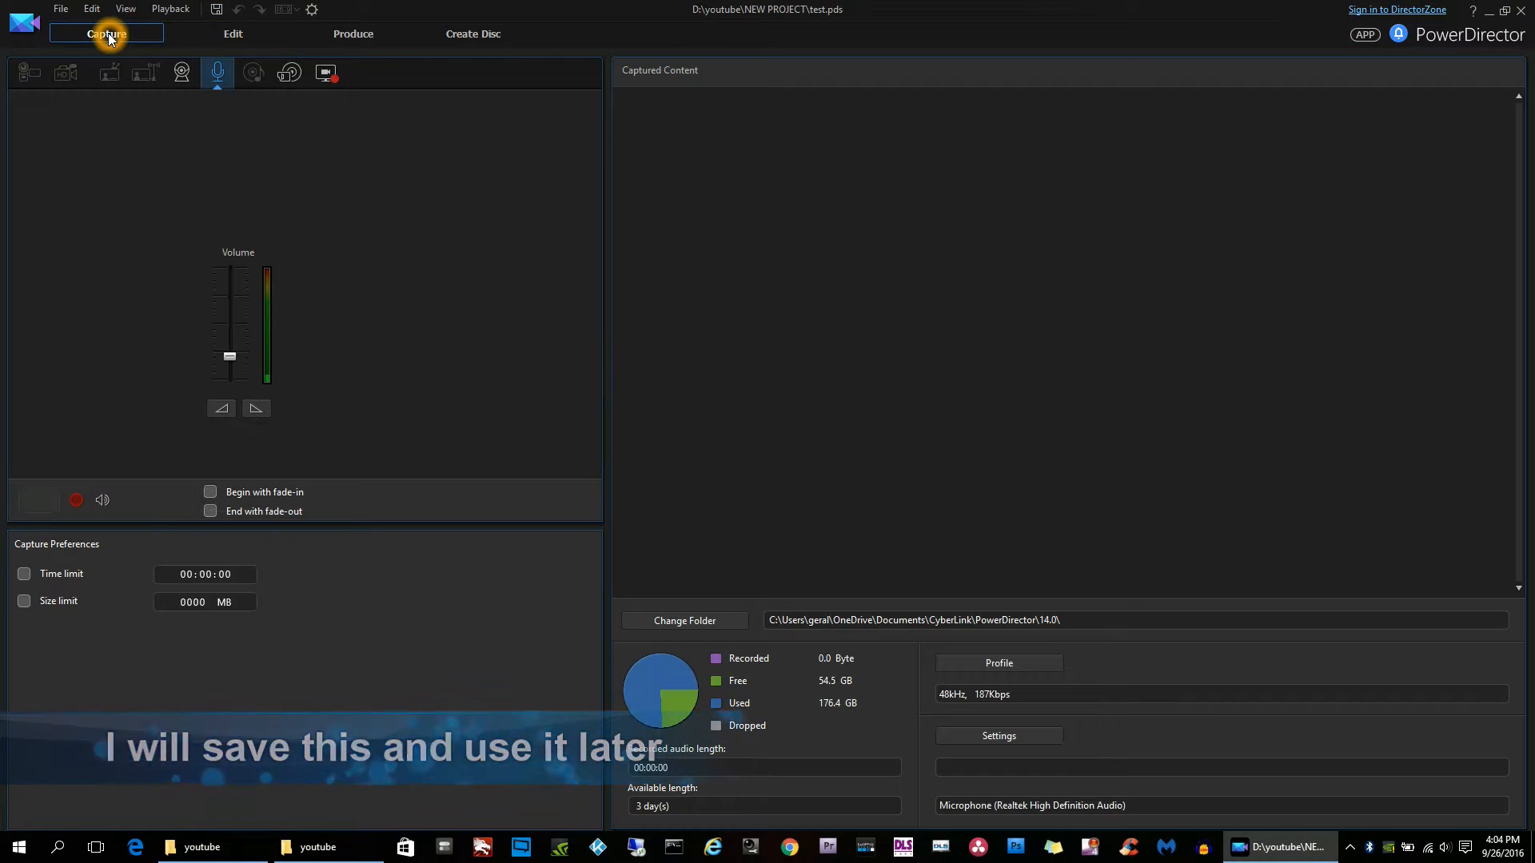
Bring the youtube Explorer window forward and close it, returning to the desktop.
{"action": "left_click", "coordinate": [318, 848]}
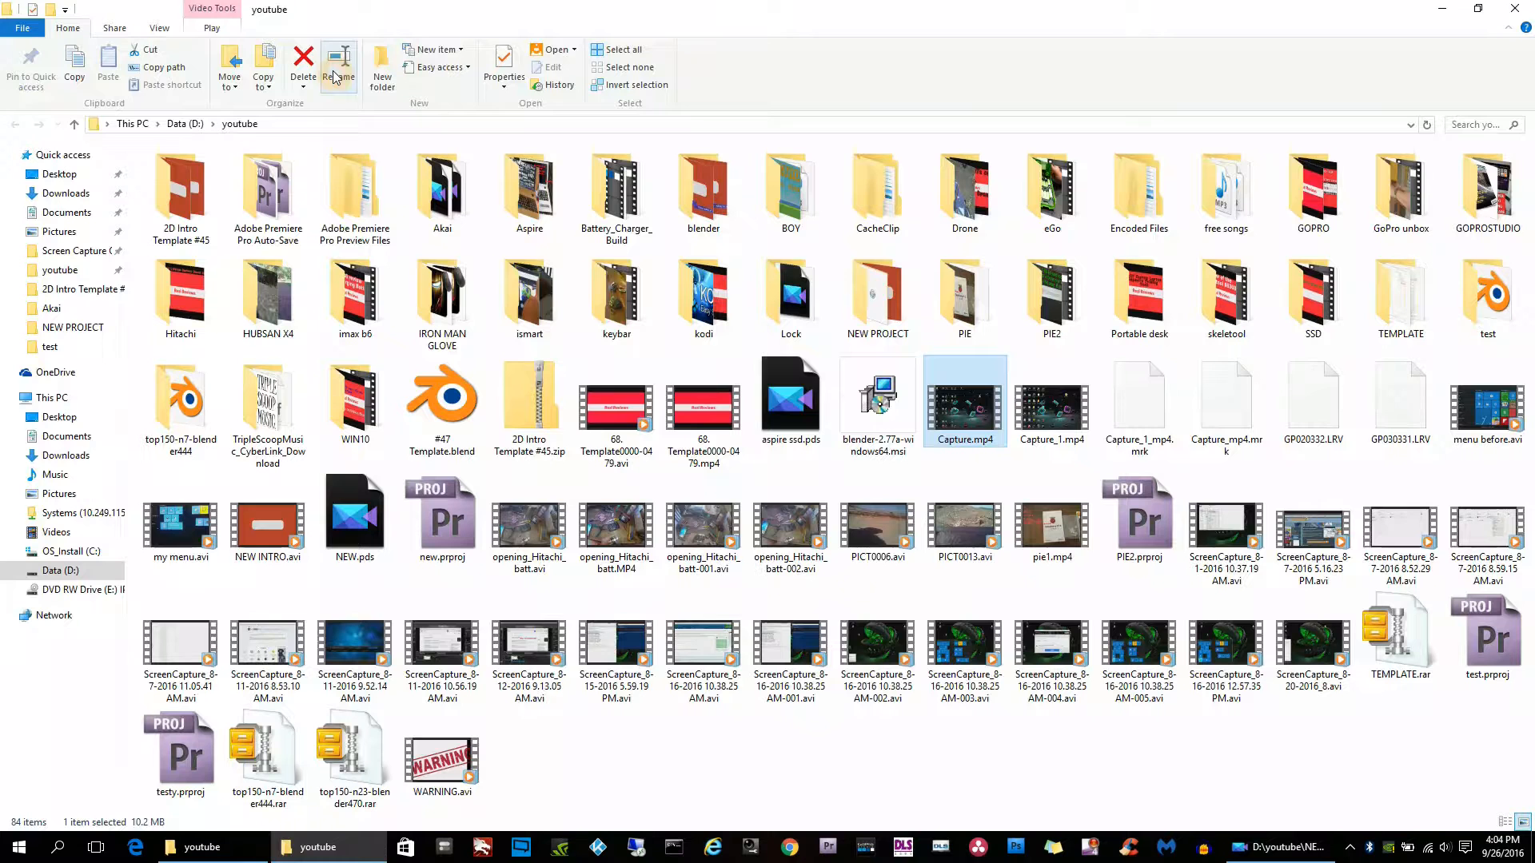
{"action": "left_click", "coordinate": [703, 190]}
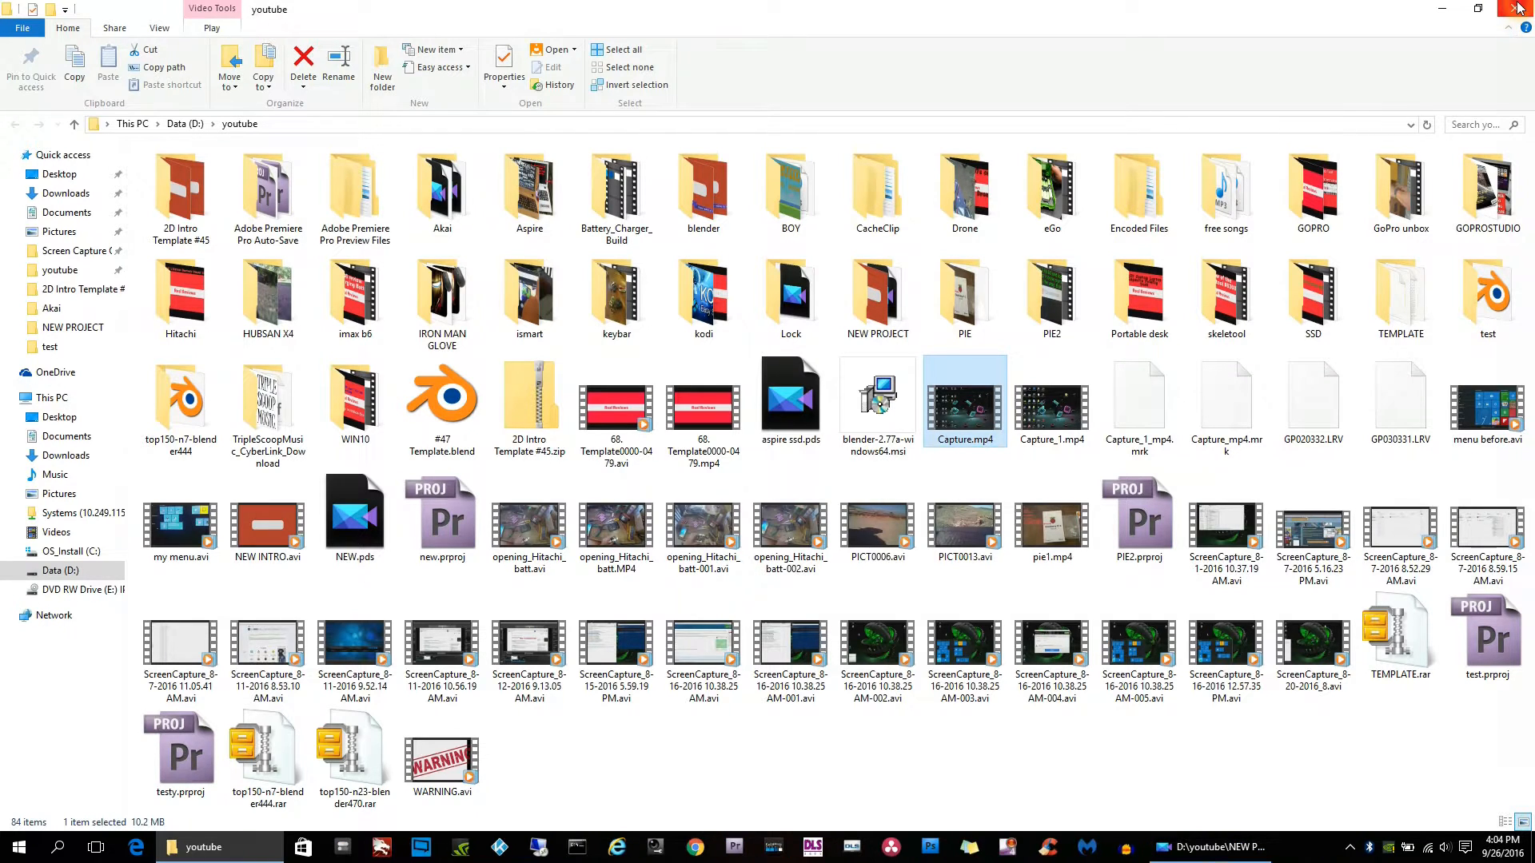
{"action": "mouse_move", "coordinate": [1519, 8]}
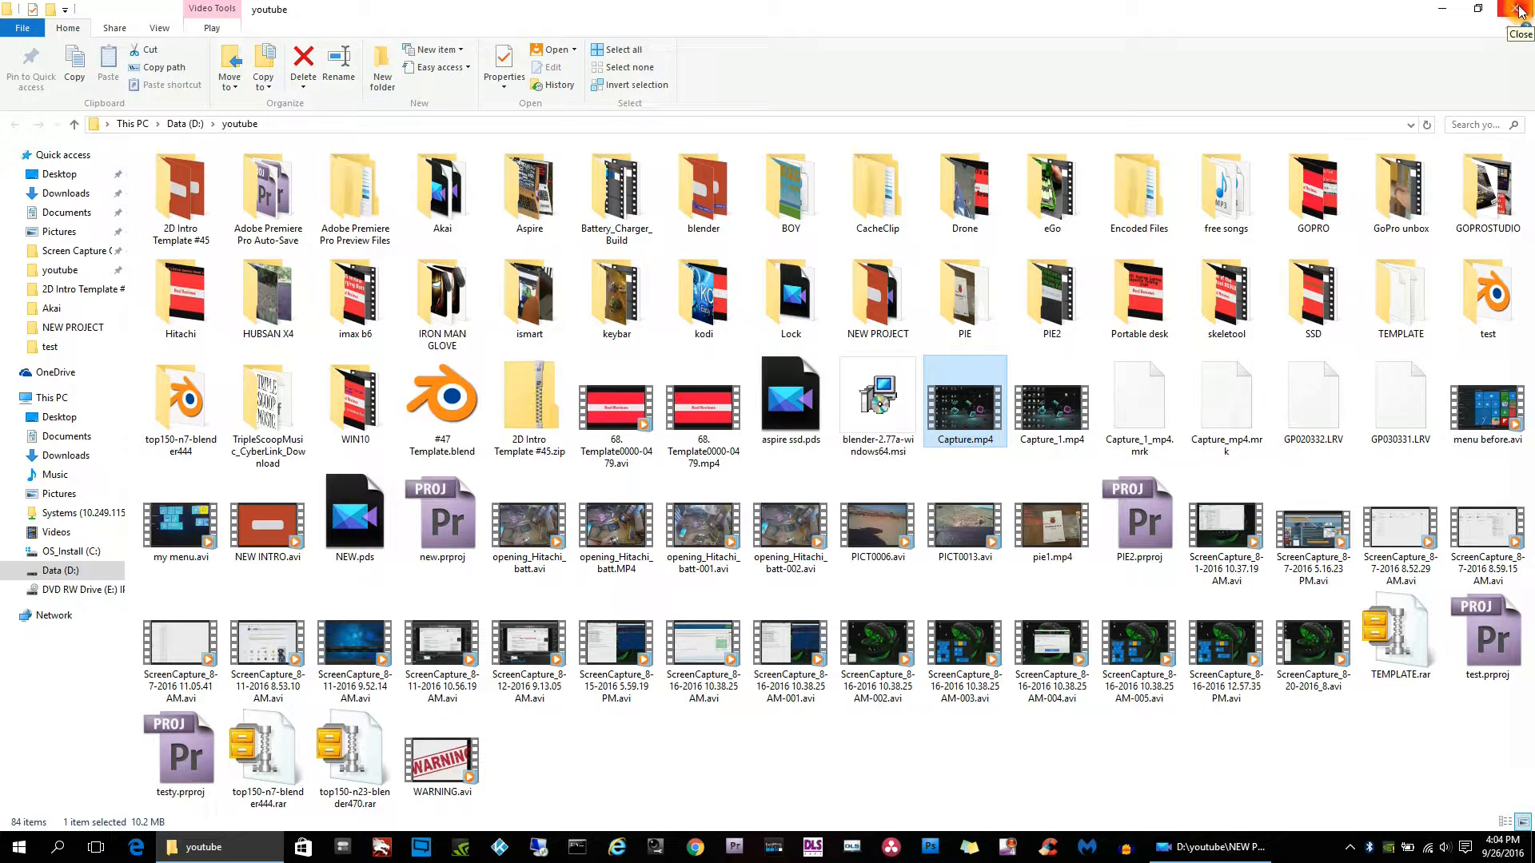
{"action": "left_click", "coordinate": [1520, 9]}
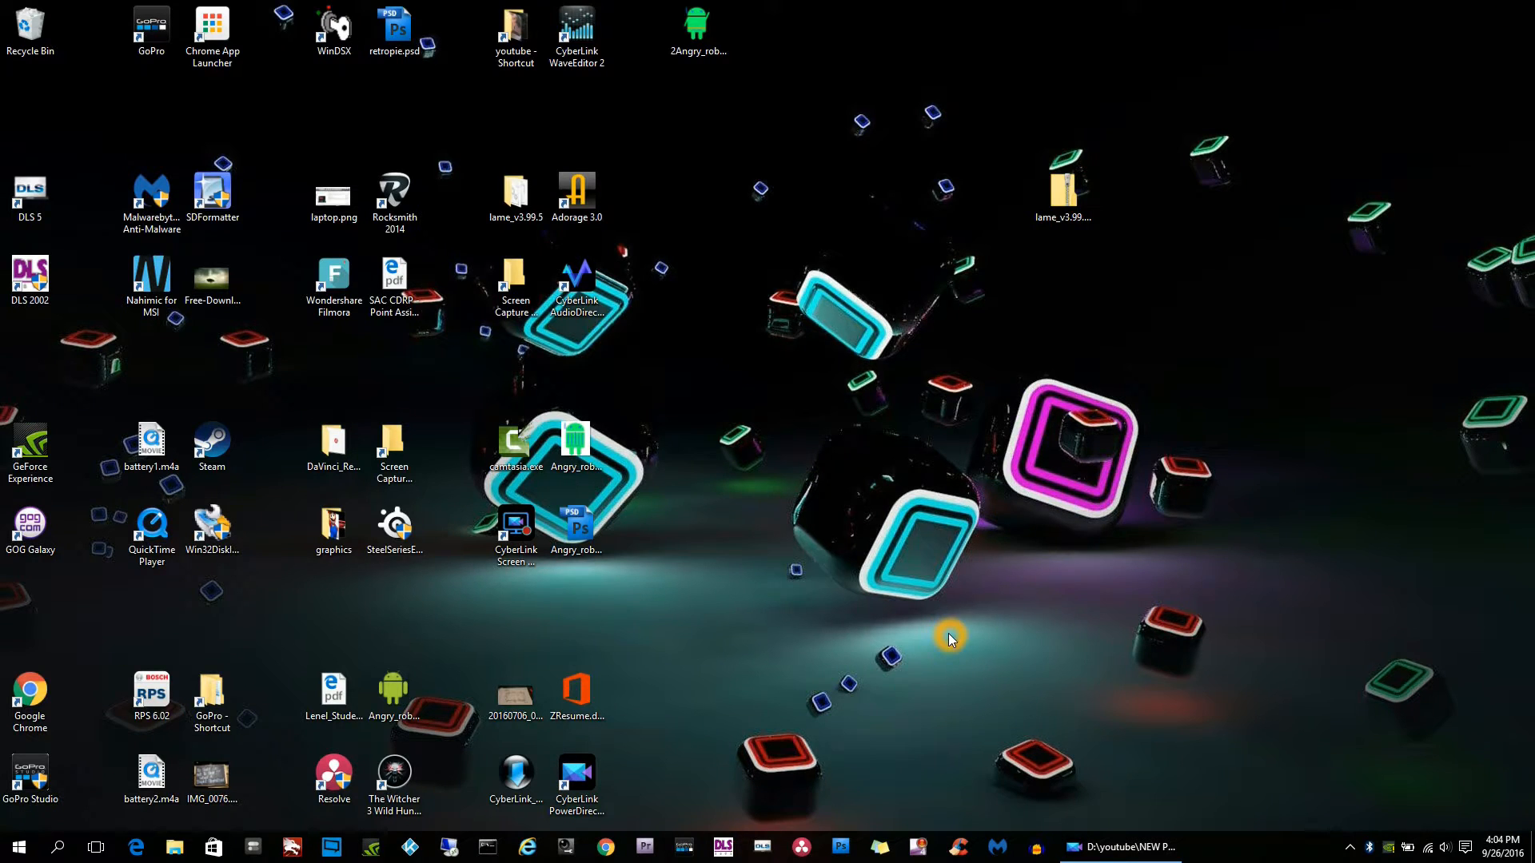
Relaunch Screen Recorder so its full-screen 1906 x 1021 capture frame appears.
{"action": "left_click", "coordinate": [1123, 848]}
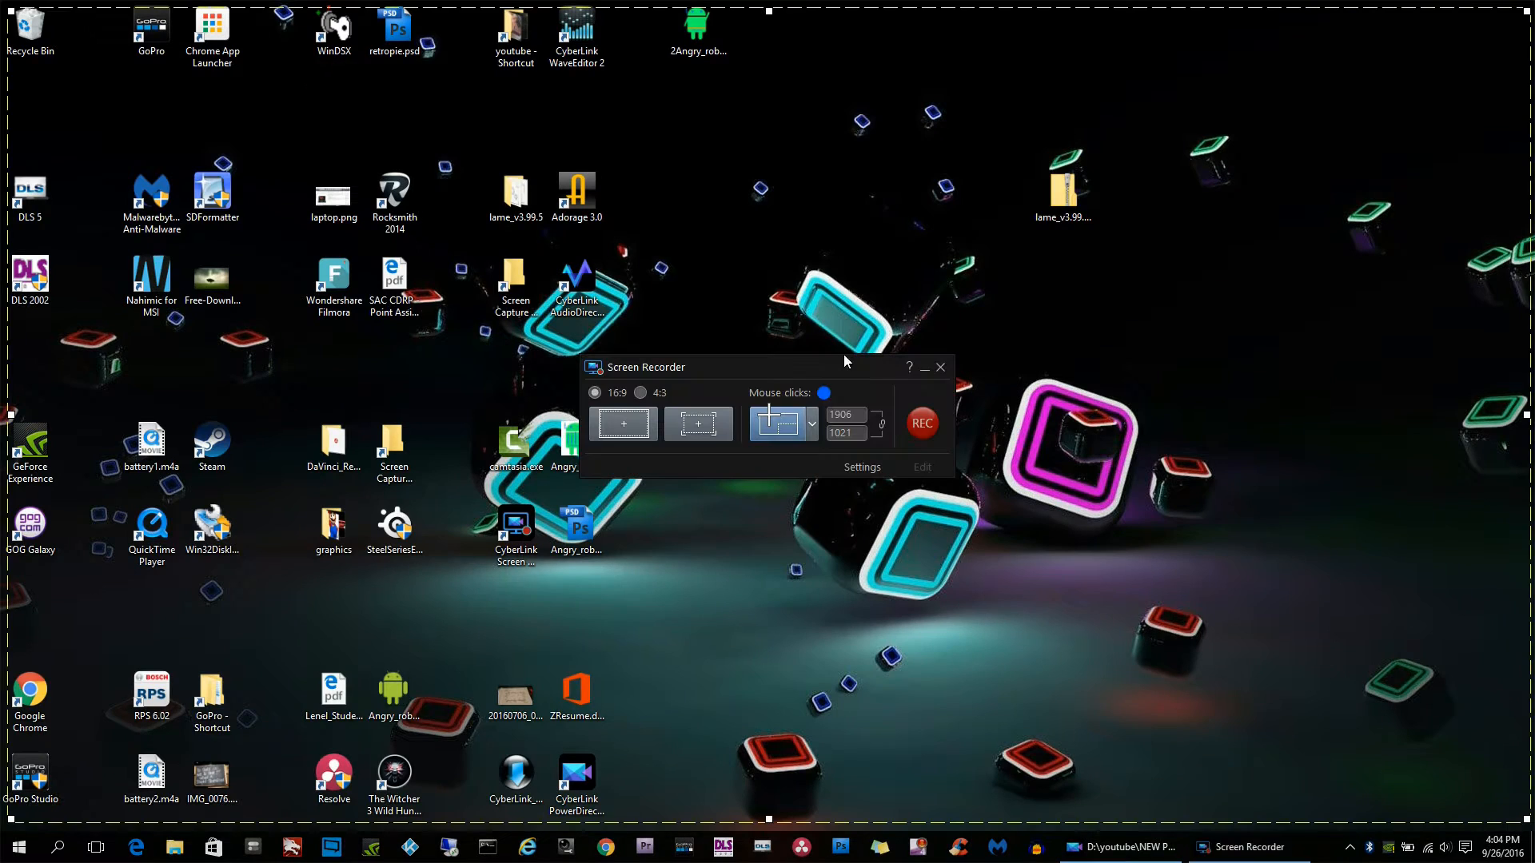
{"action": "mouse_move", "coordinate": [836, 372]}
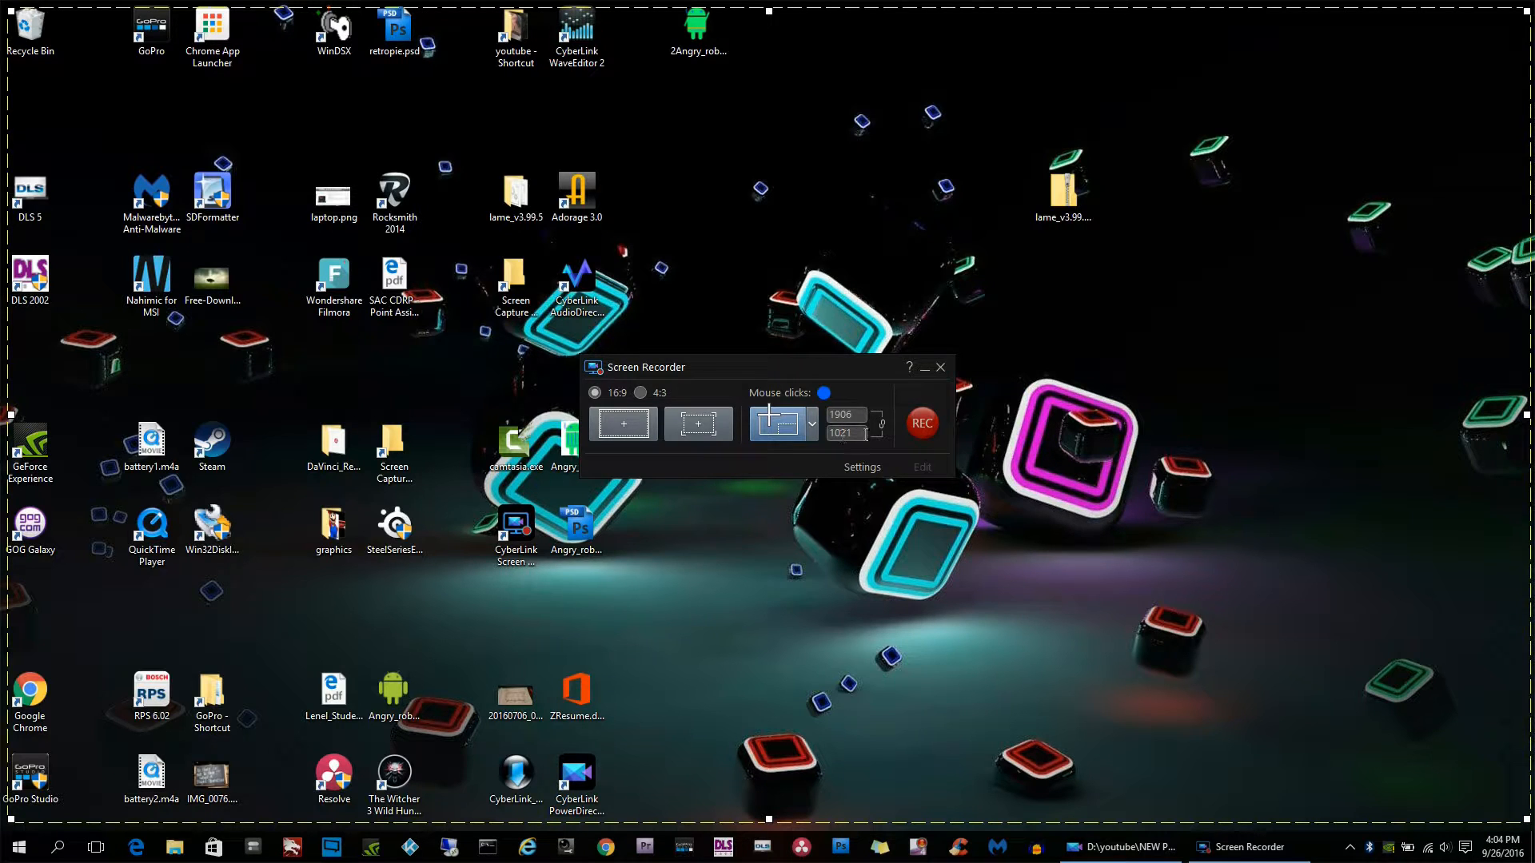
{"action": "mouse_move", "coordinate": [817, 459]}
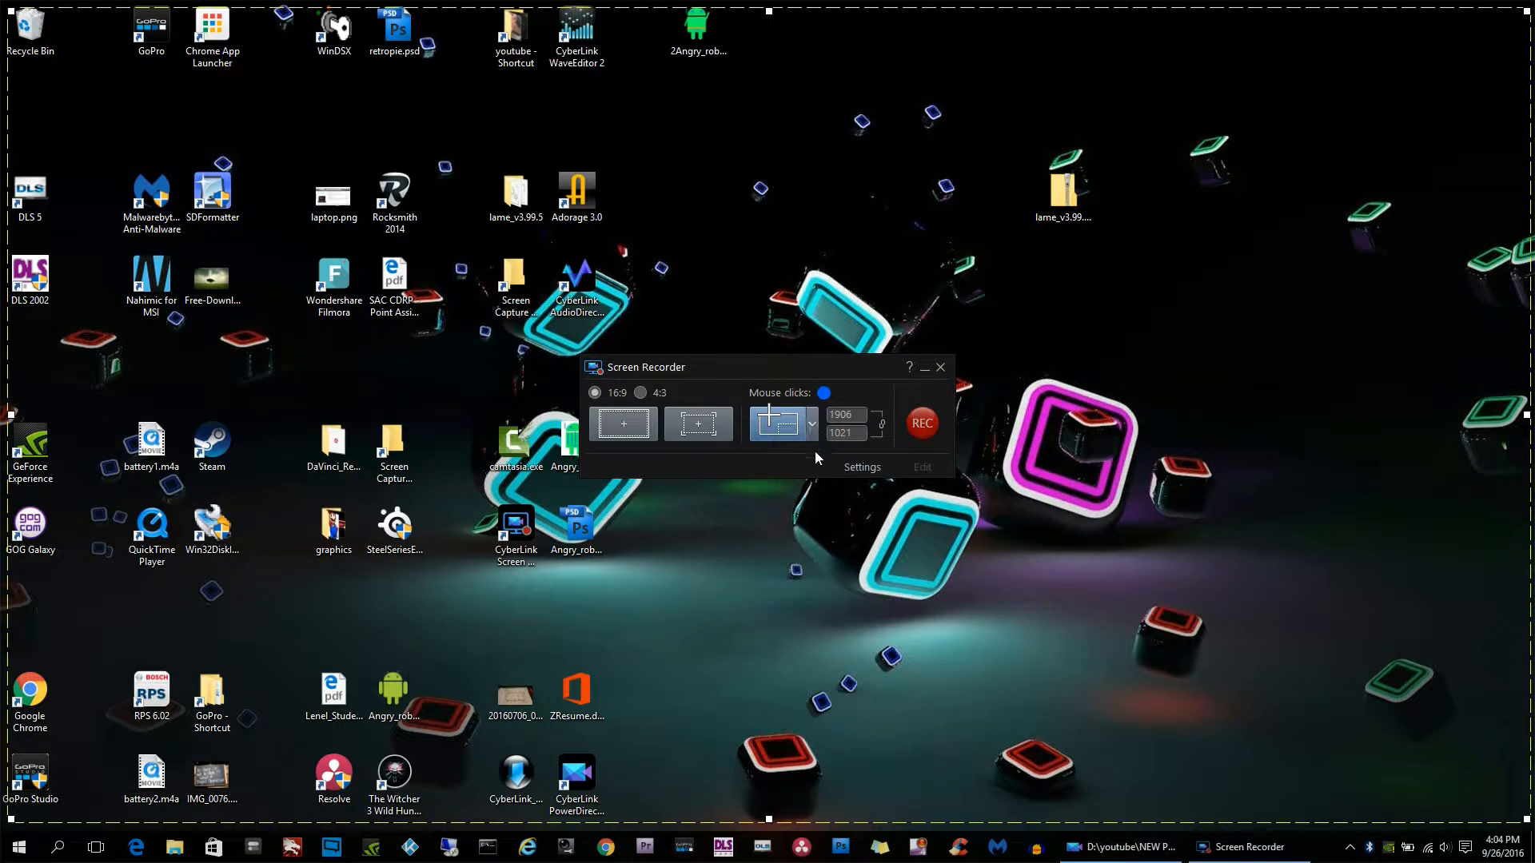
{"action": "mouse_move", "coordinate": [961, 380]}
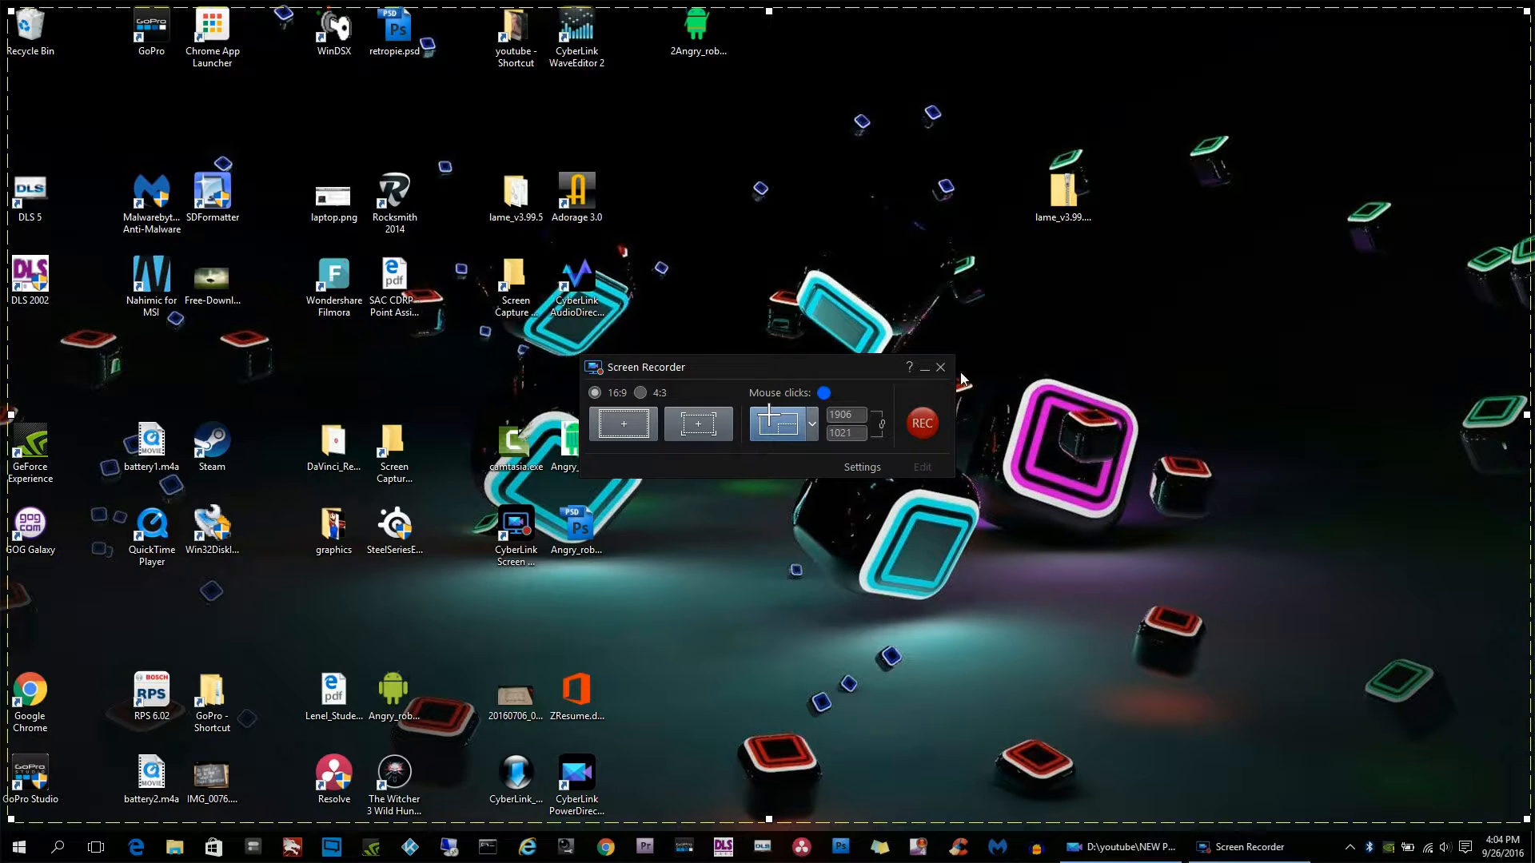
Close Screen Recorder, restore PowerDirector, and relaunch the recorder via Capture from screen.
{"action": "left_click", "coordinate": [940, 367]}
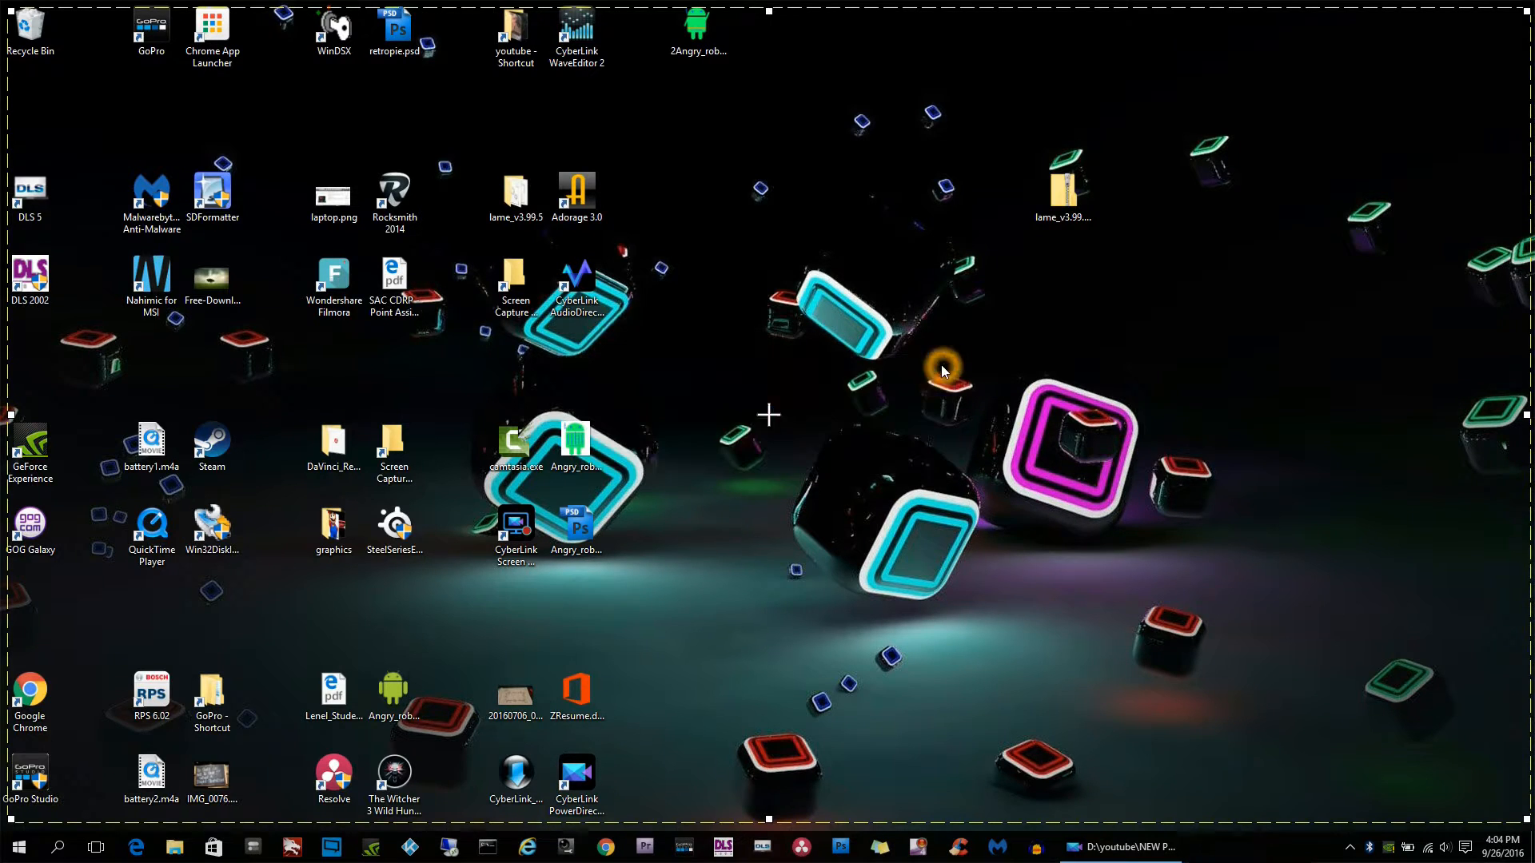
{"action": "mouse_move", "coordinate": [1213, 820]}
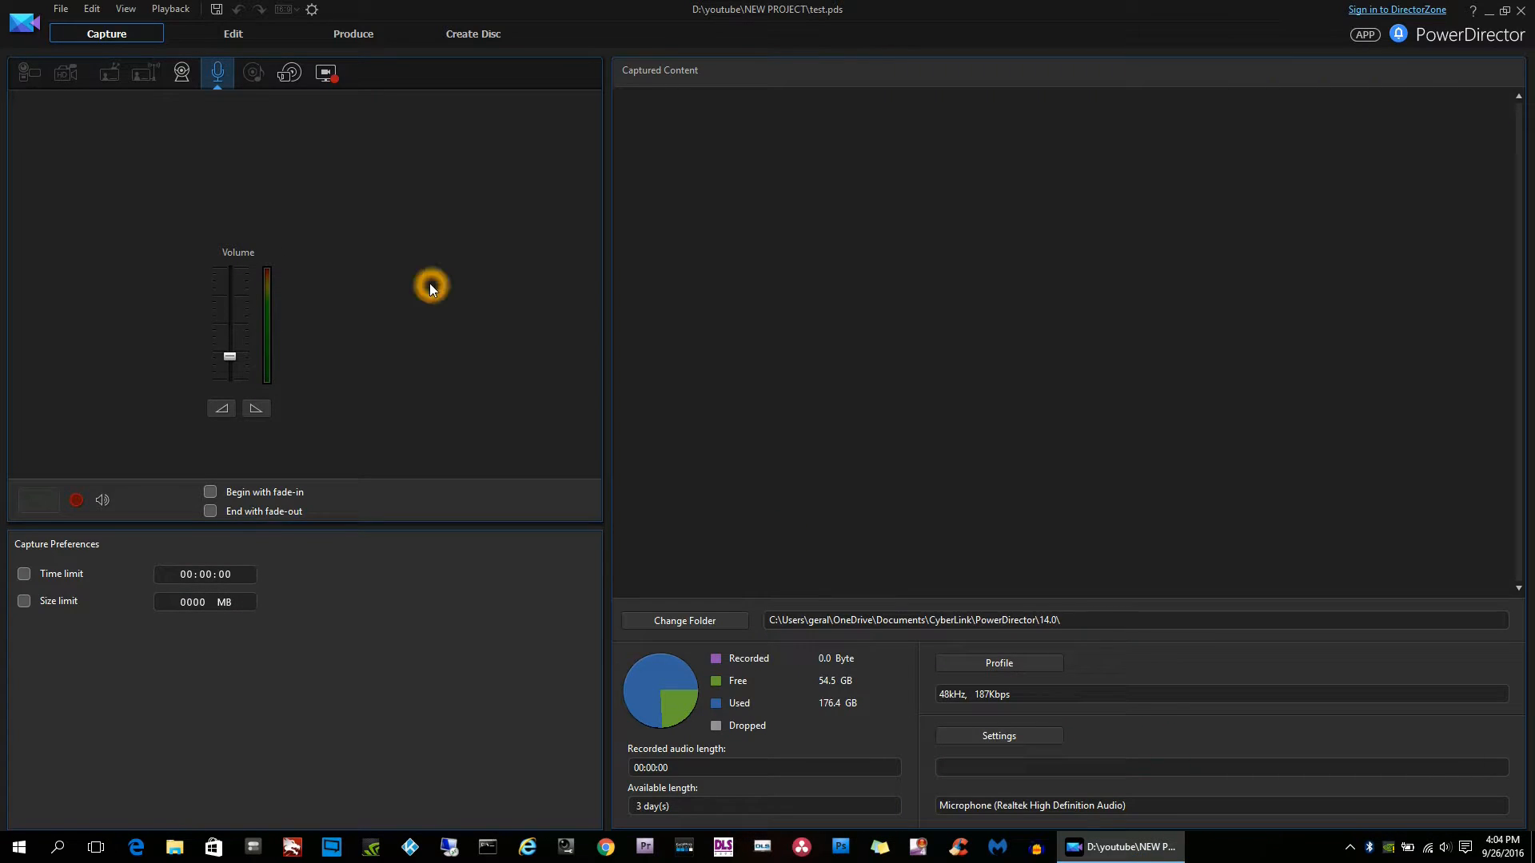
{"action": "mouse_move", "coordinate": [327, 72]}
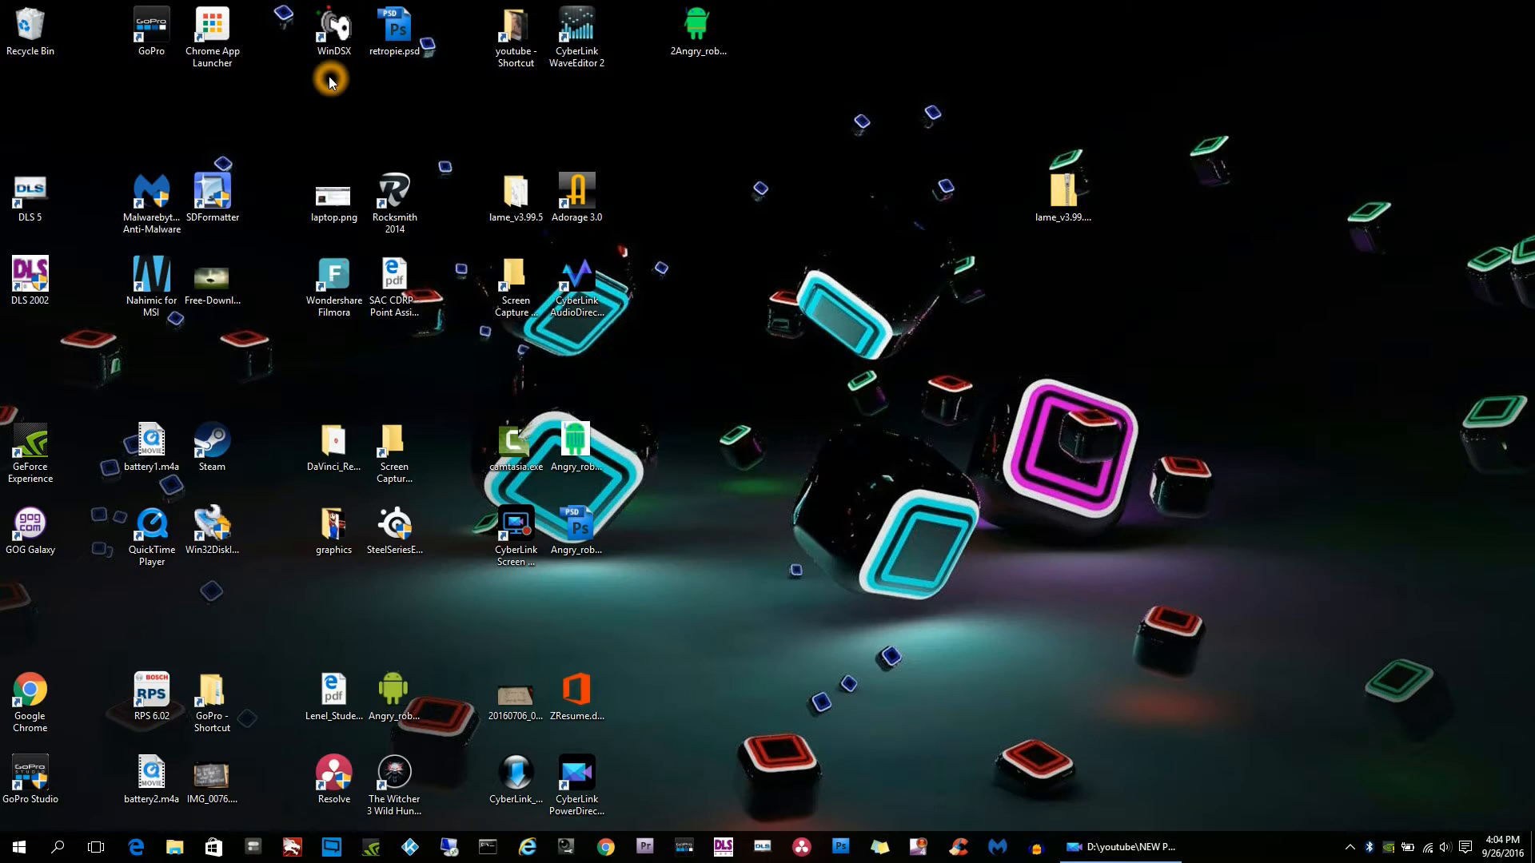
{"action": "mouse_move", "coordinate": [801, 406]}
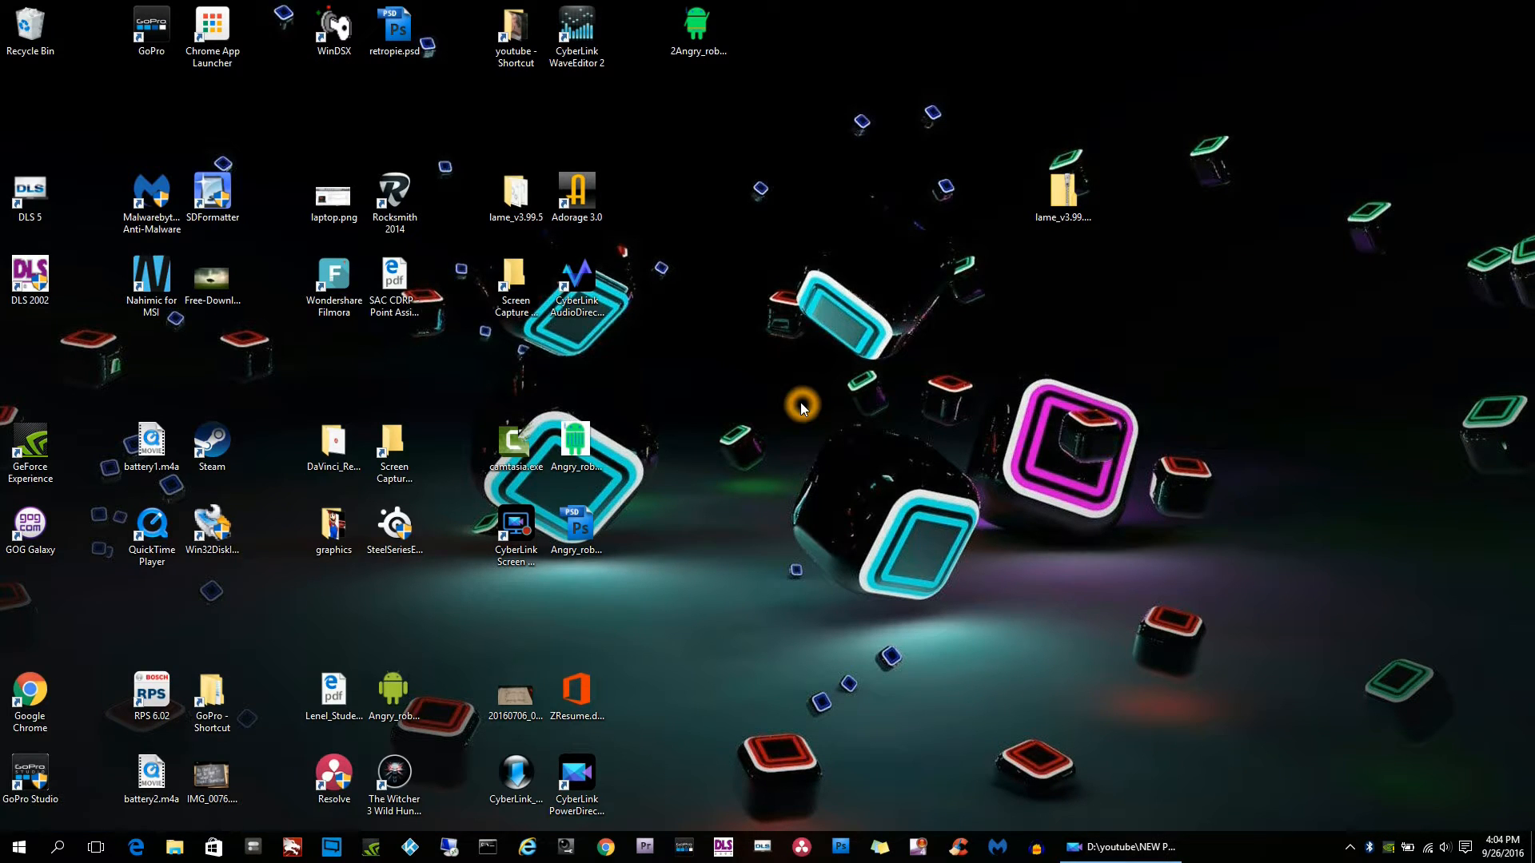
{"action": "left_click", "coordinate": [1122, 848]}
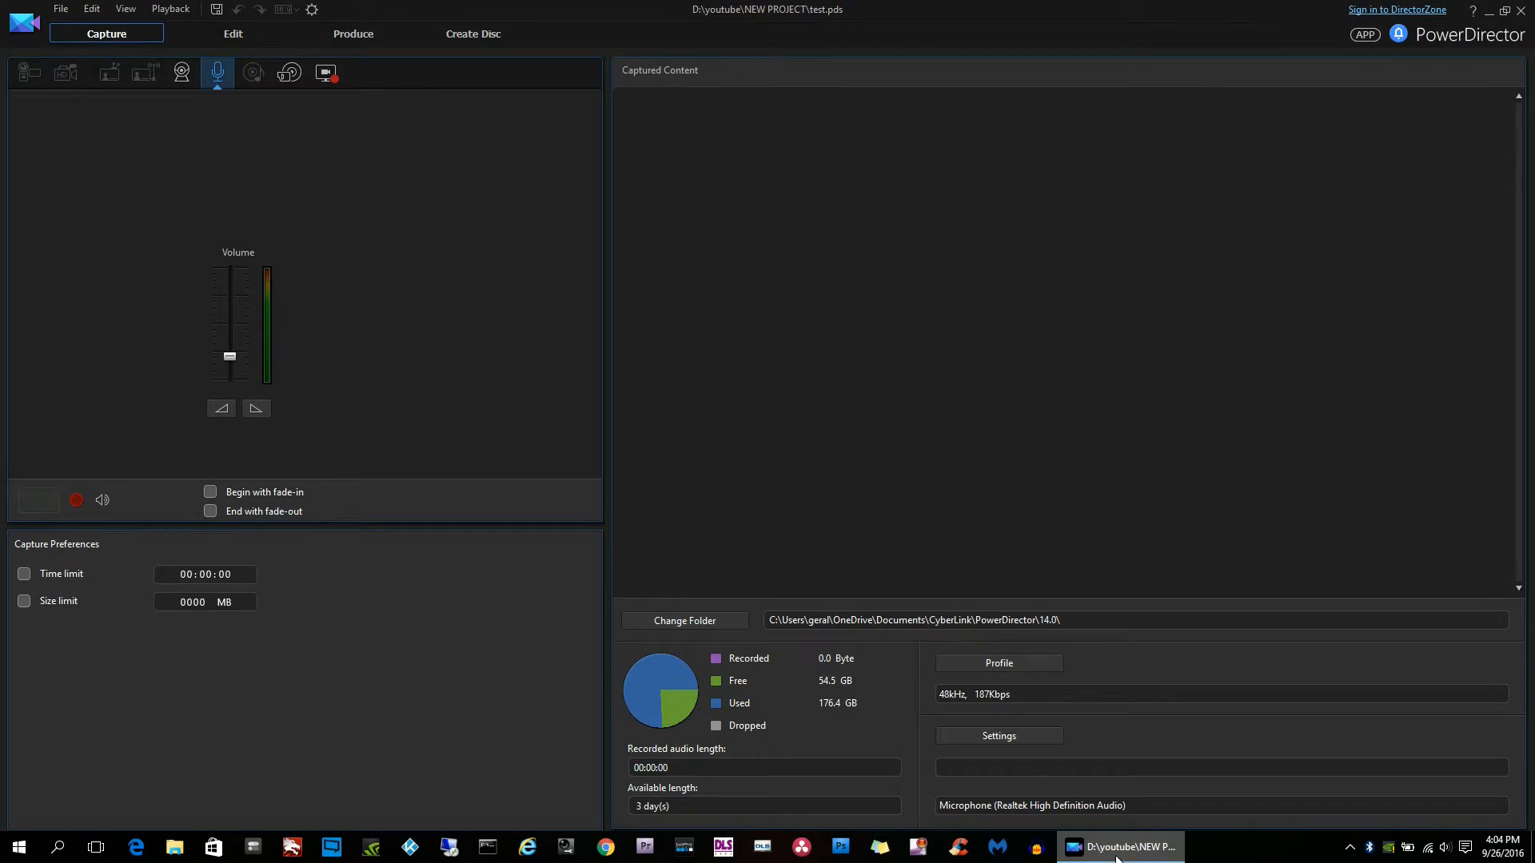
{"action": "mouse_move", "coordinate": [326, 72]}
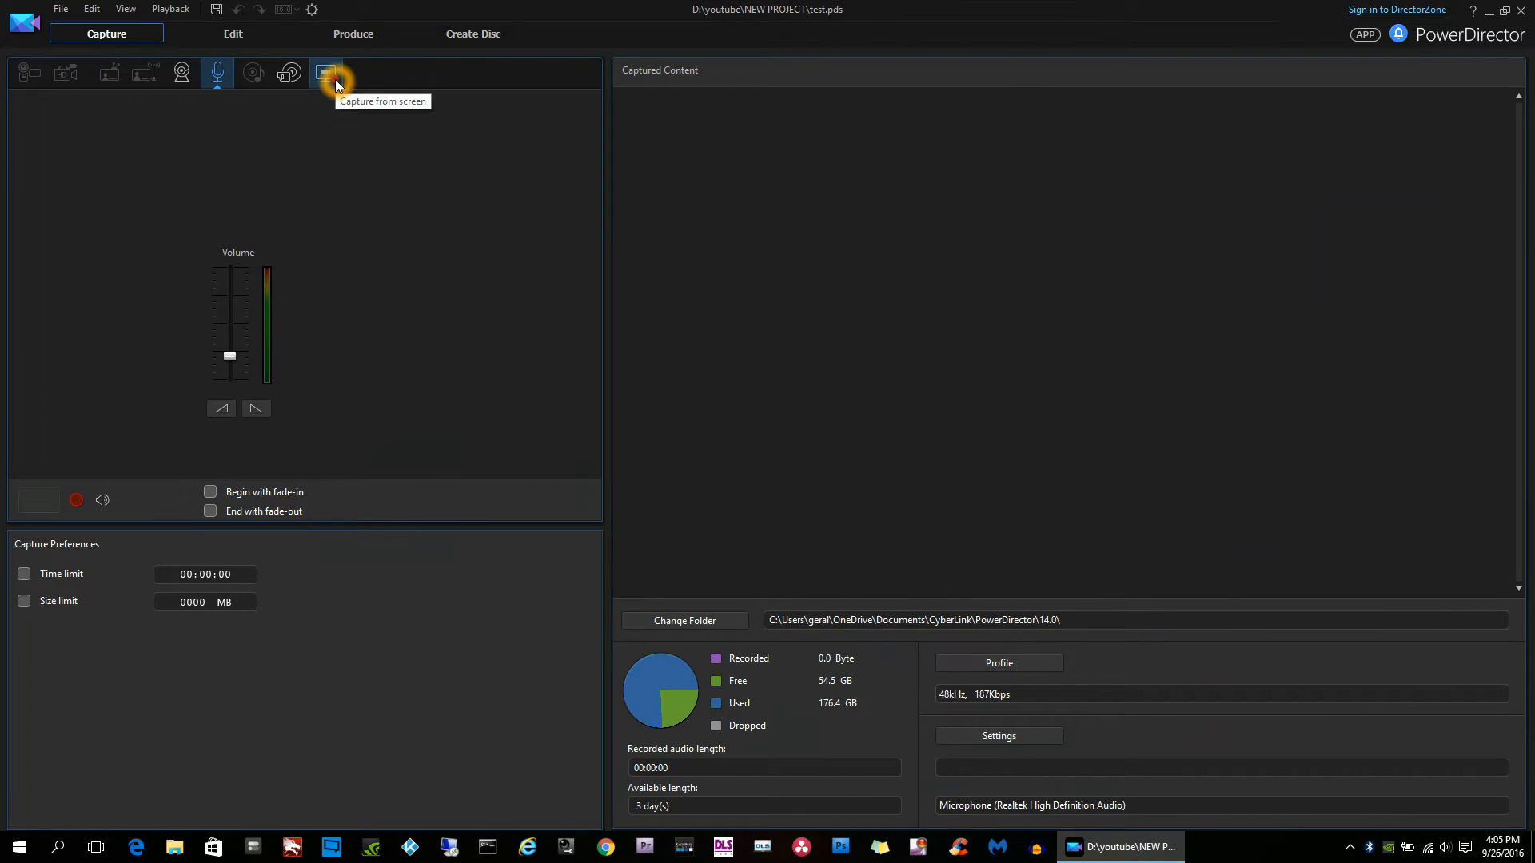
{"action": "left_click", "coordinate": [326, 72]}
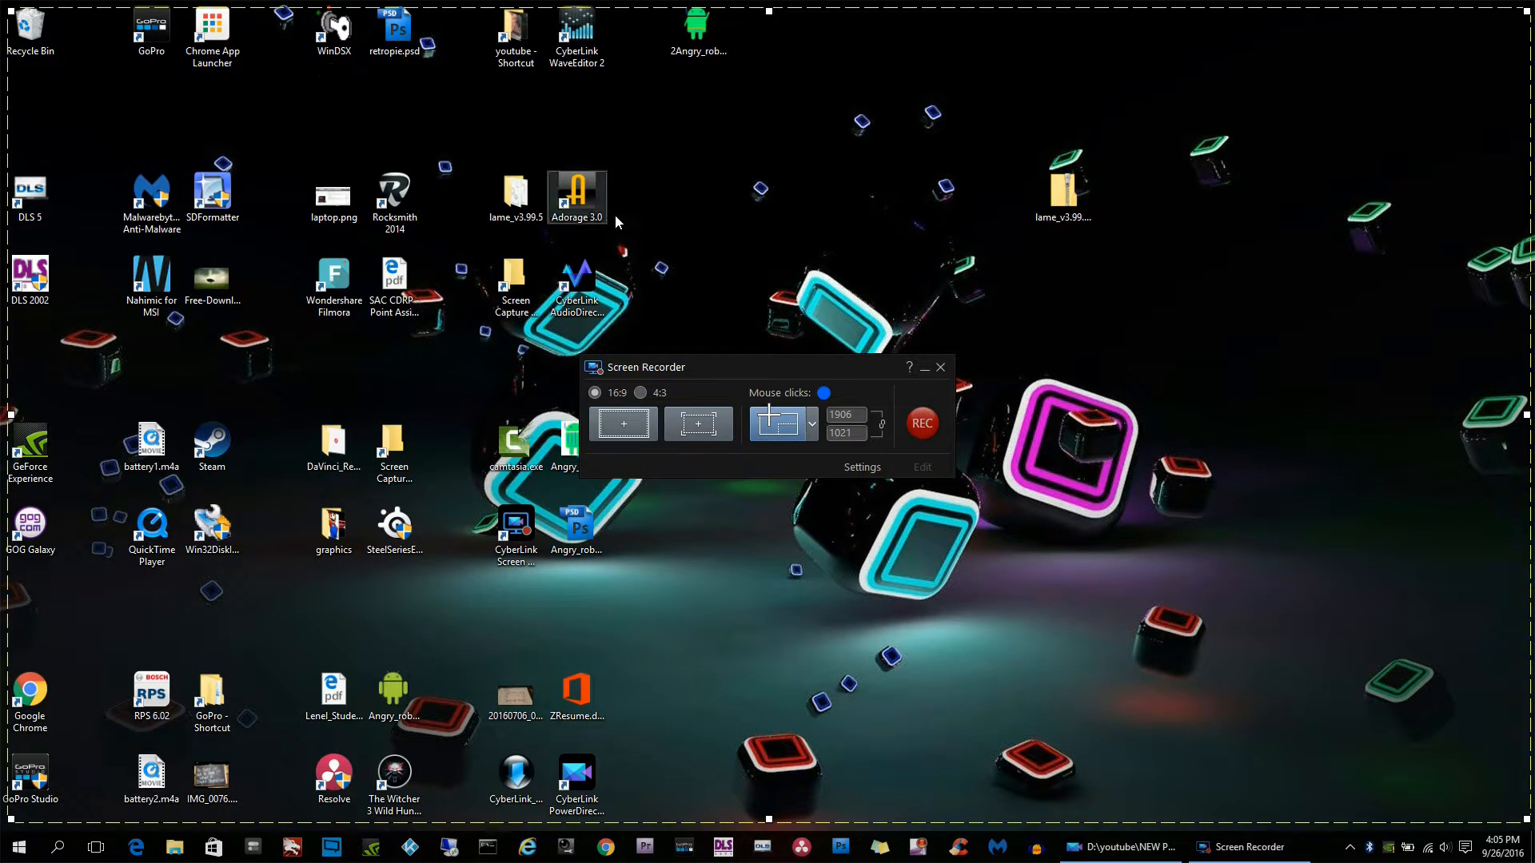